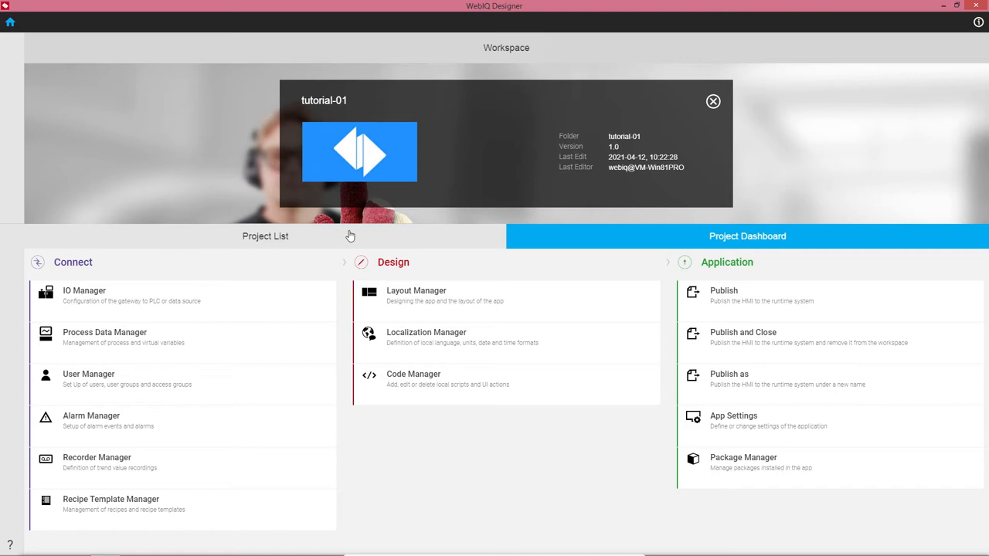
pyautogui.moveTo(433, 301)
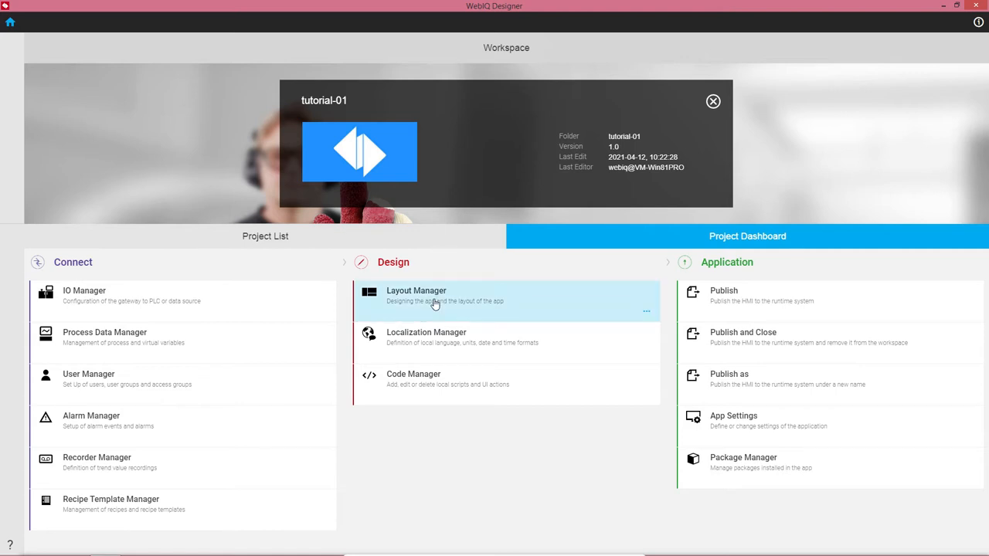
# - Open the Layout Manager for the tutorial-01 project from the Project Dashboard
pyautogui.click(433, 297)
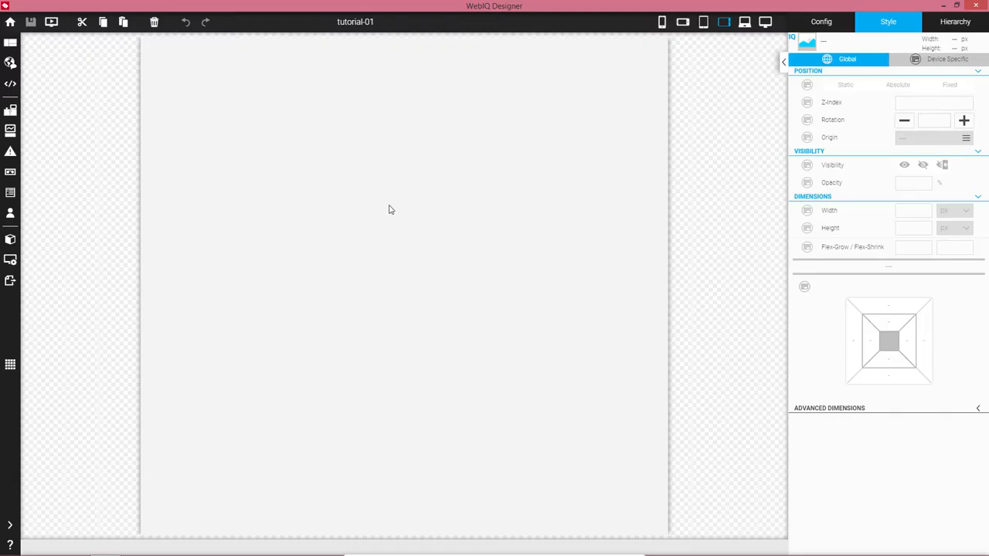
pyautogui.moveTo(364, 317)
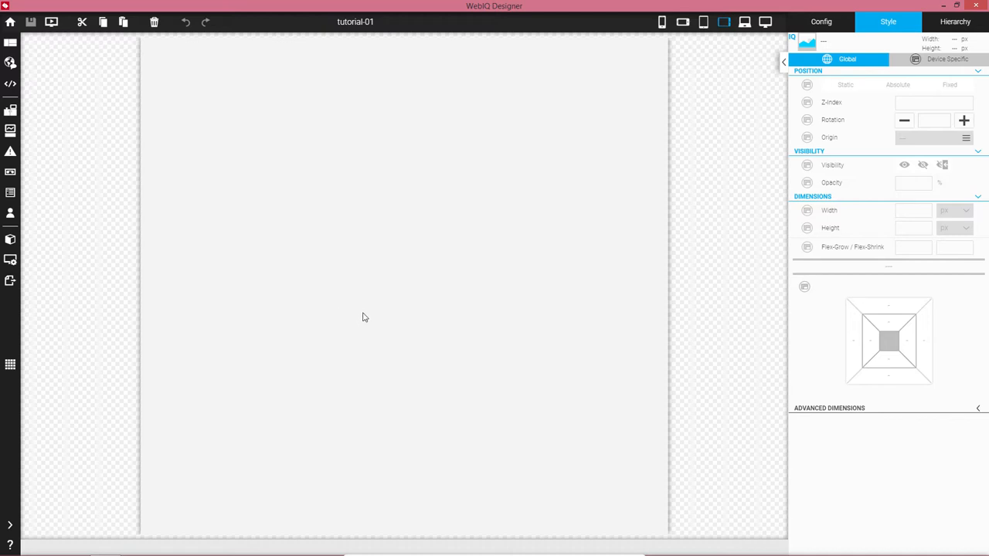
pyautogui.moveTo(315, 211)
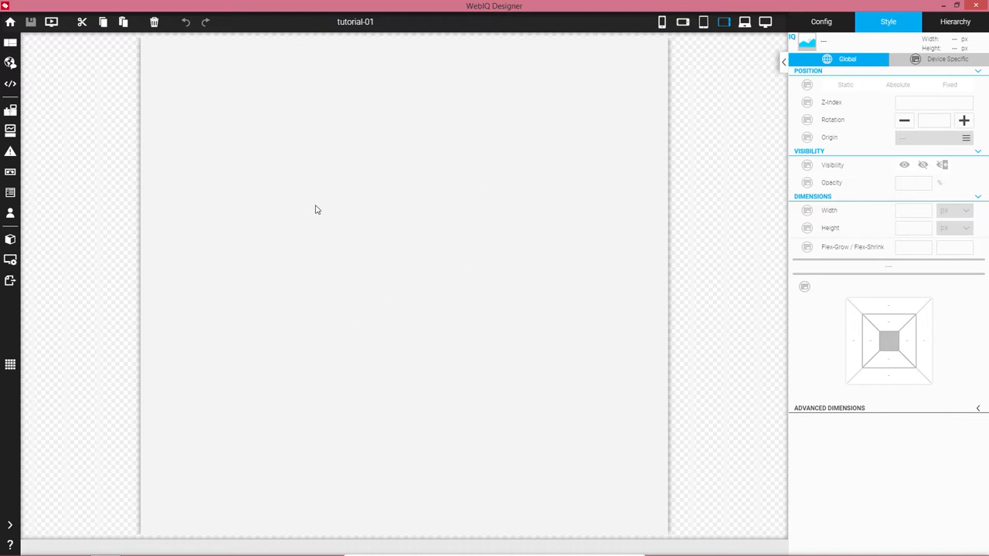
pyautogui.moveTo(361, 224)
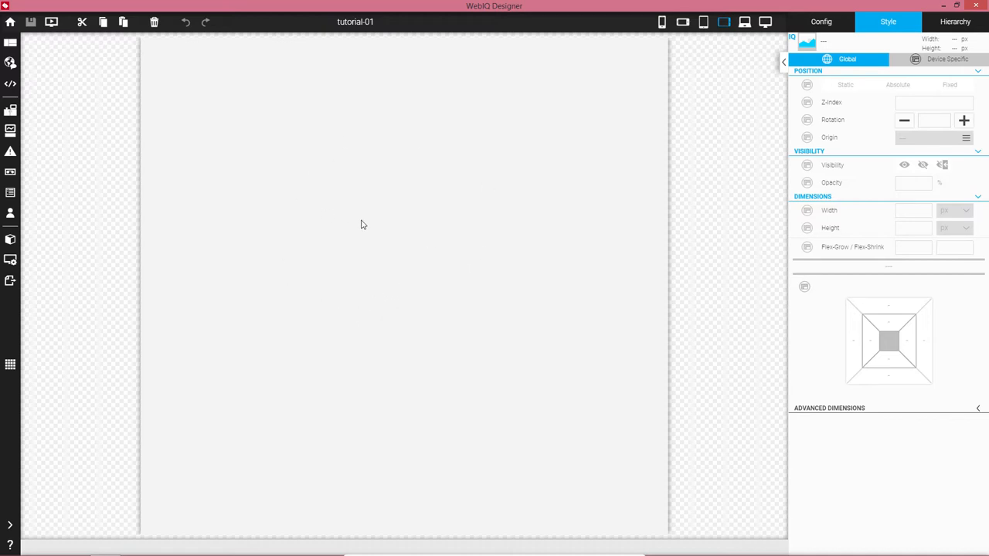
pyautogui.click(807, 85)
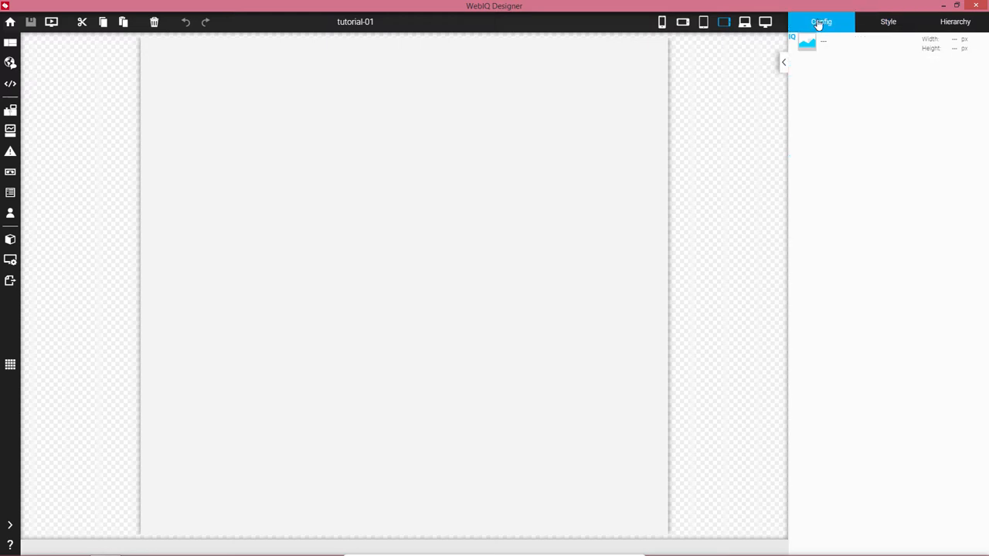
pyautogui.click(887, 21)
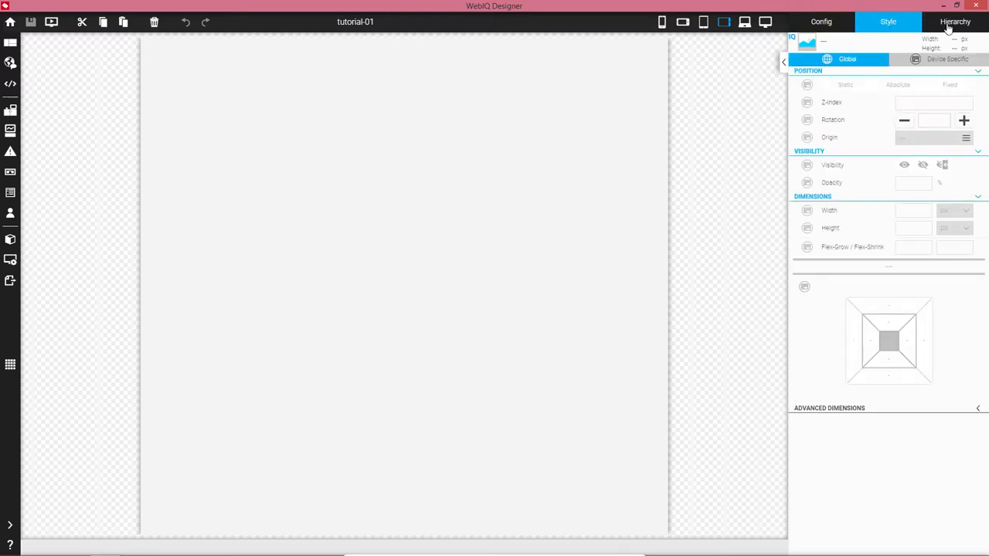
pyautogui.click(955, 21)
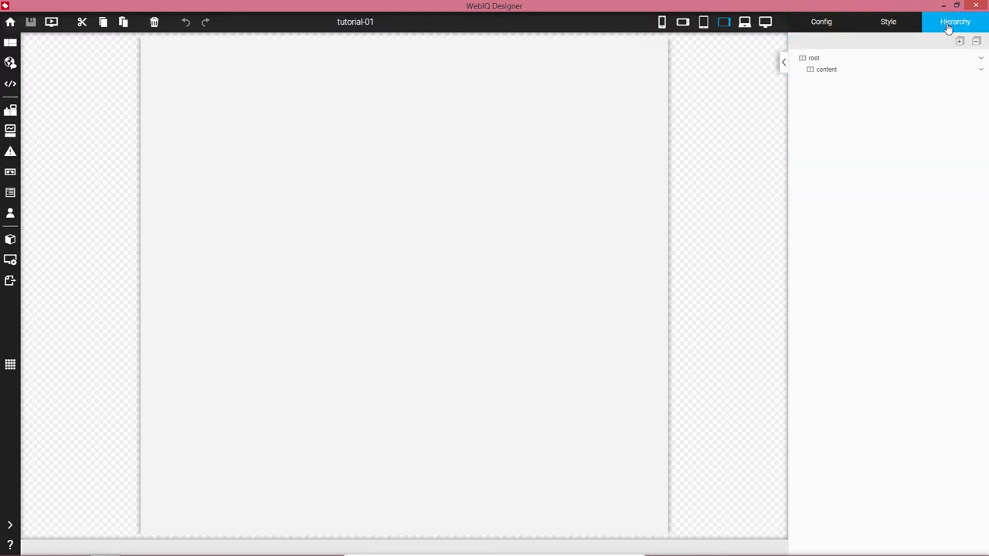
pyautogui.moveTo(888, 22)
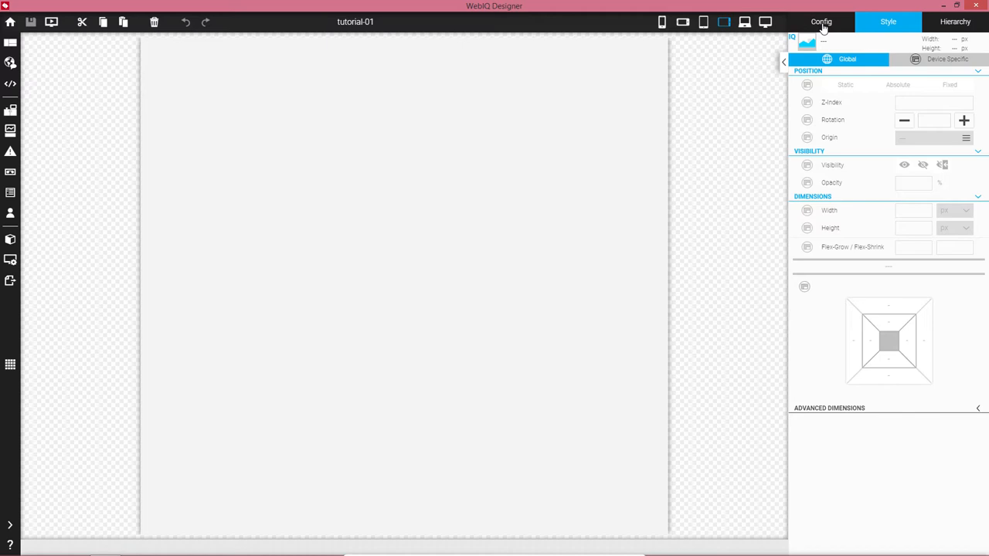
# - Show the Hierarchy tree and select the root container
pyautogui.click(955, 22)
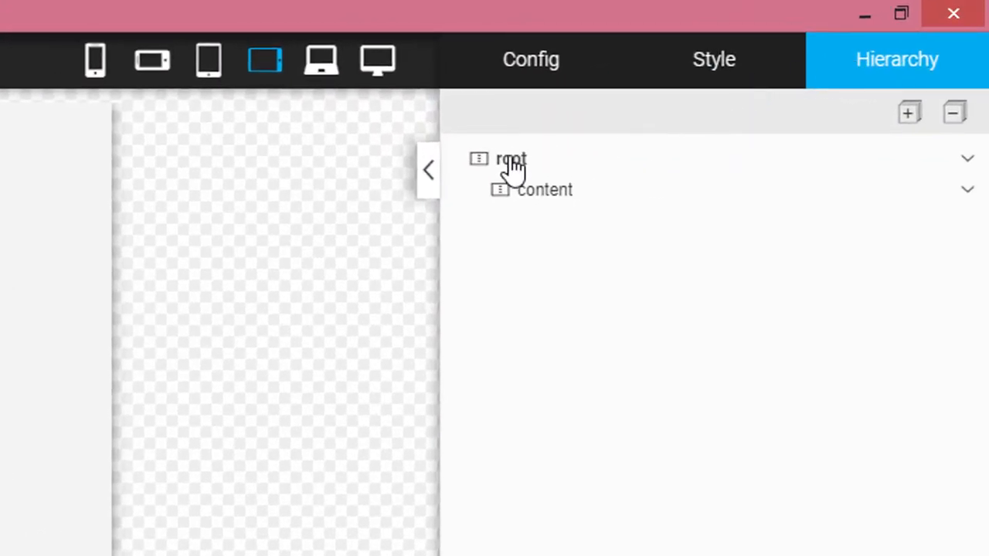
pyautogui.click(510, 158)
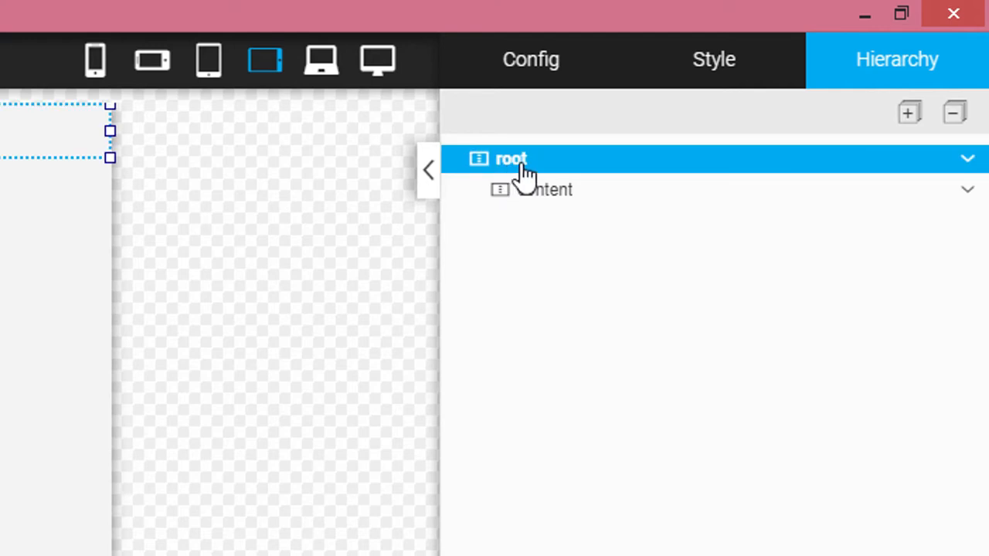
pyautogui.moveTo(545, 189)
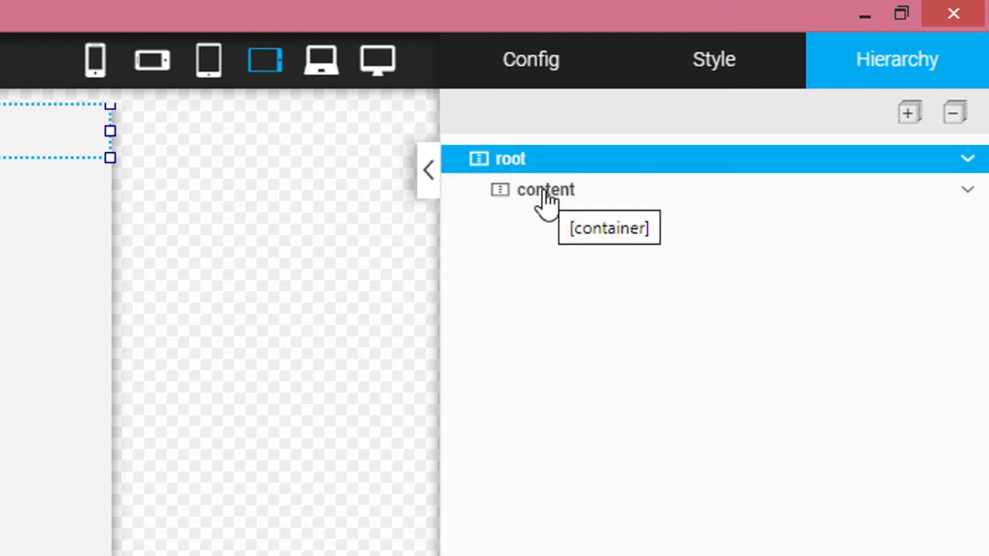
pyautogui.moveTo(513, 166)
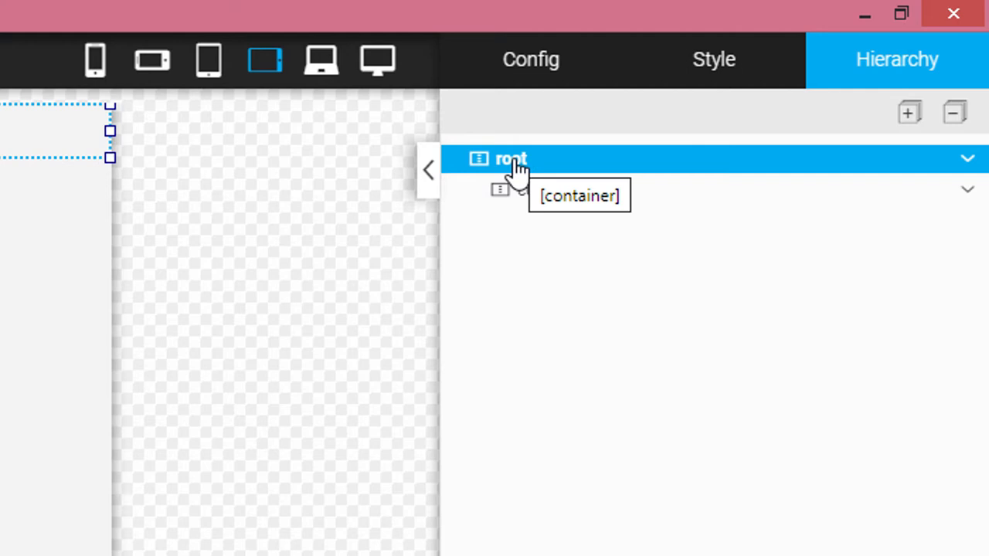
pyautogui.moveTo(513, 177)
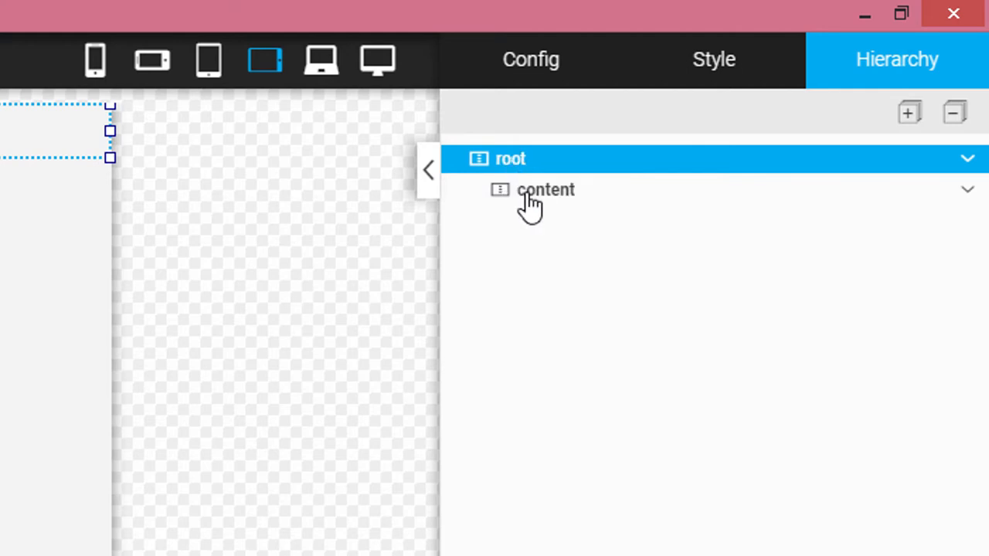
pyautogui.moveTo(546, 188)
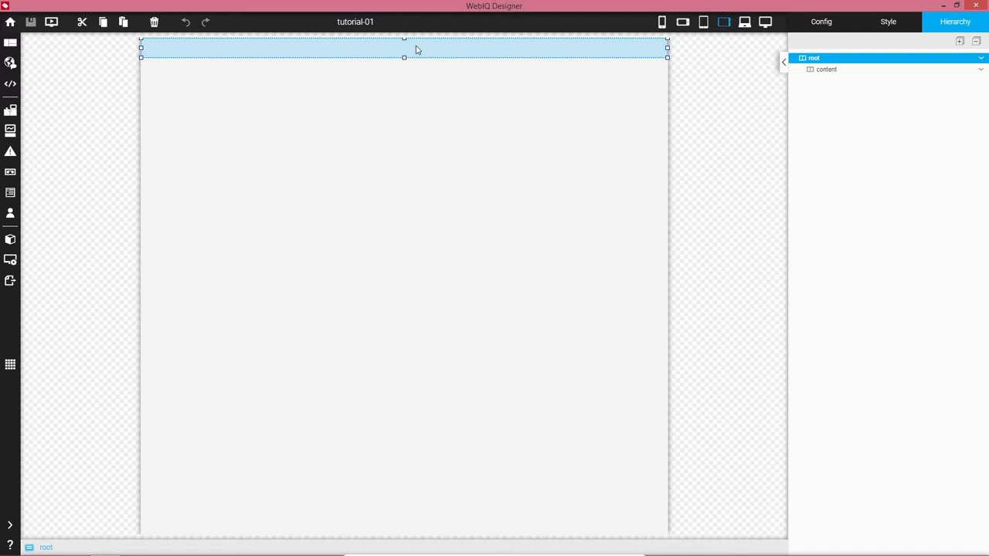
pyautogui.moveTo(417, 57)
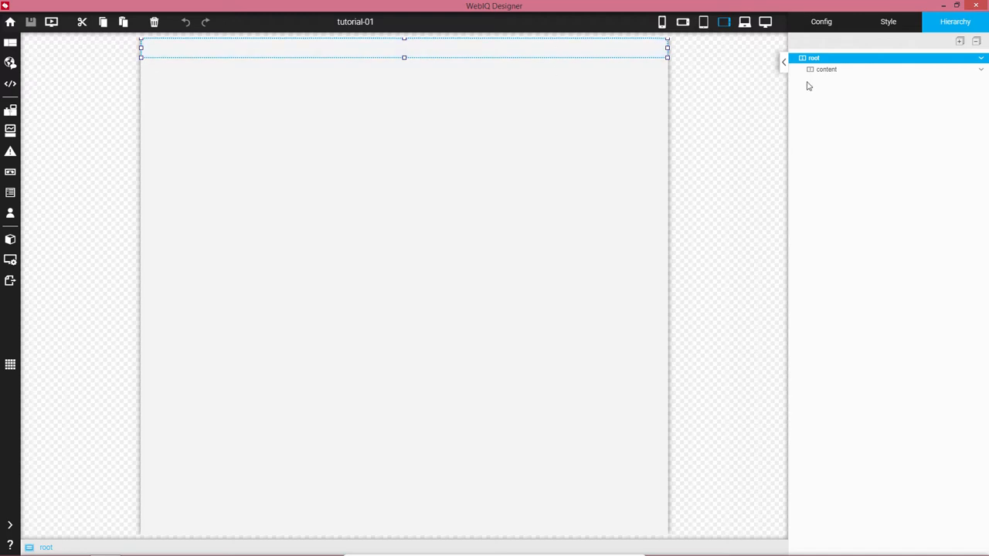
# - Set the root container's height to 100% in its Style dimensions
pyautogui.click(886, 21)
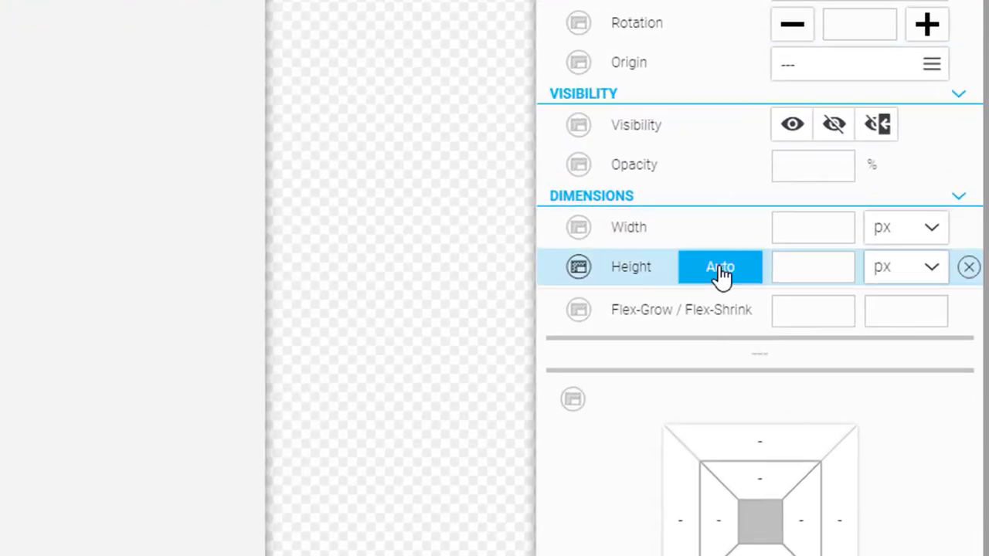
pyautogui.click(905, 265)
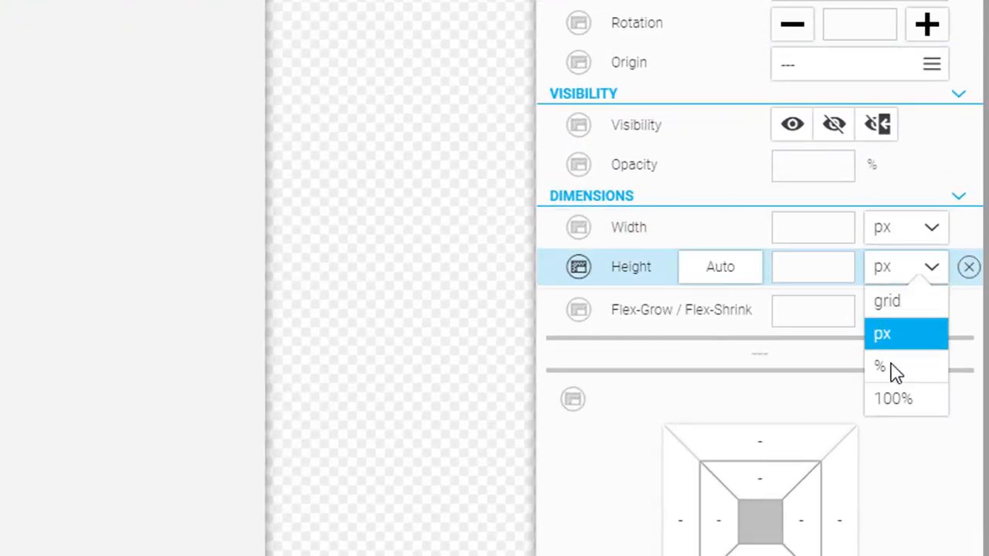
pyautogui.click(879, 365)
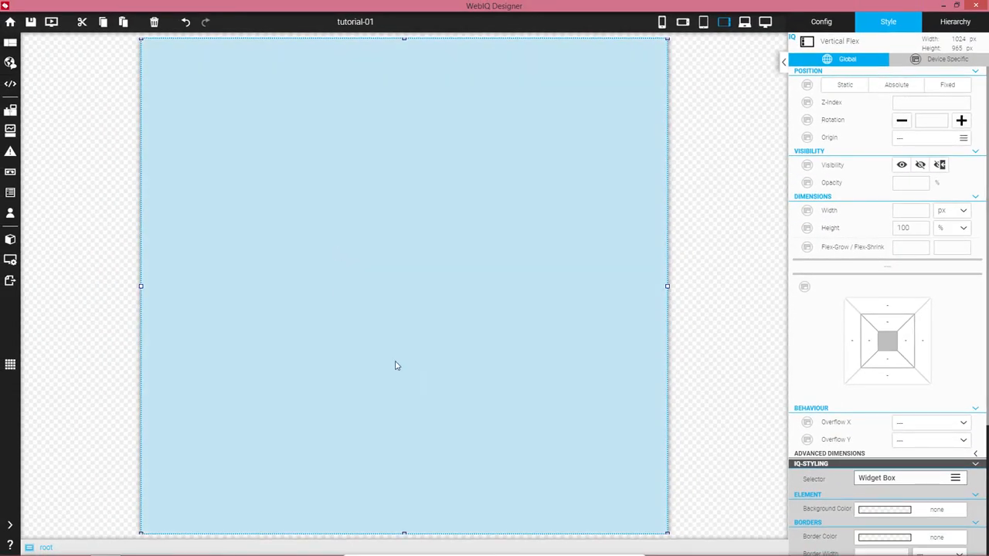
pyautogui.moveTo(433, 214)
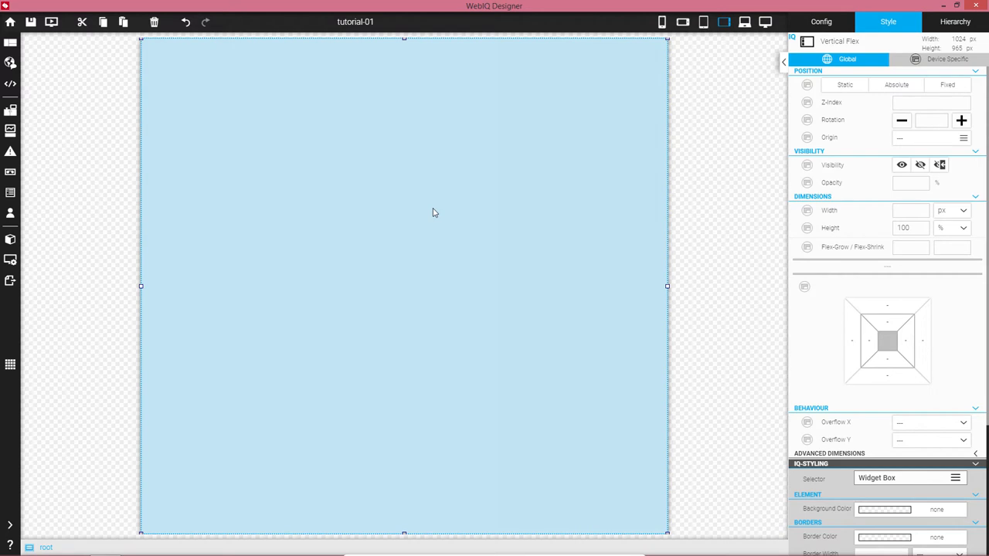
pyautogui.moveTo(162, 285)
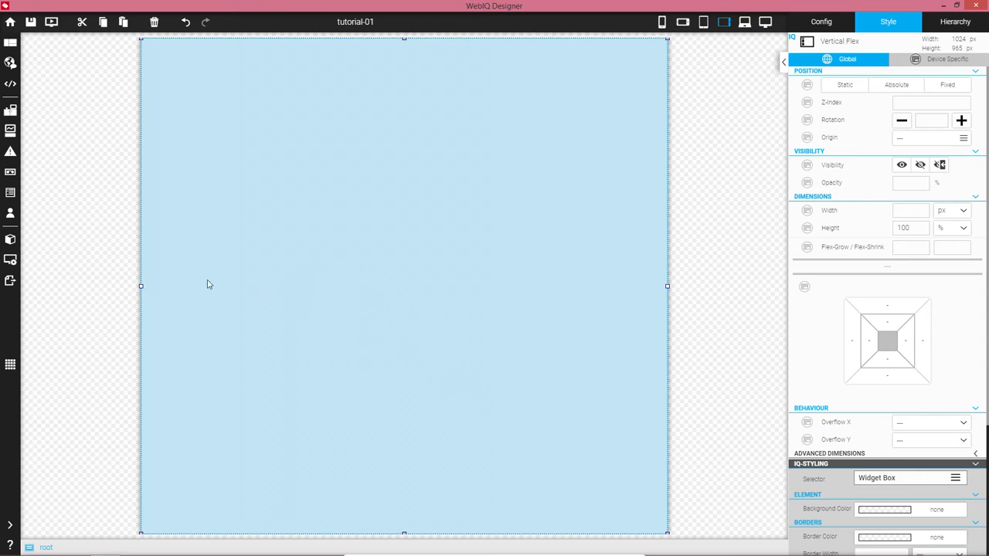
pyautogui.moveTo(475, 170)
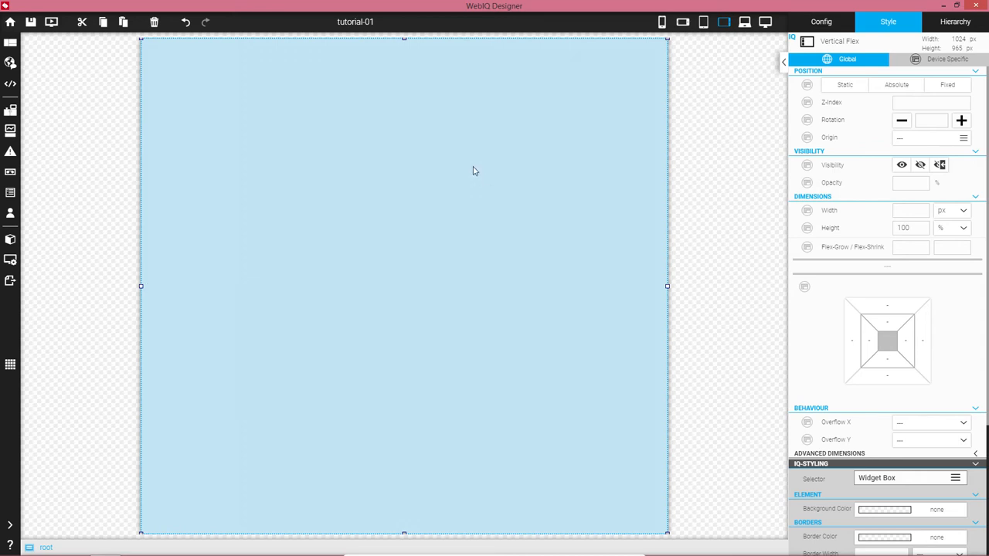
pyautogui.moveTo(469, 149)
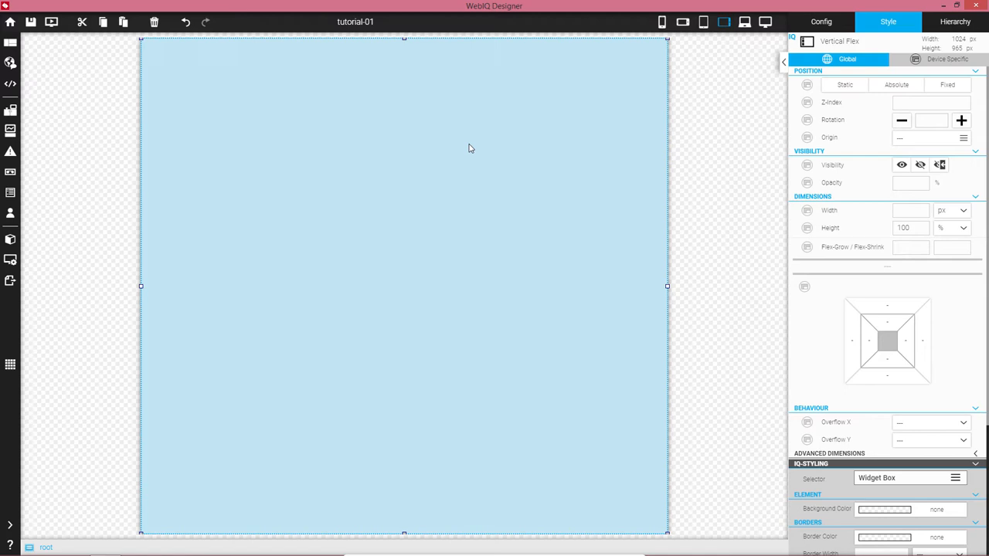
# - Add Horizontal Flex layout containers from the widget library under root beside content
pyautogui.click(955, 21)
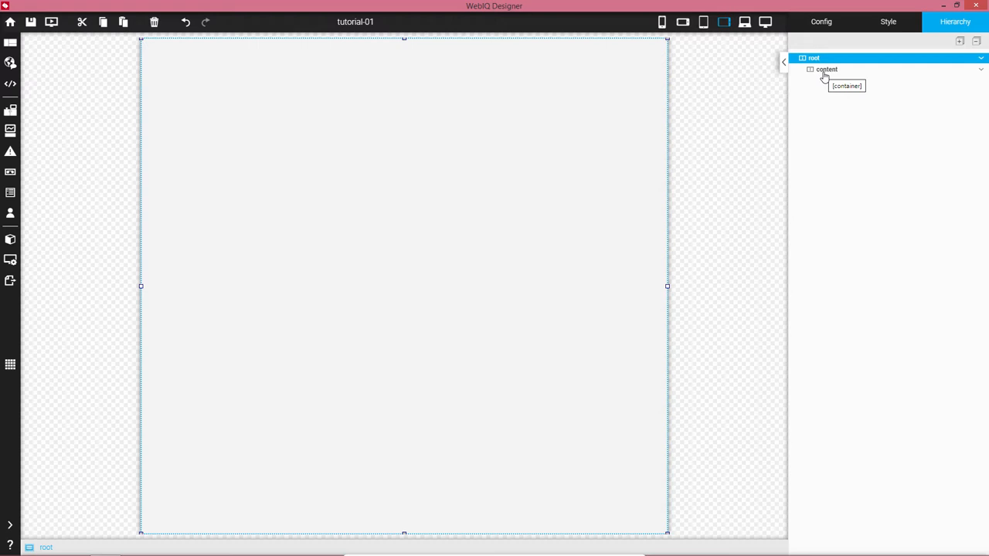
pyautogui.moveTo(13, 539)
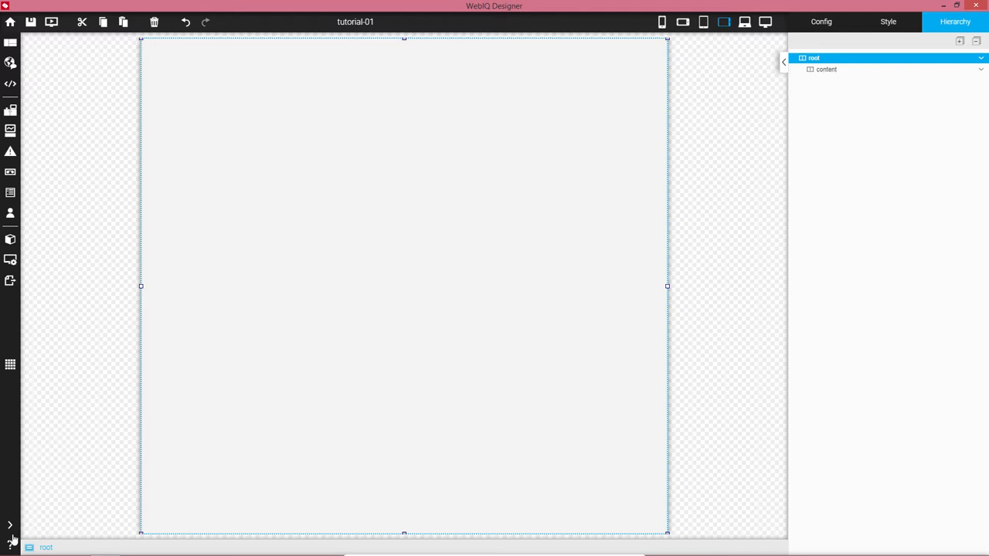
pyautogui.click(10, 525)
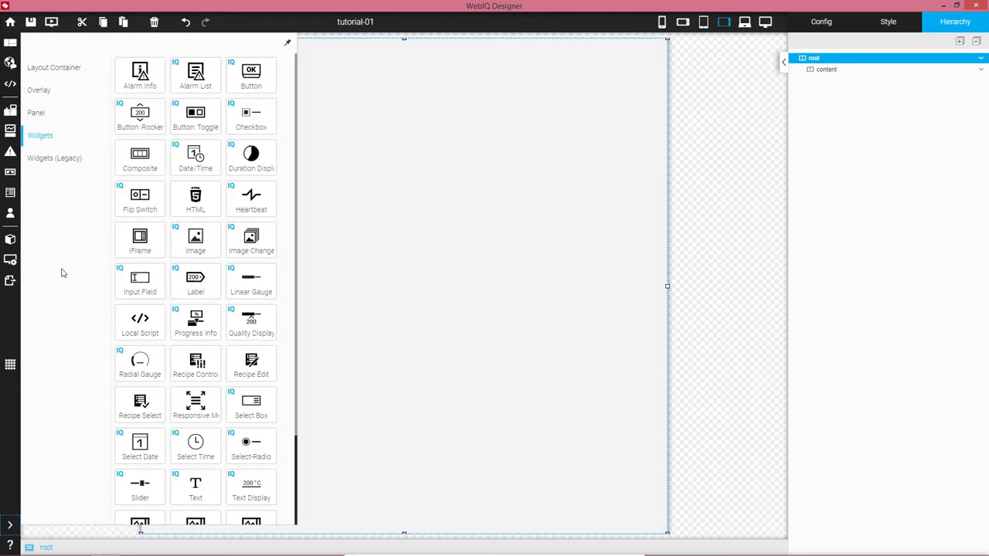
pyautogui.click(54, 68)
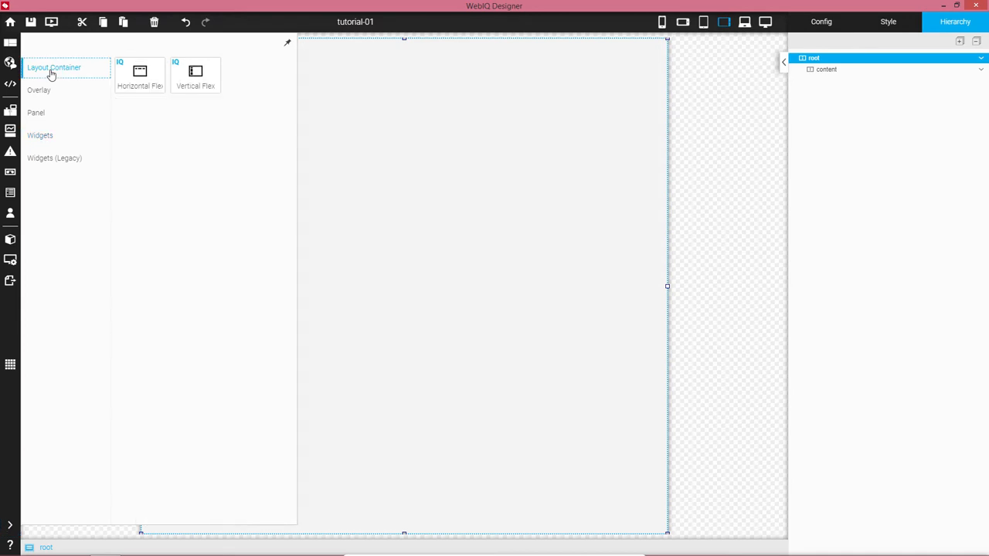
pyautogui.moveTo(194, 74)
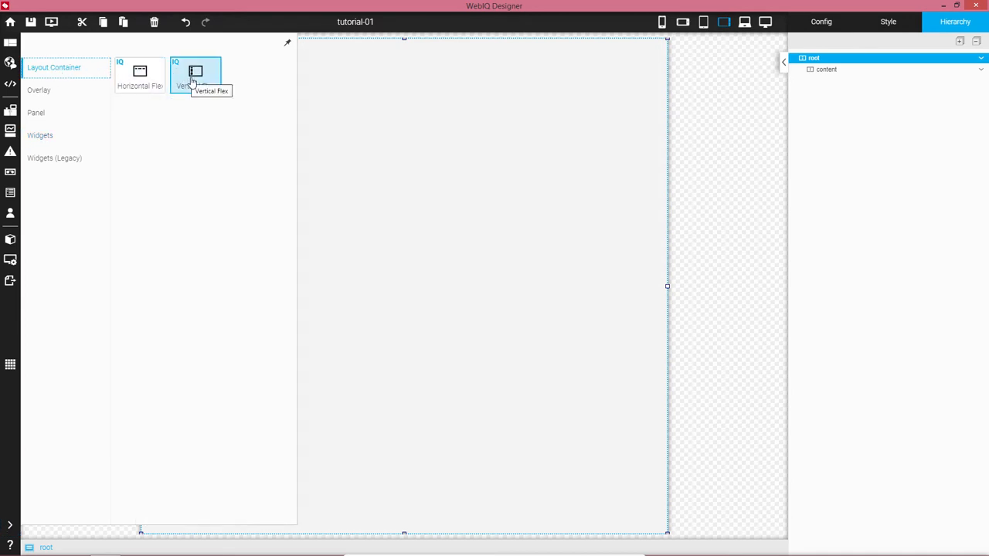
pyautogui.moveTo(139, 74)
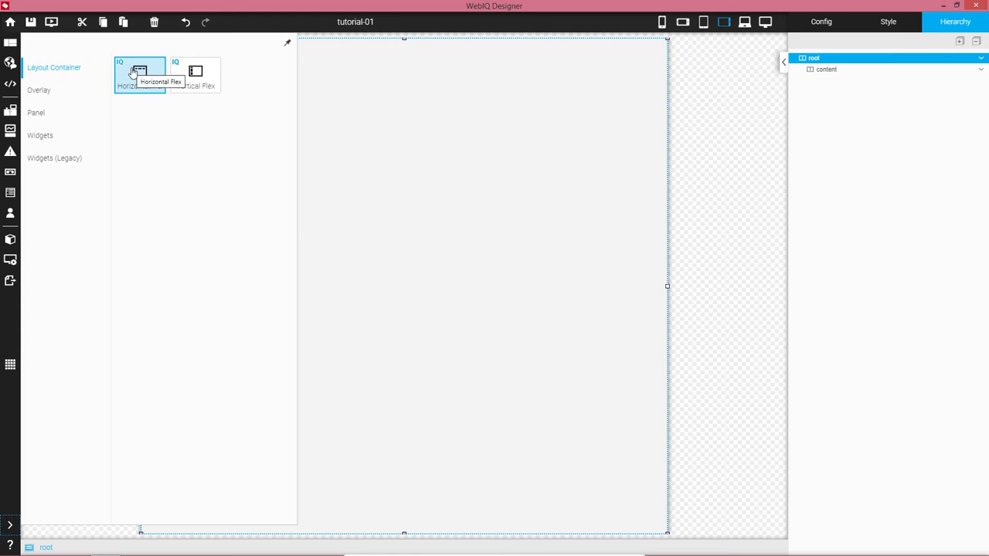
pyautogui.moveTo(139, 74); pyautogui.dragTo(664, 95)
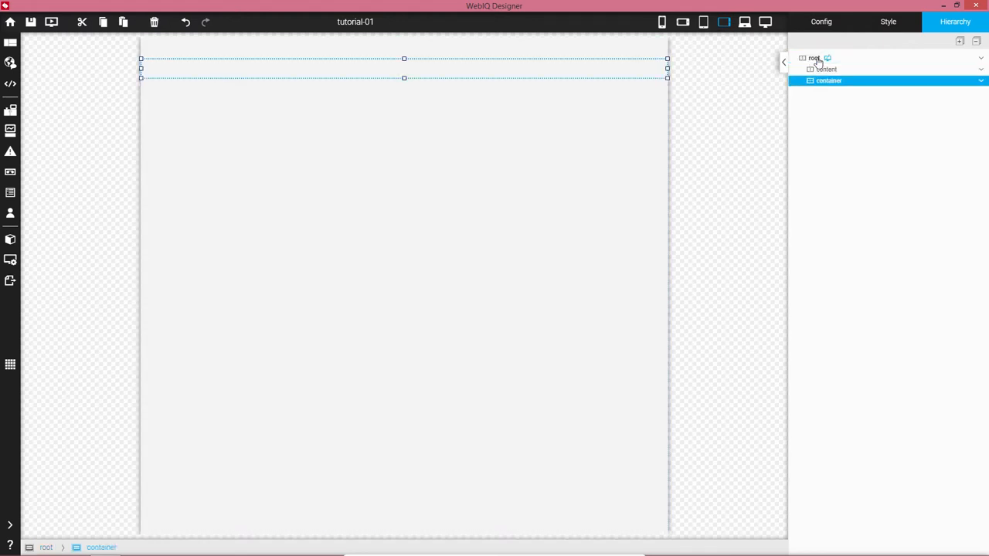
pyautogui.click(11, 525)
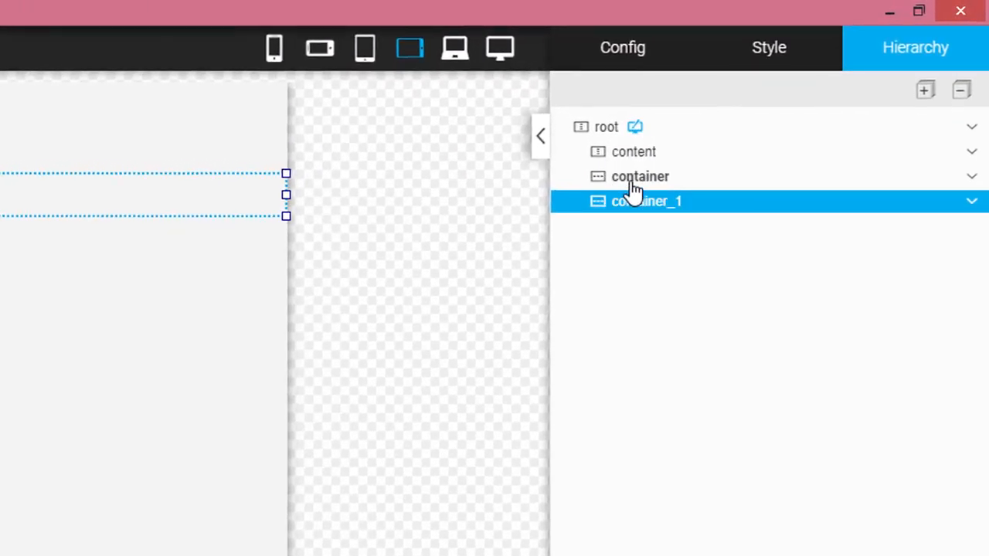
# - Move the first container above content and rename it 'header'
pyautogui.click(640, 176)
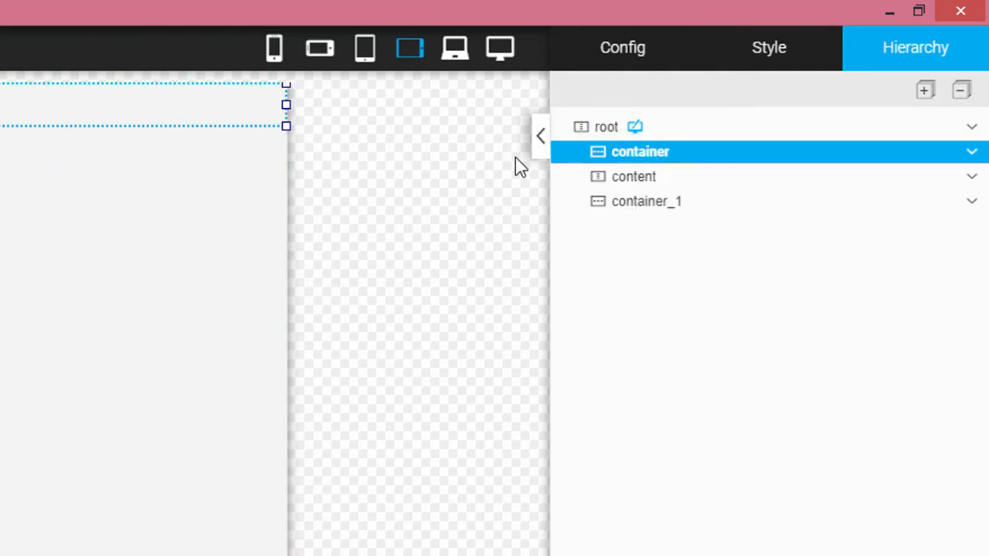
pyautogui.moveTo(626, 185)
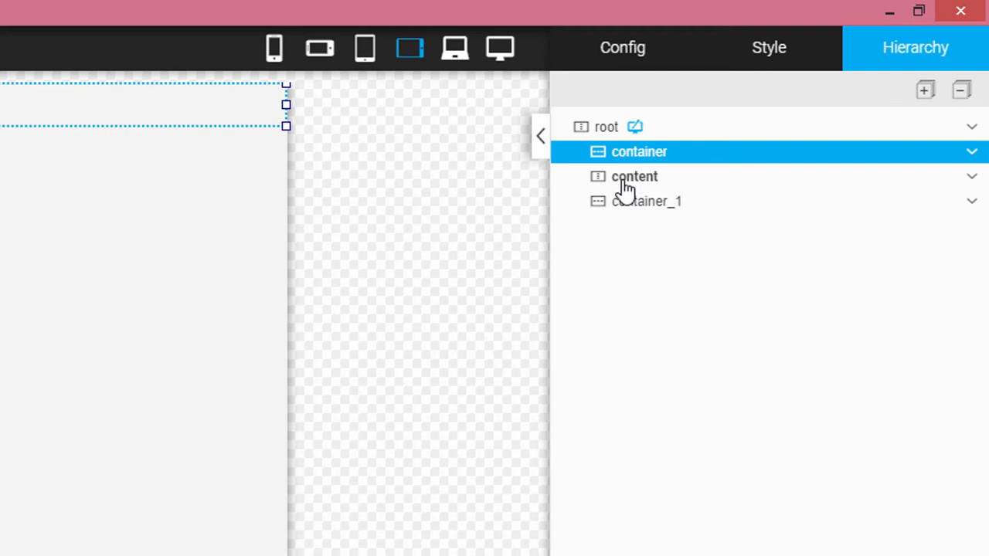
pyautogui.moveTo(626, 204)
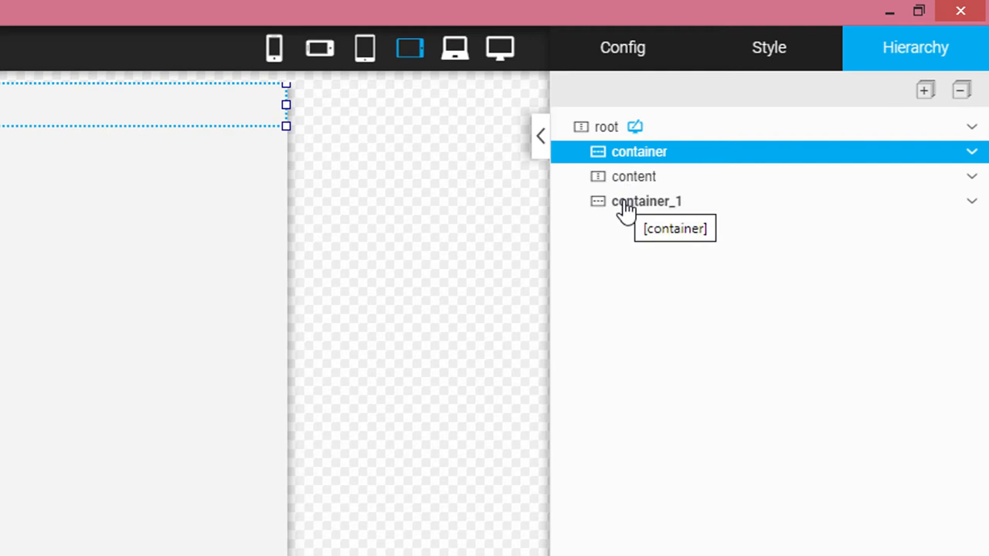
pyautogui.moveTo(630, 74)
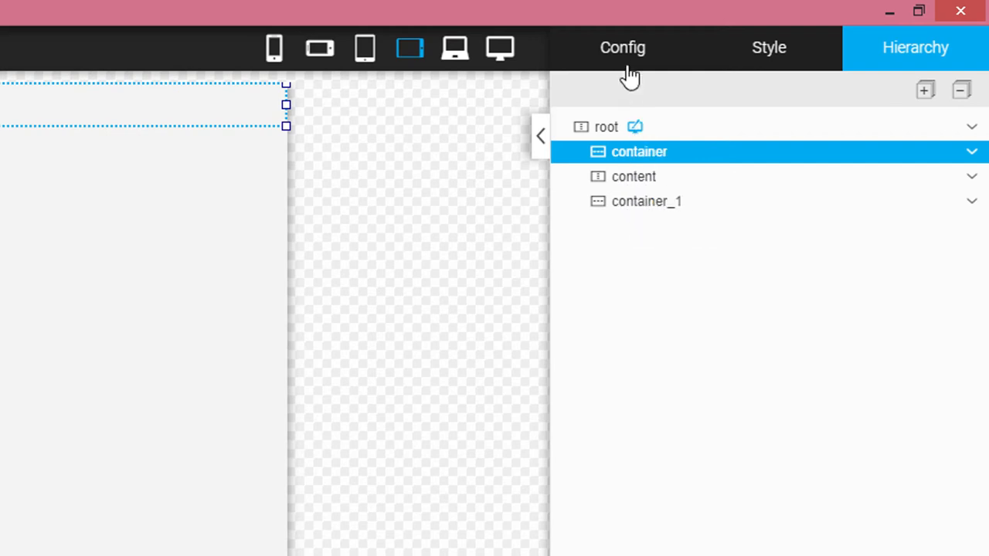
pyautogui.click(621, 47)
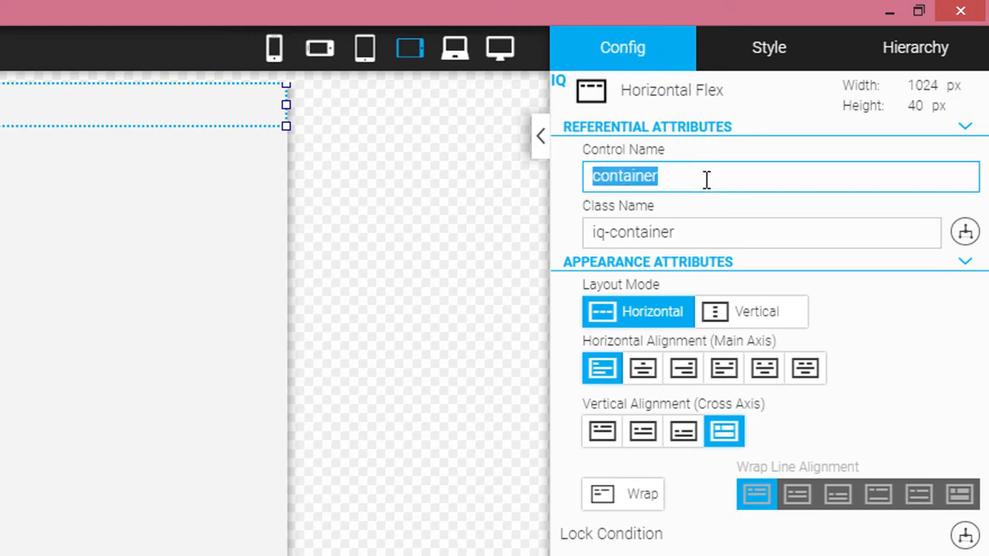
pyautogui.write('header')
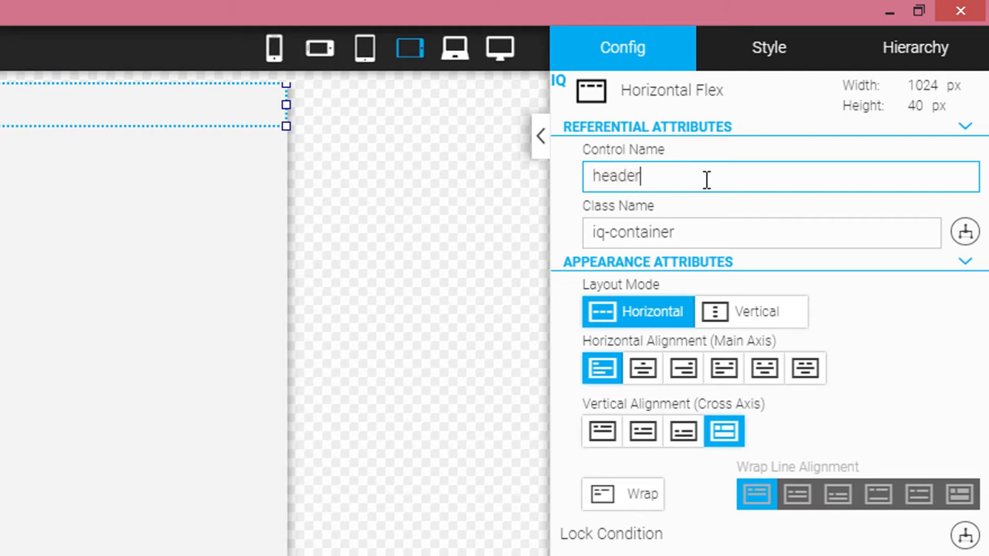
# - Select container_1 and open its config to rename it 'footer'
pyautogui.click(914, 47)
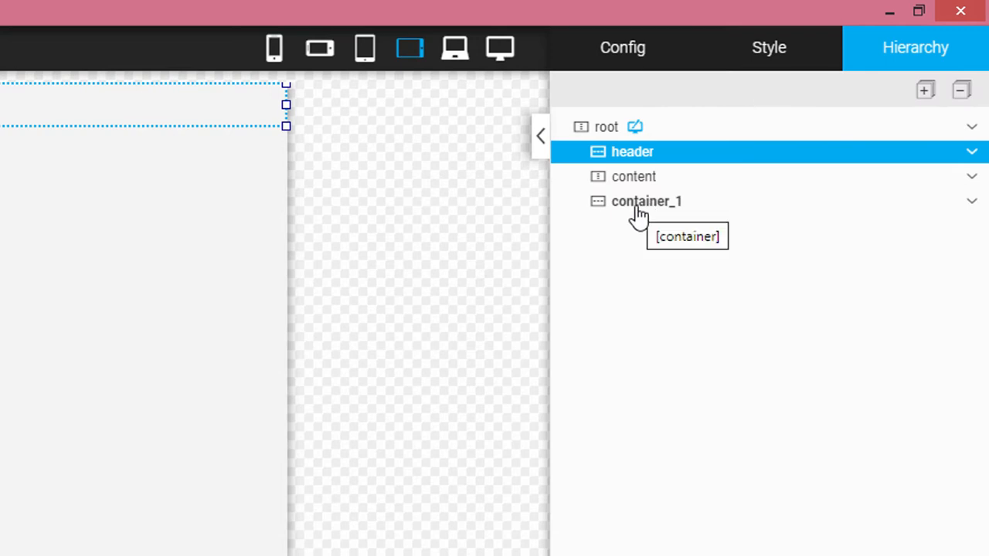
pyautogui.click(646, 201)
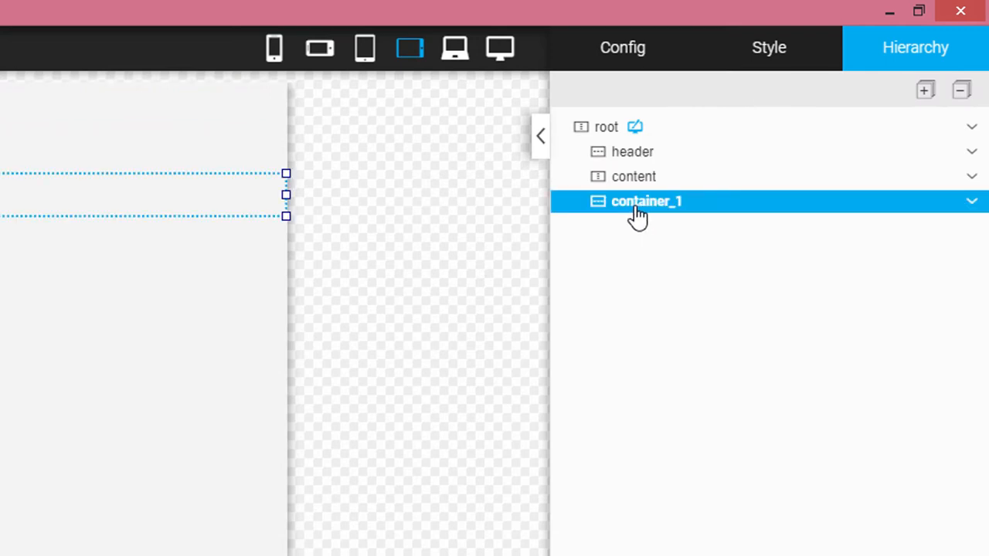
pyautogui.click(621, 47)
pyautogui.write('footer')
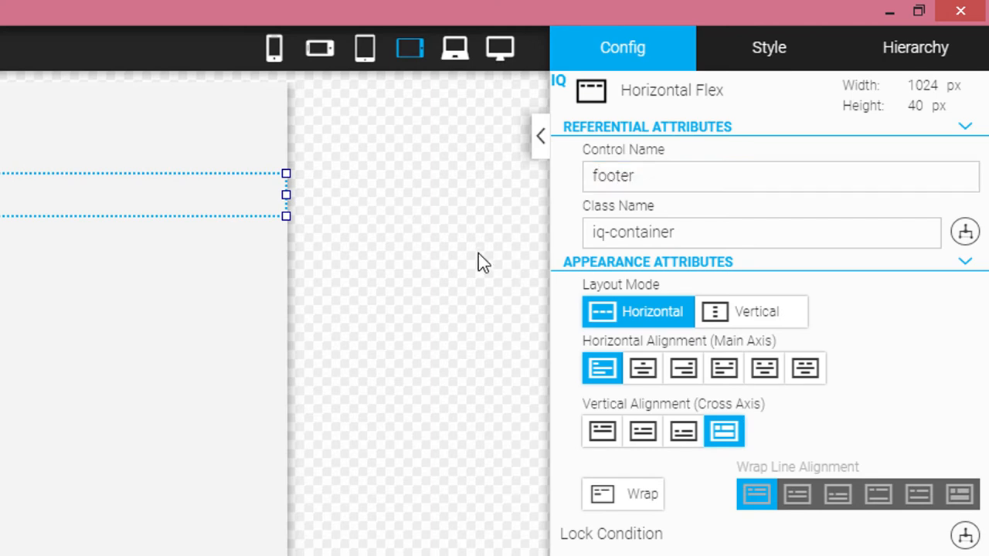
# - Return to the Hierarchy tree showing header, content and footer under root
pyautogui.click(914, 46)
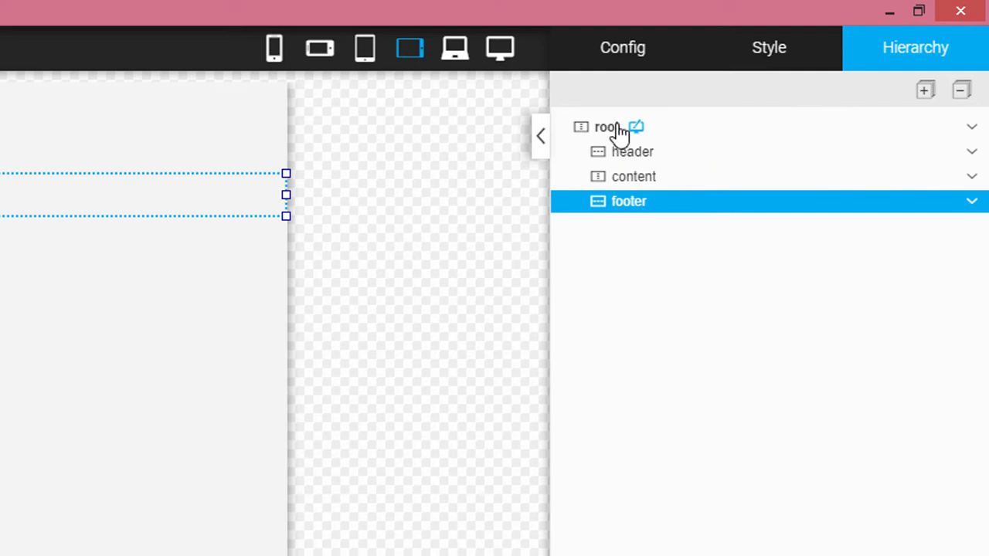
pyautogui.moveTo(648, 172)
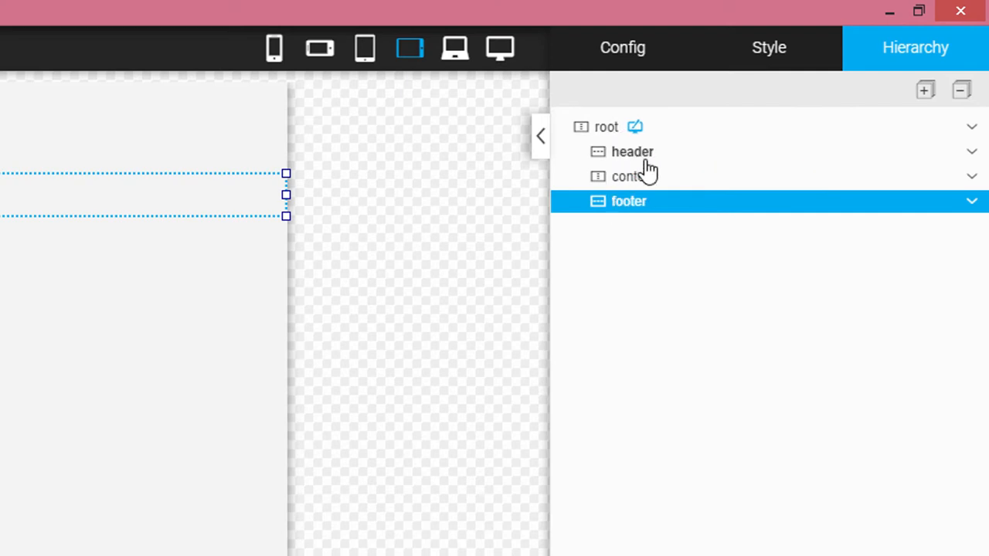
pyautogui.moveTo(626, 170)
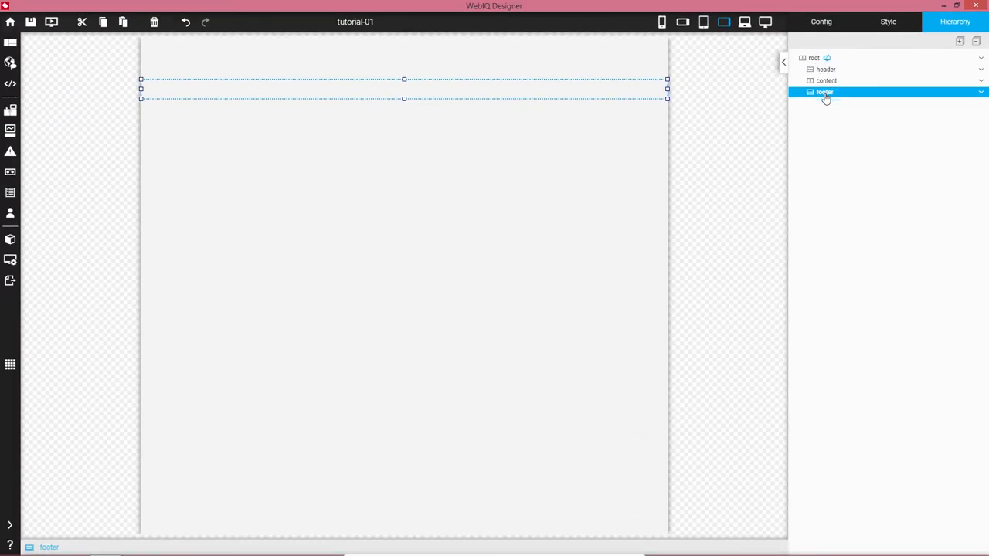
pyautogui.moveTo(825, 92)
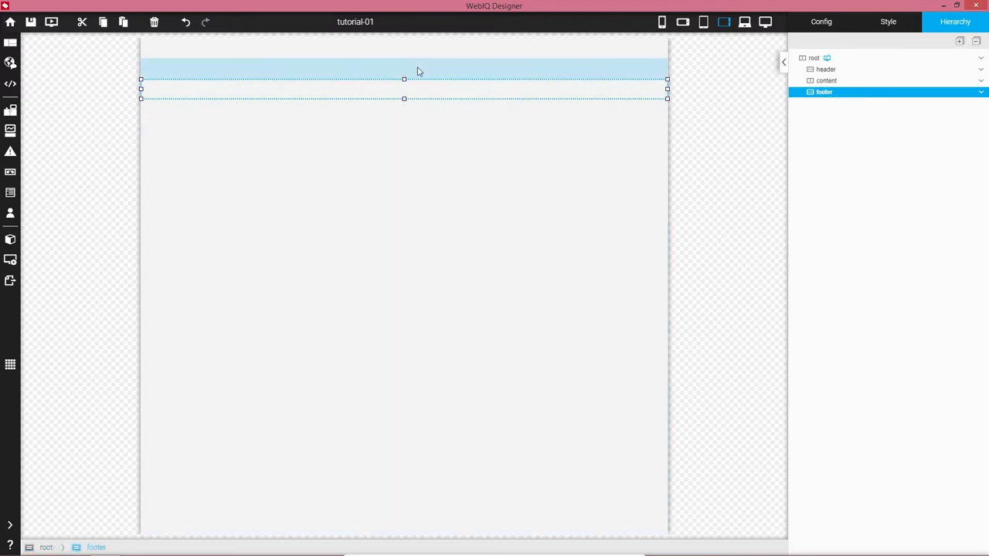
pyautogui.click(825, 80)
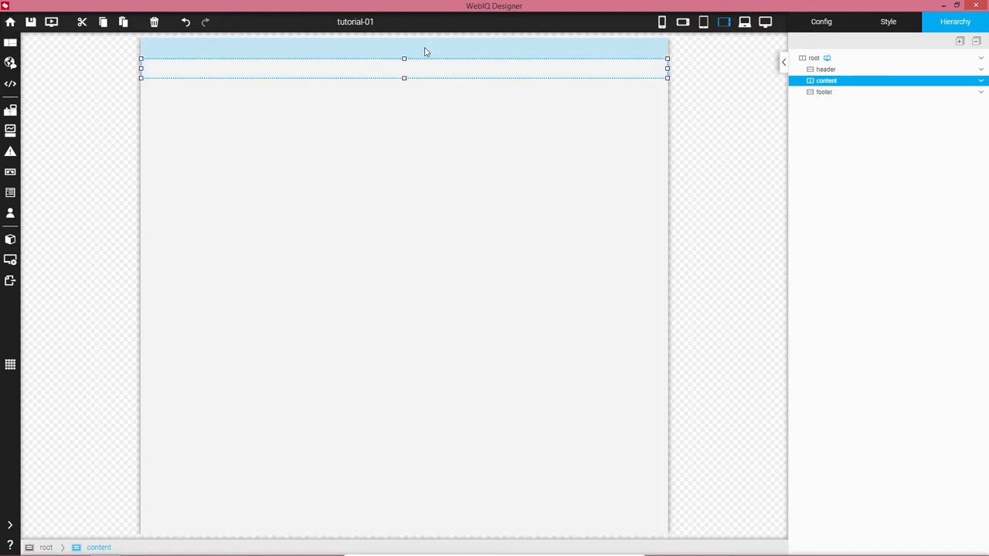
pyautogui.click(823, 93)
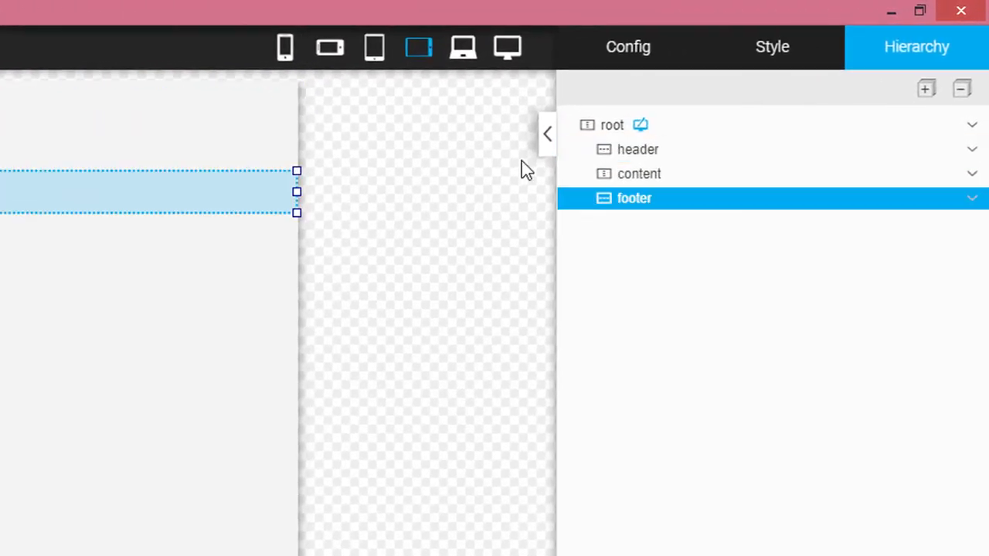
pyautogui.moveTo(634, 197)
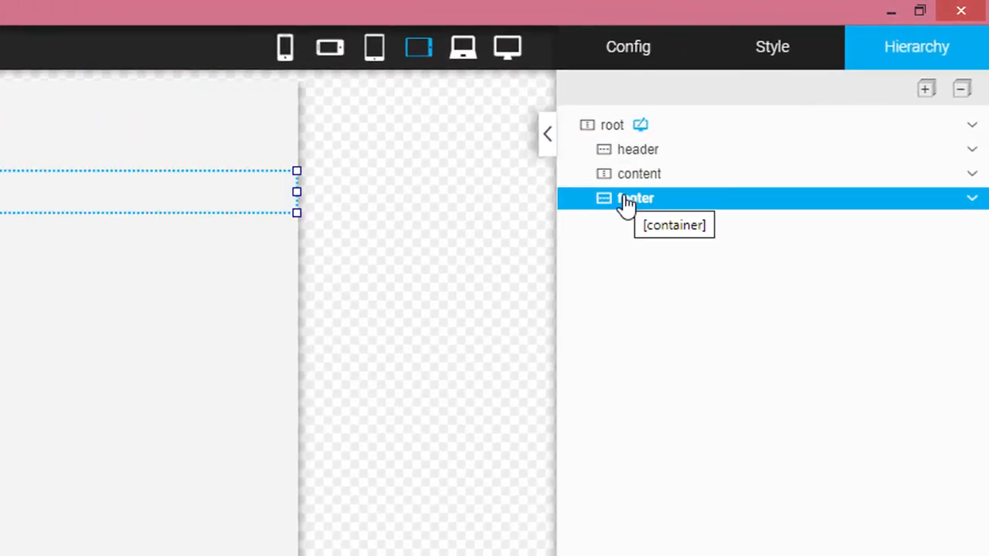
pyautogui.rightClick(634, 198)
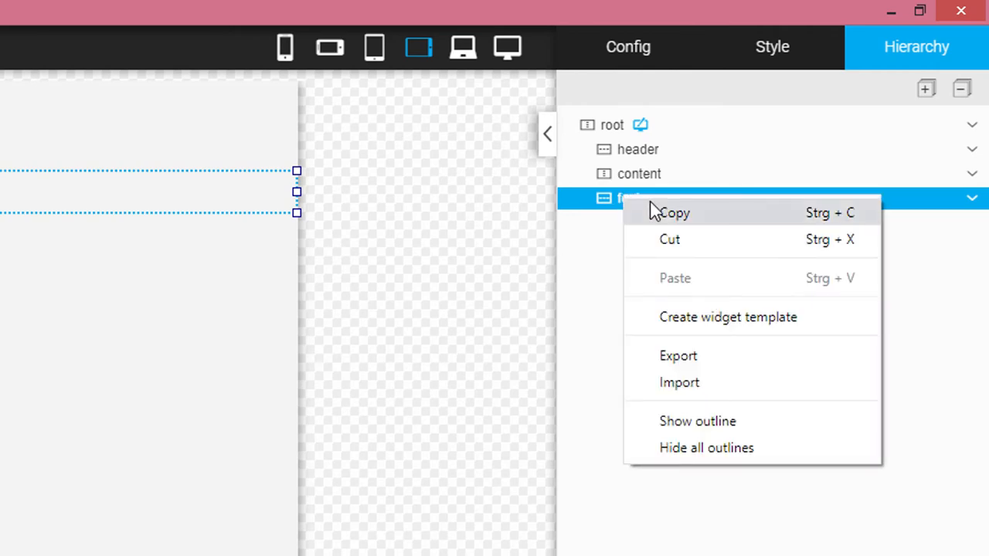
pyautogui.moveTo(689, 425)
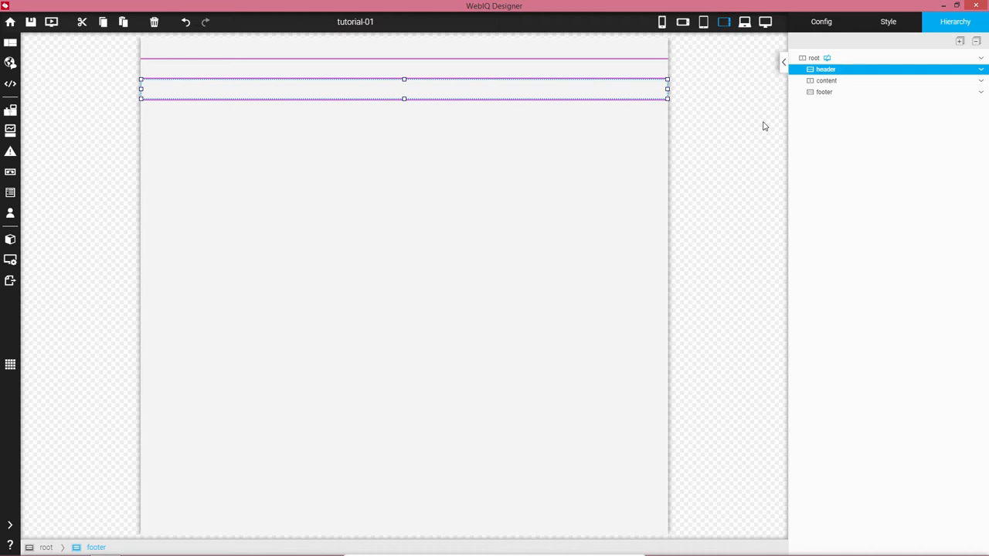
pyautogui.rightClick(825, 68)
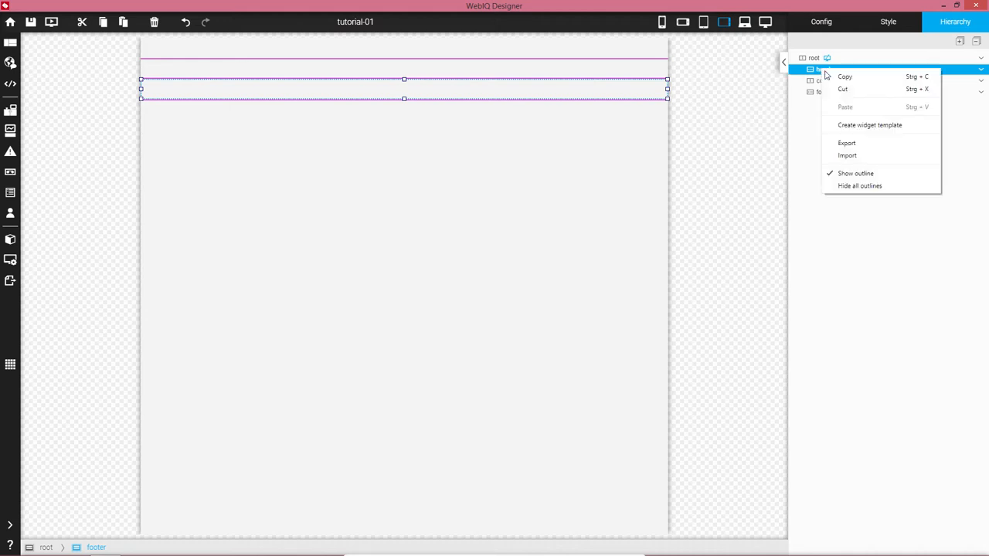
pyautogui.click(859, 186)
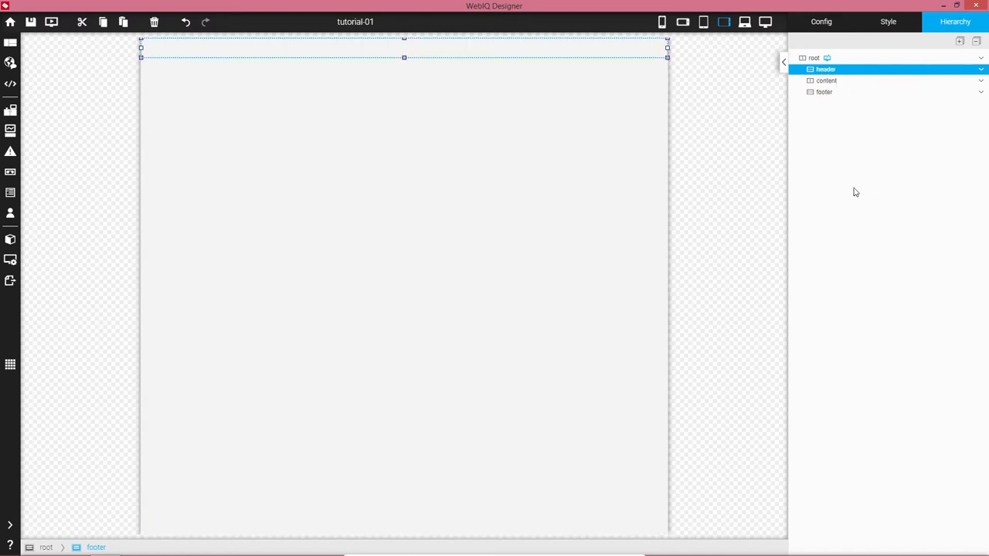
# - Glance at the footer's config, then select the header container in the Hierarchy
pyautogui.click(821, 21)
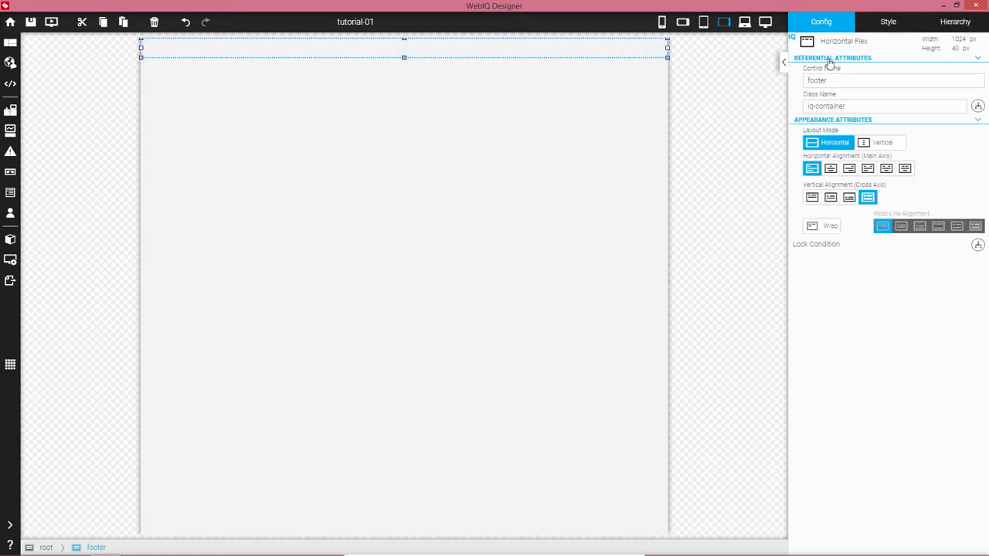
pyautogui.click(404, 50)
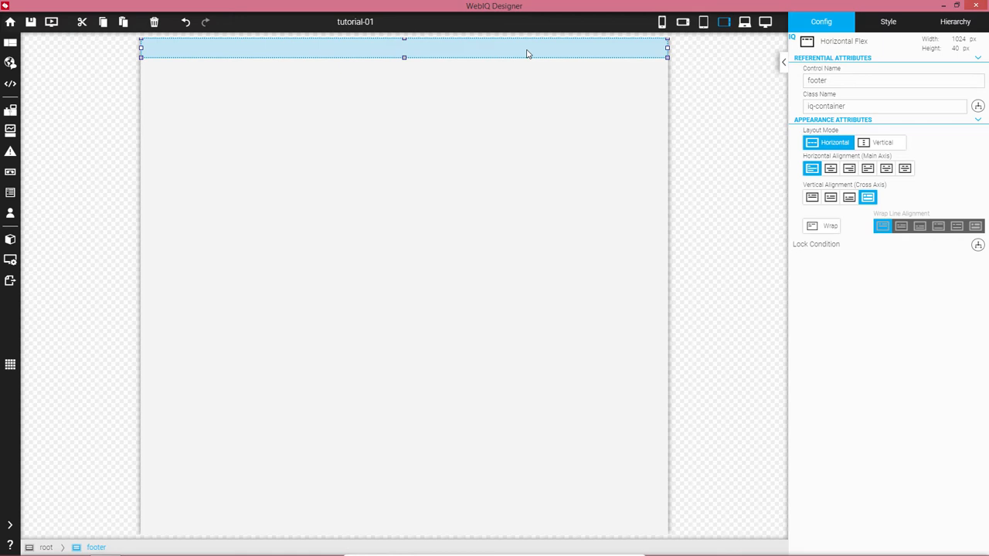
pyautogui.click(954, 22)
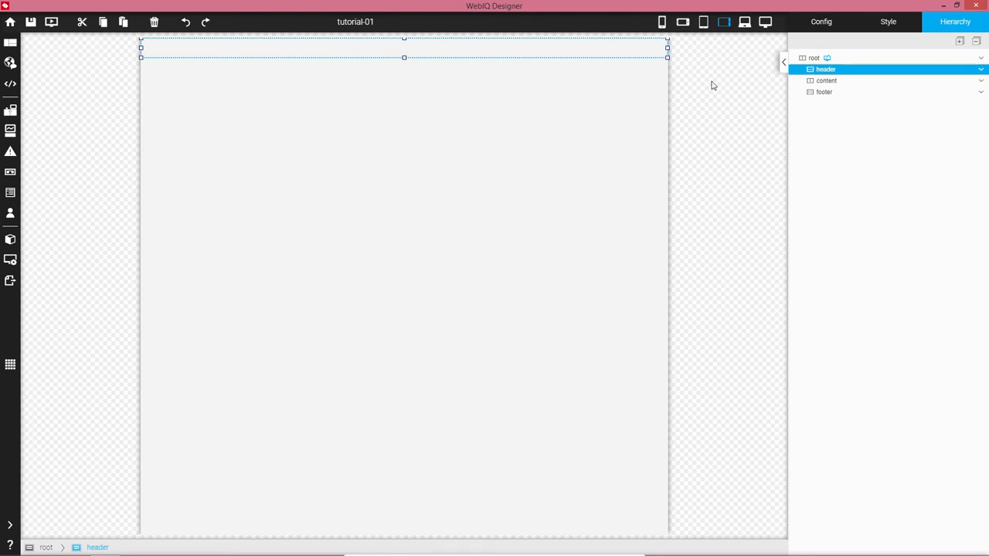
pyautogui.moveTo(843, 75)
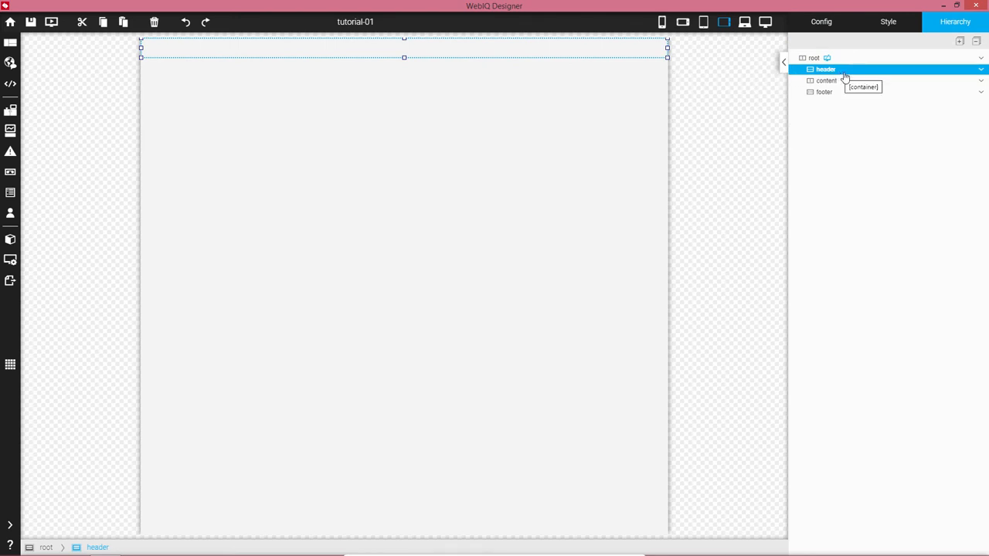
# - Give the header a light gray (#C0C0C0) background colour in its Style settings
pyautogui.click(886, 22)
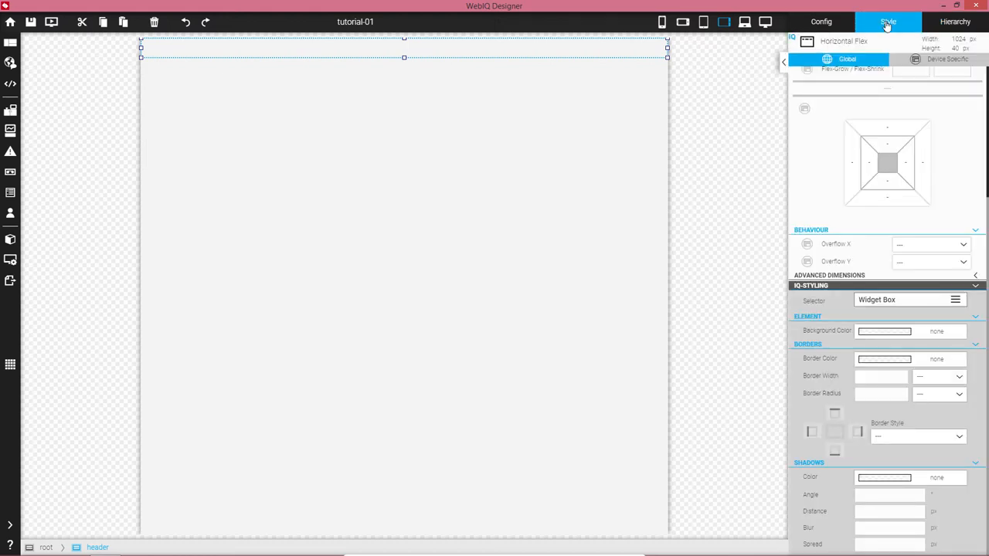
pyautogui.moveTo(847, 162)
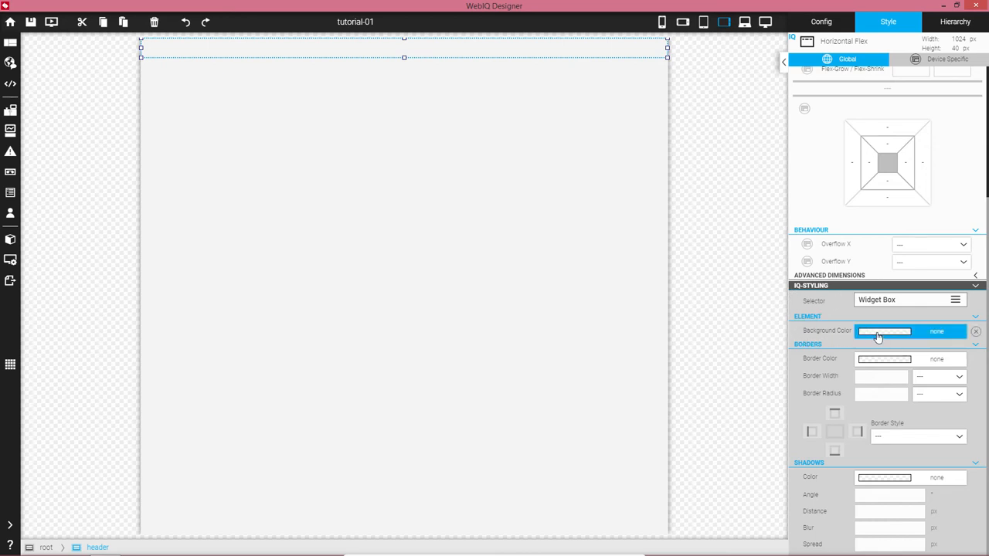
pyautogui.click(884, 330)
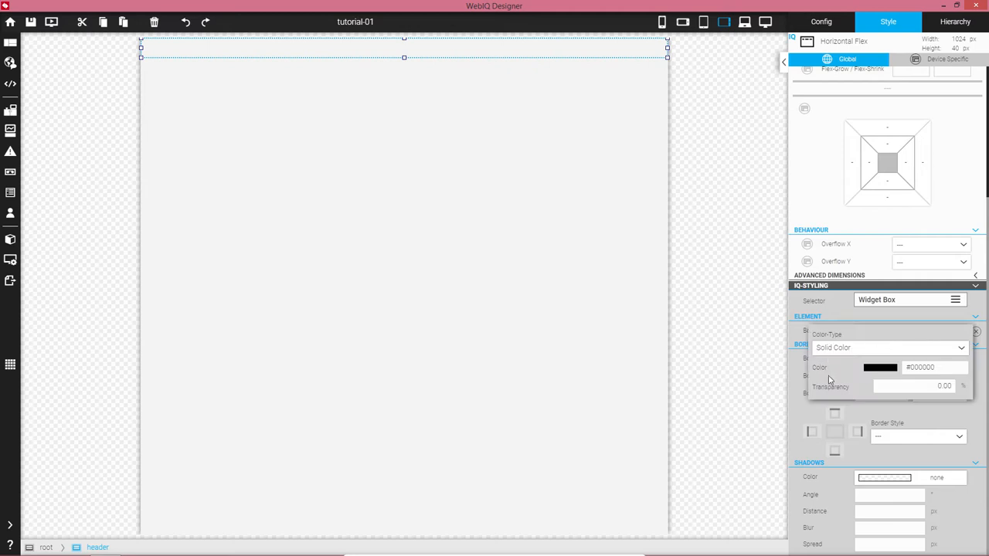
pyautogui.moveTo(883, 367)
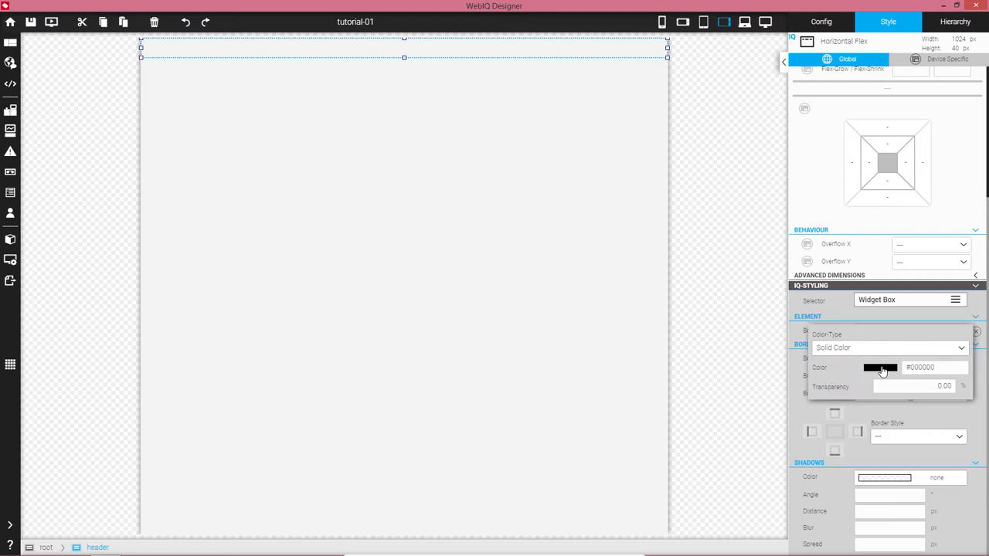
pyautogui.click(879, 368)
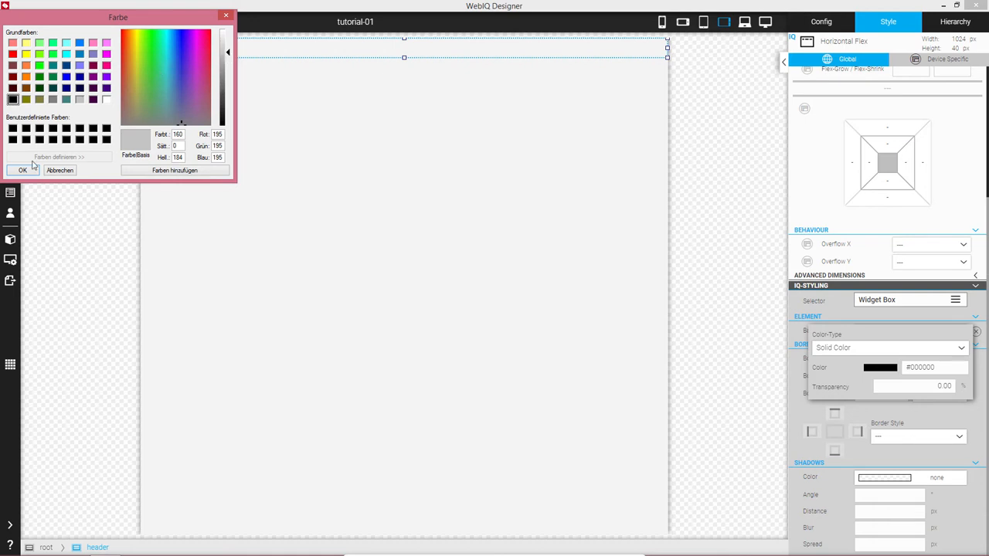
pyautogui.click(22, 170)
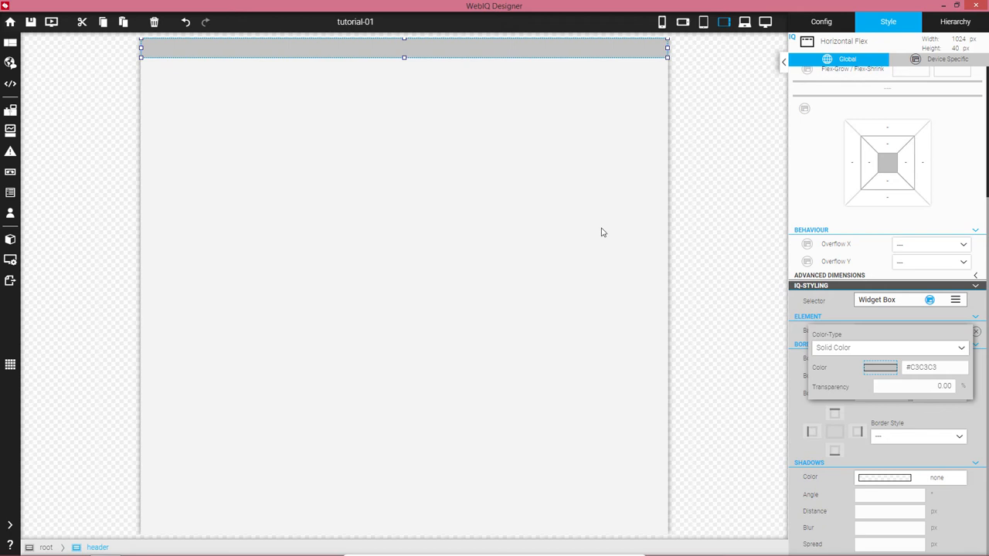
pyautogui.moveTo(562, 62)
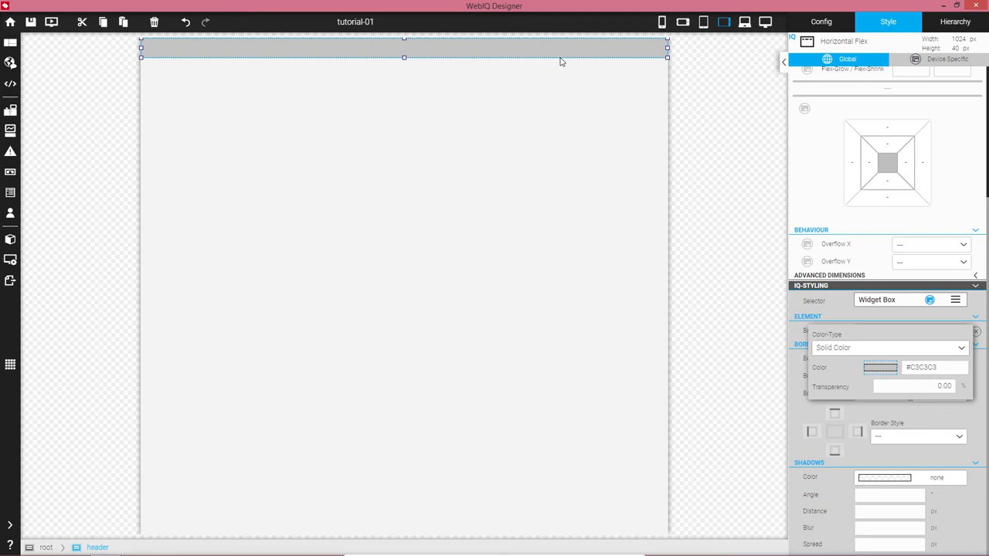
pyautogui.moveTo(476, 99)
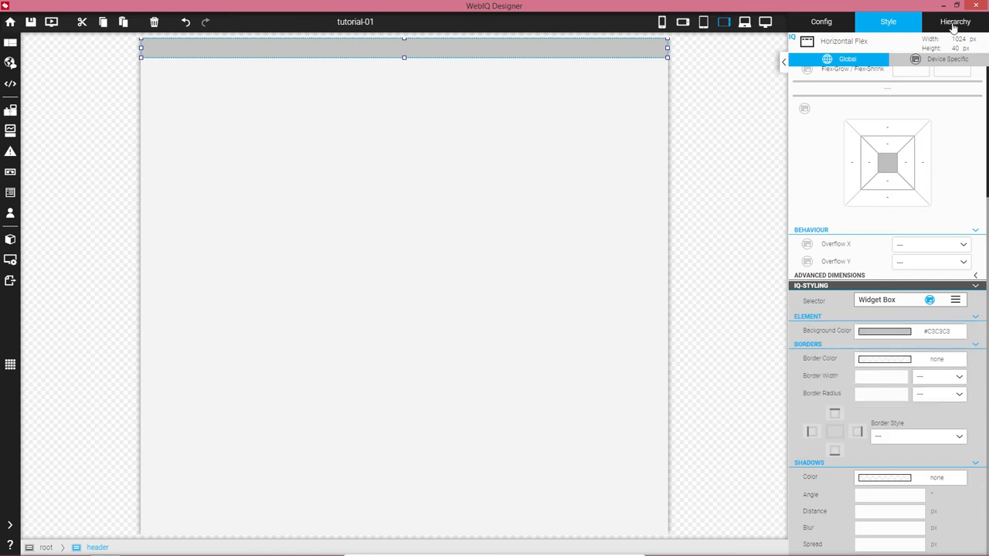
# - Select the footer and give it a gray background colour, then return to the Hierarchy
pyautogui.click(955, 21)
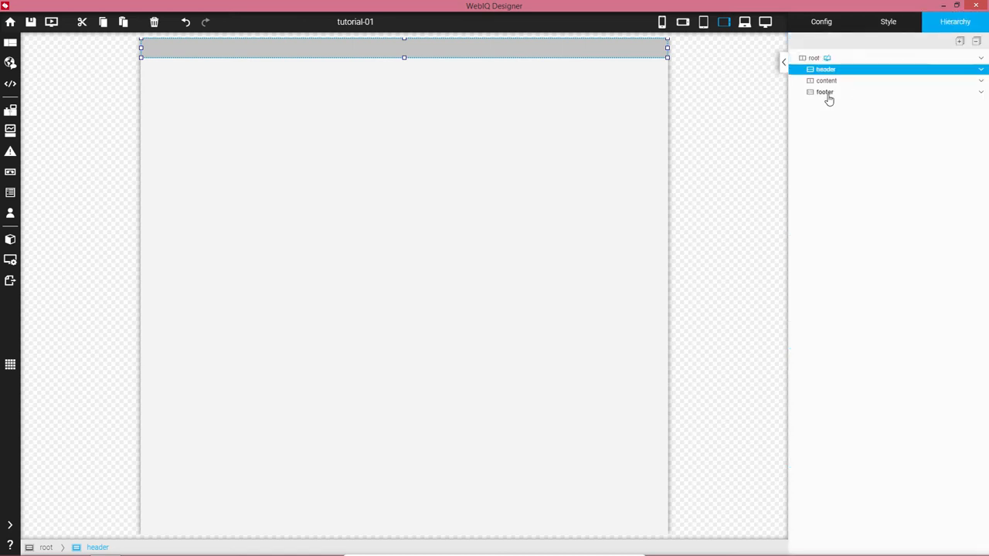
pyautogui.click(825, 93)
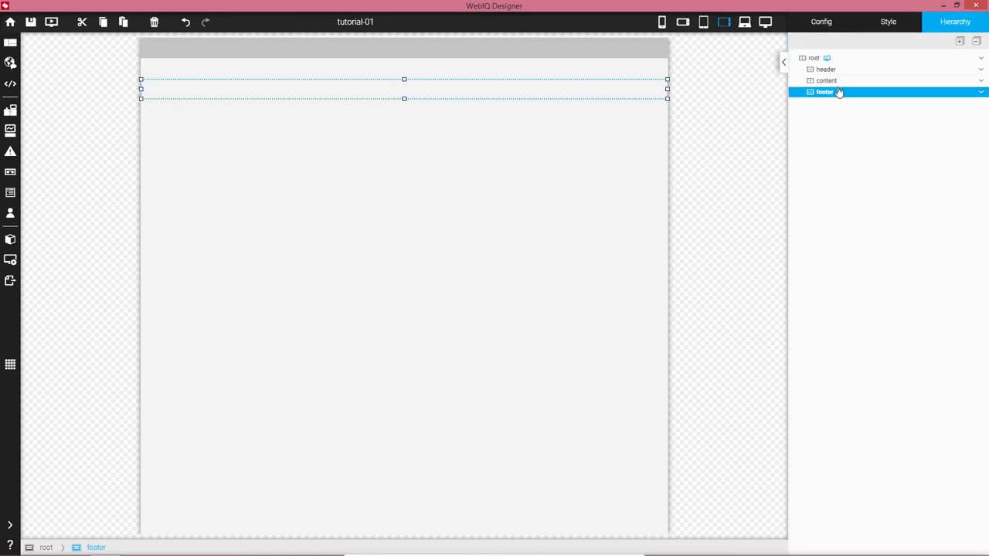
pyautogui.click(887, 22)
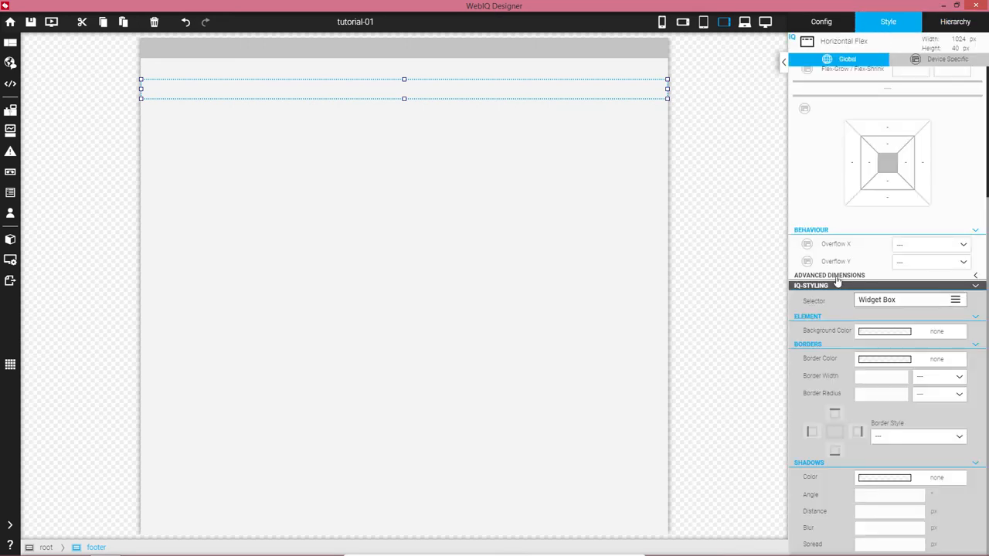
pyautogui.click(883, 330)
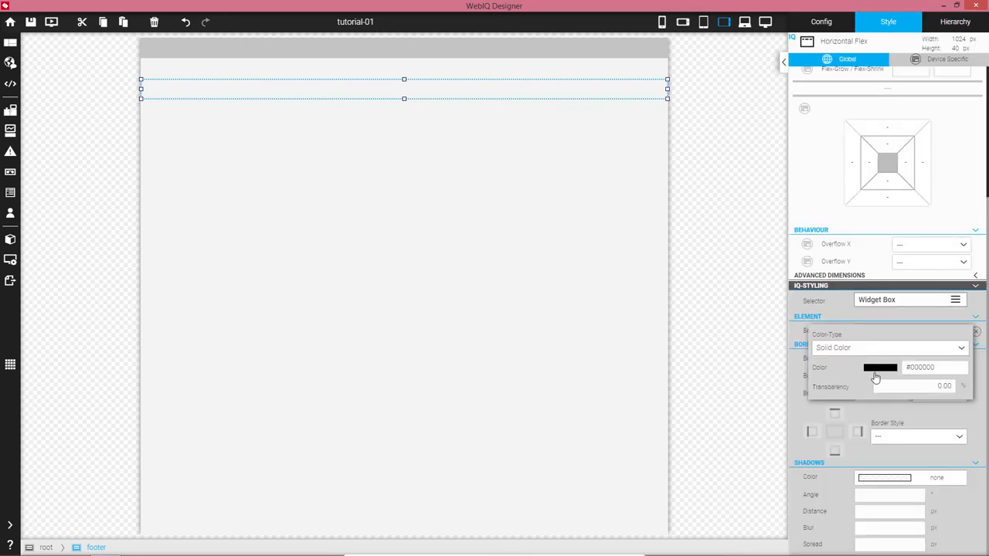
pyautogui.click(881, 368)
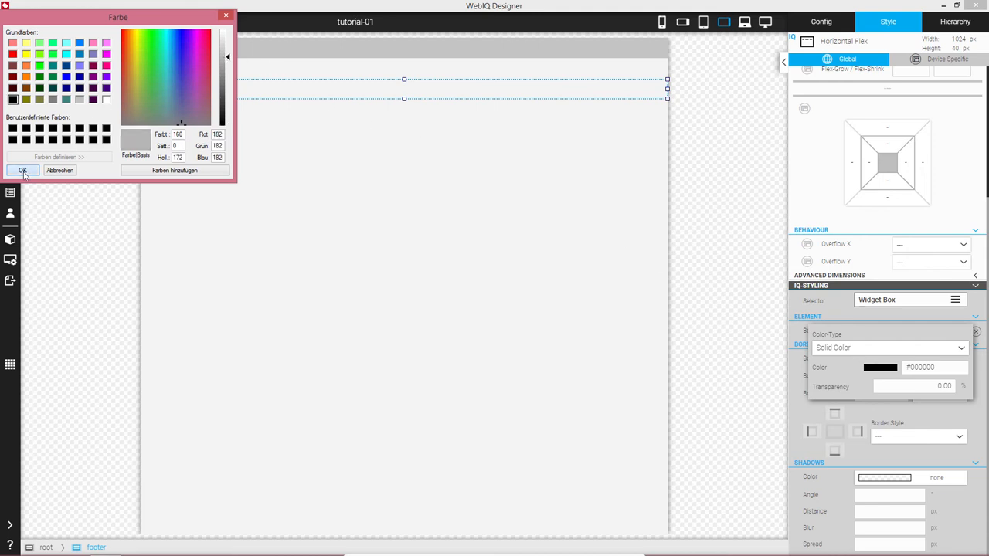
pyautogui.click(22, 170)
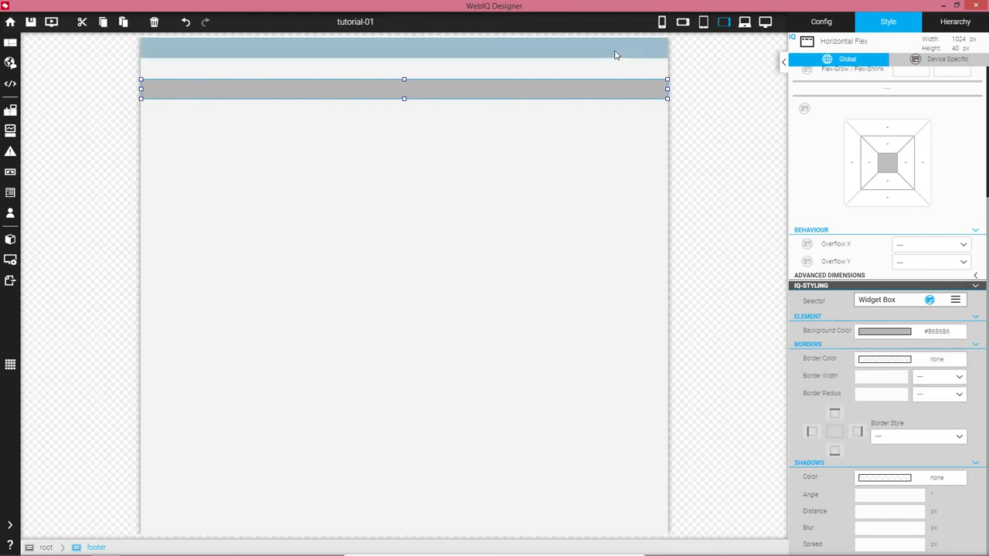
pyautogui.click(402, 48)
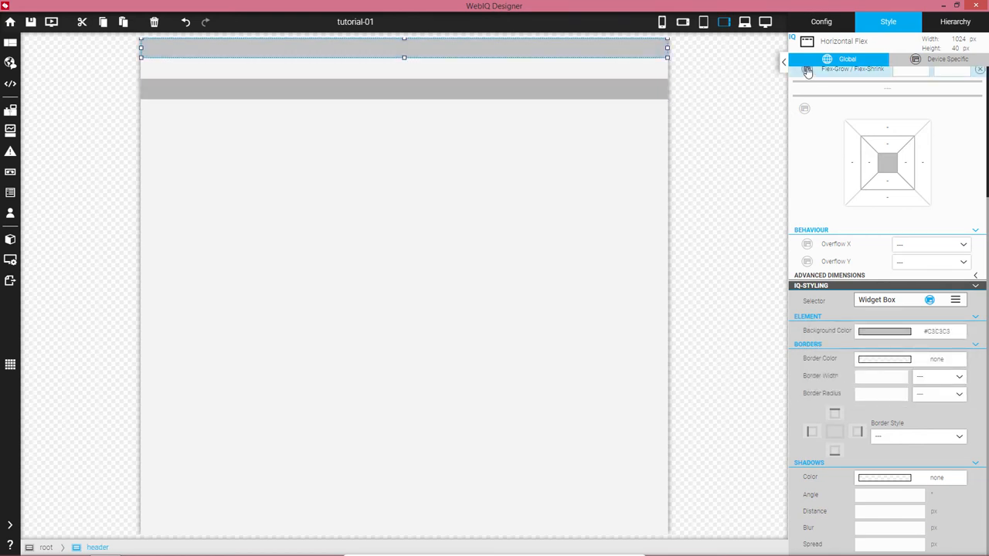
pyautogui.click(955, 22)
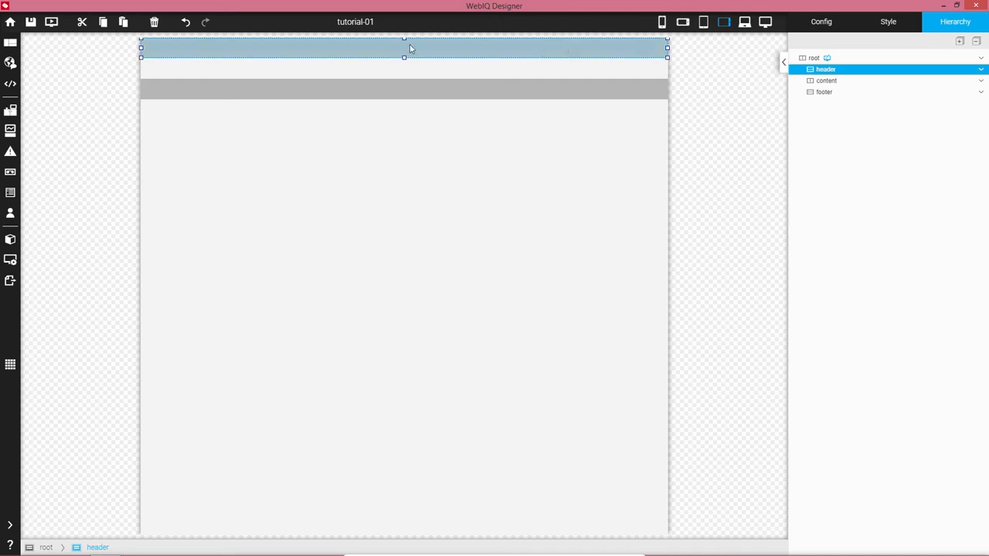
pyautogui.moveTo(574, 43)
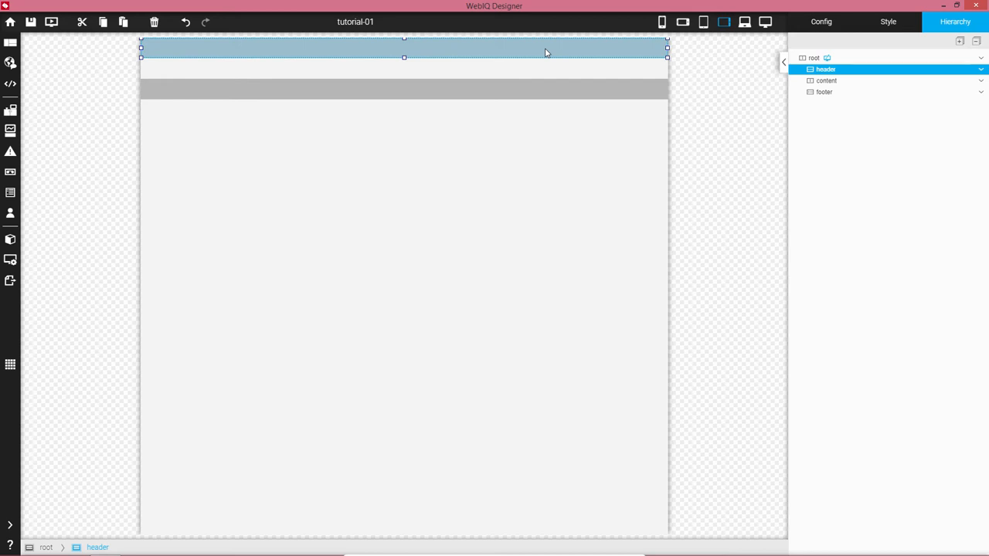
# - Drag an iq-button widget from the Widgets library into the header container
pyautogui.click(10, 525)
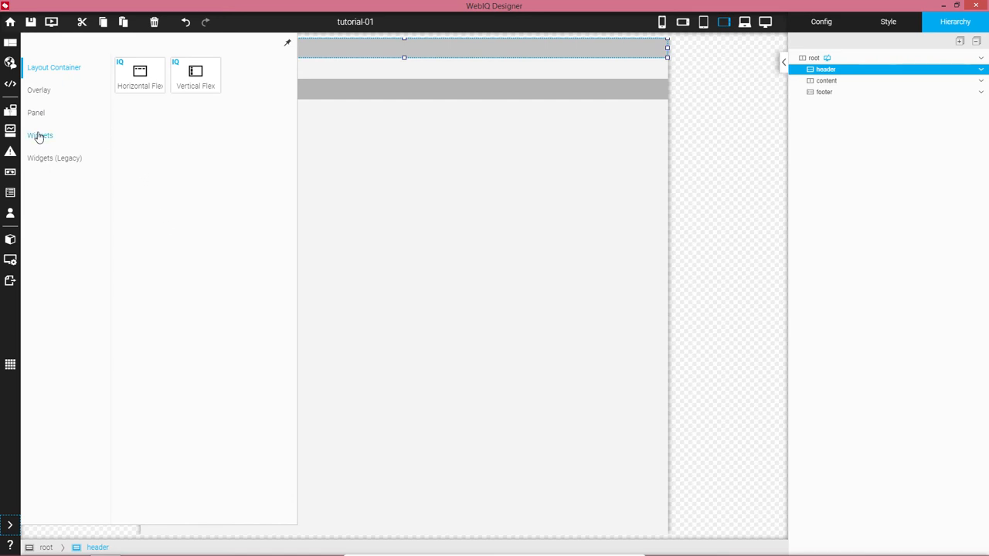
pyautogui.click(40, 136)
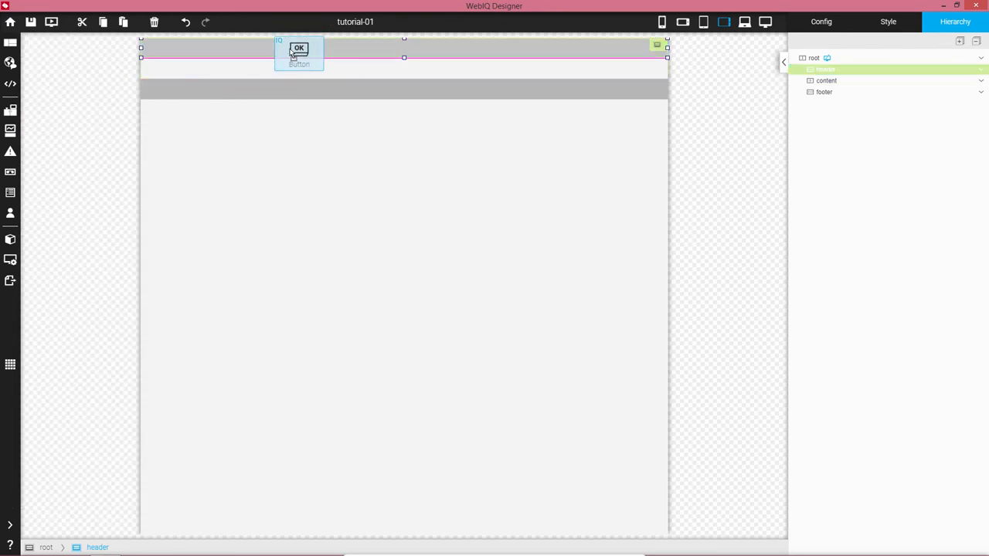
pyautogui.moveTo(299, 53); pyautogui.dragTo(630, 47)
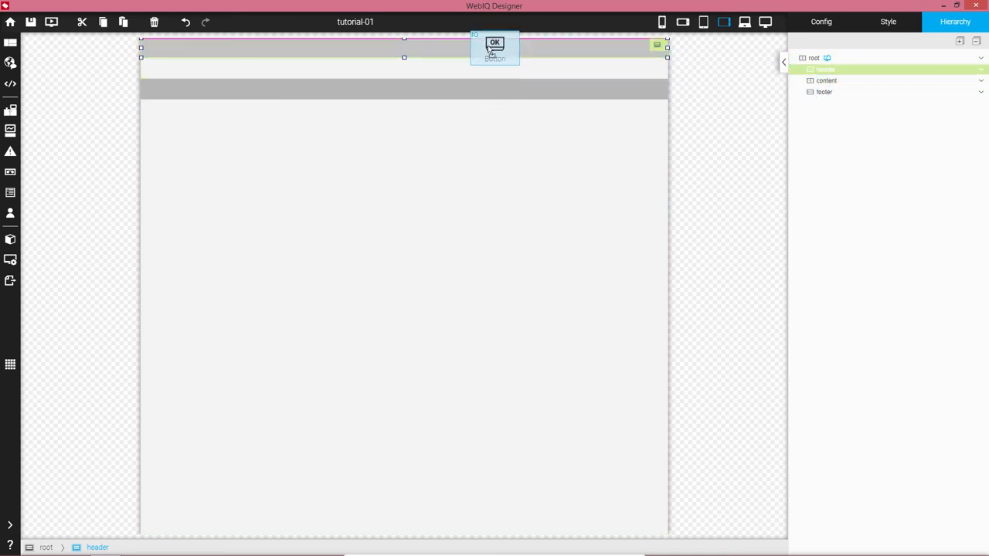
pyautogui.moveTo(495, 47); pyautogui.dragTo(445, 47)
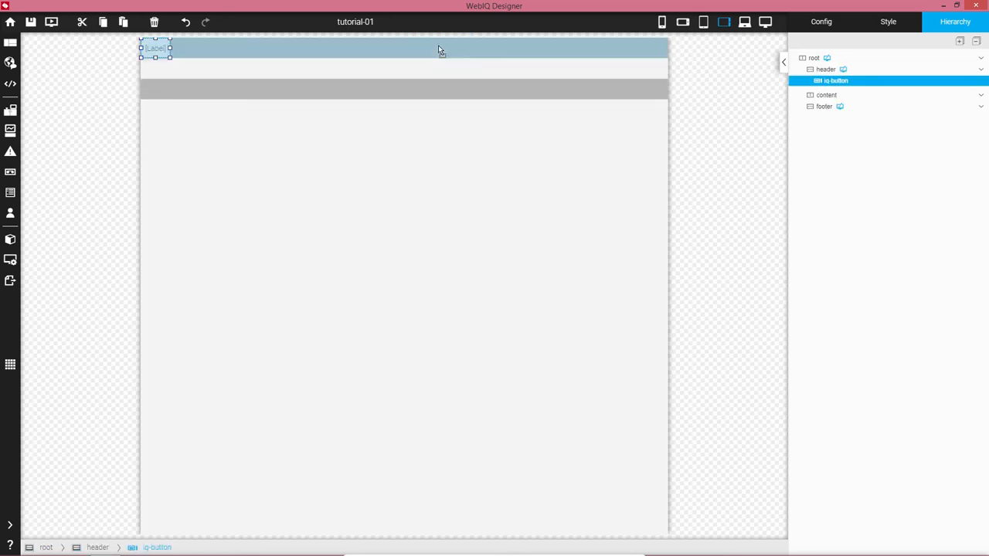
pyautogui.moveTo(171, 57)
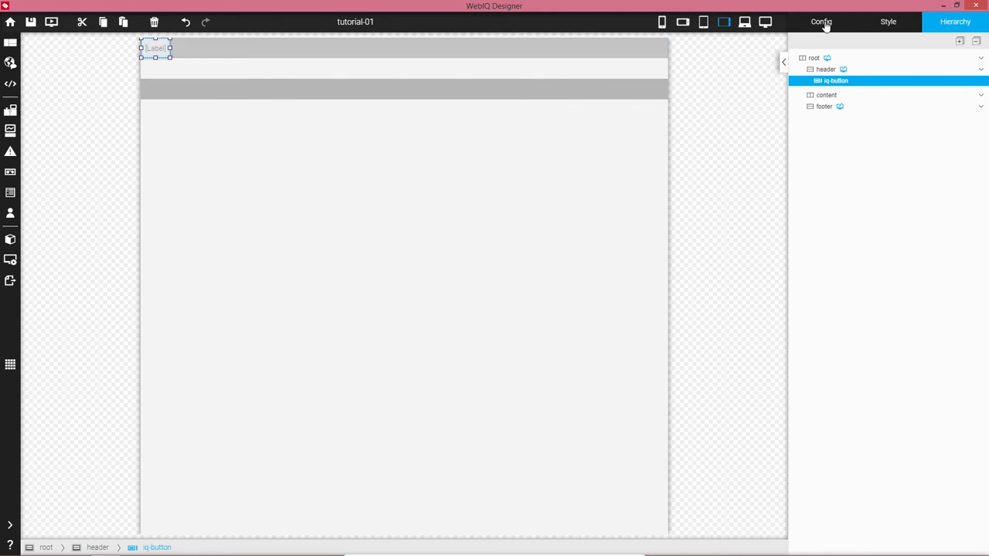
# - Name the button home-button and show an image icon, pics/buttons/home.svg
pyautogui.click(820, 22)
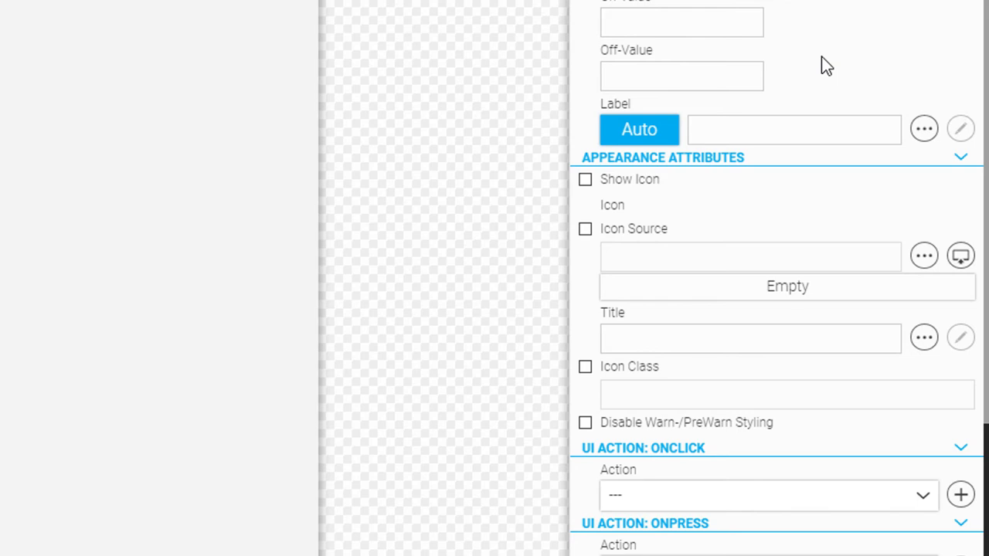
pyautogui.moveTo(633, 185)
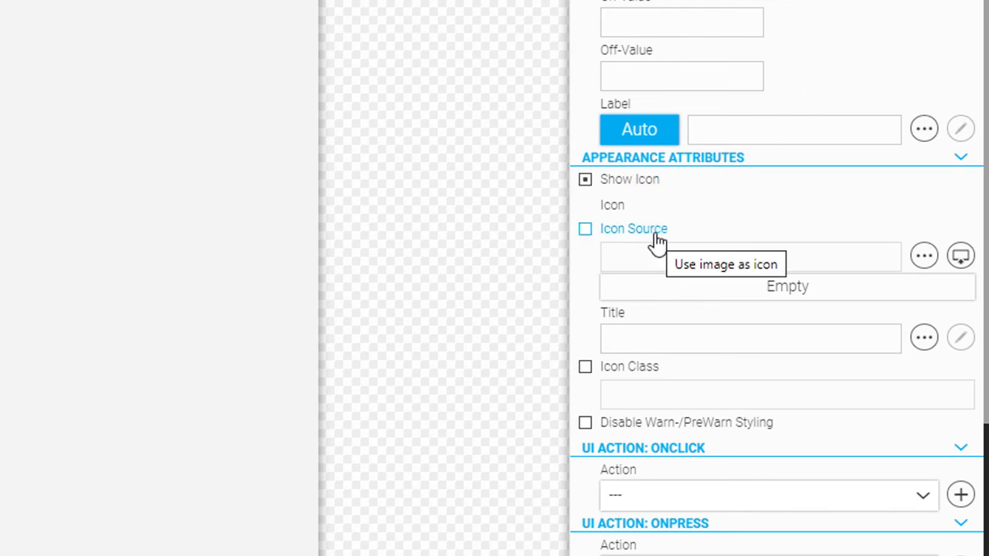
pyautogui.click(584, 228)
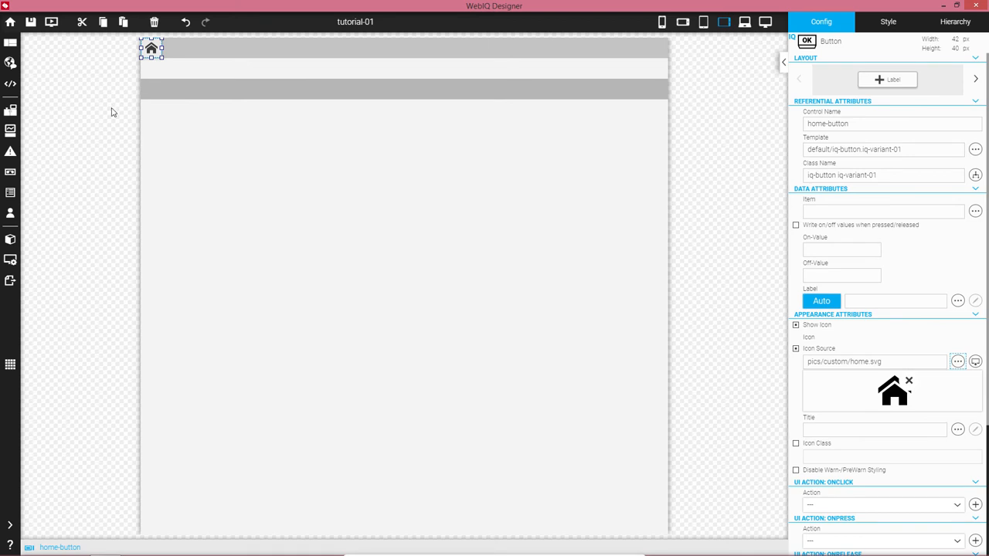
pyautogui.moveTo(130, 108)
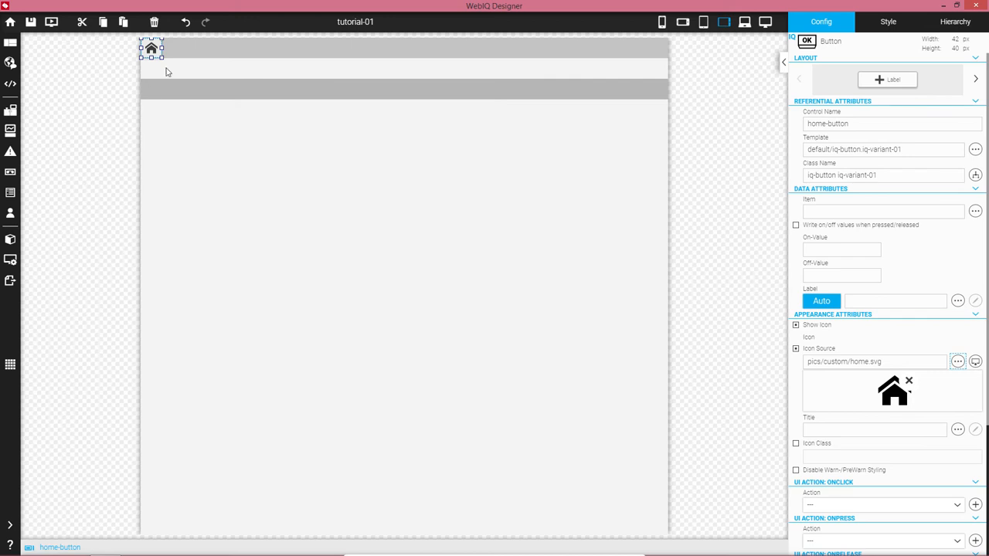
pyautogui.moveTo(102, 21)
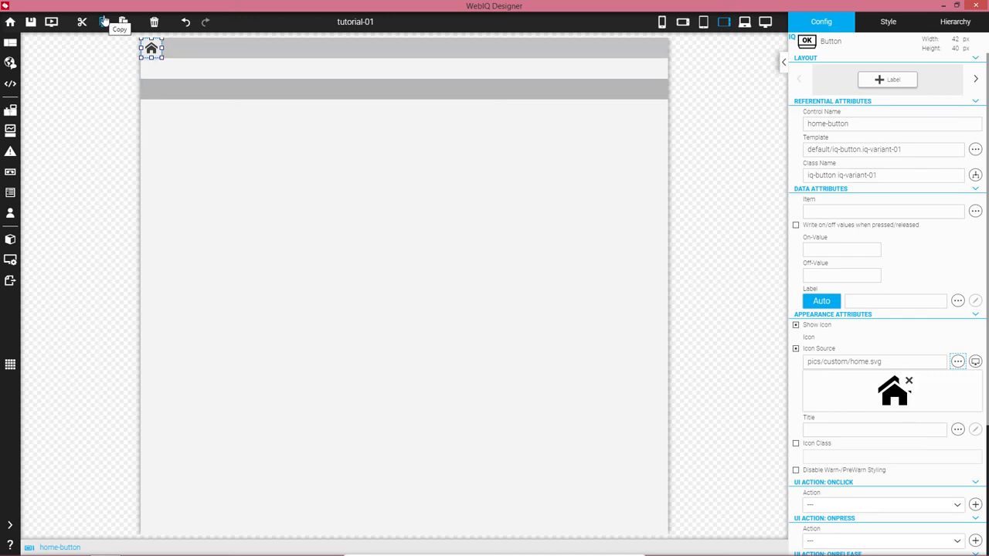
pyautogui.moveTo(124, 22)
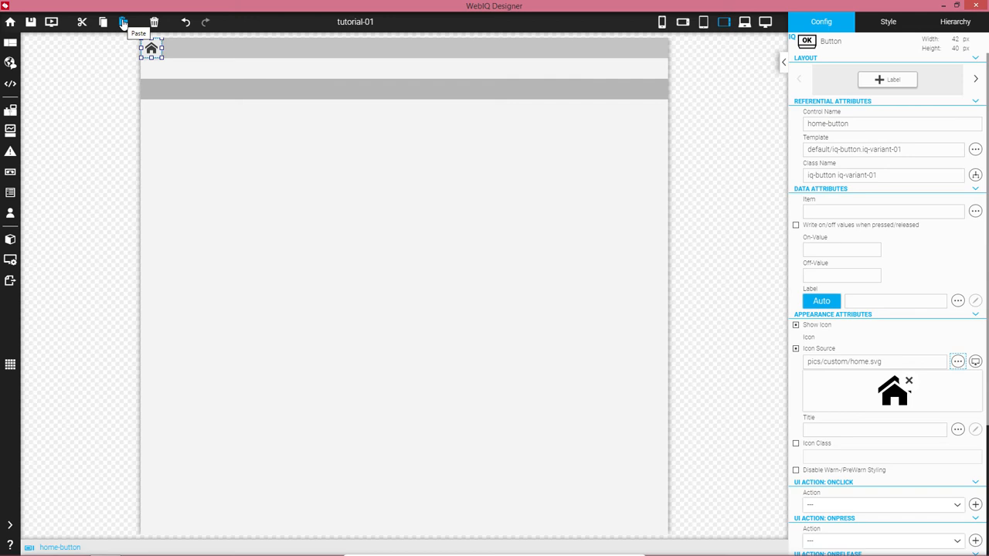
pyautogui.moveTo(77, 85)
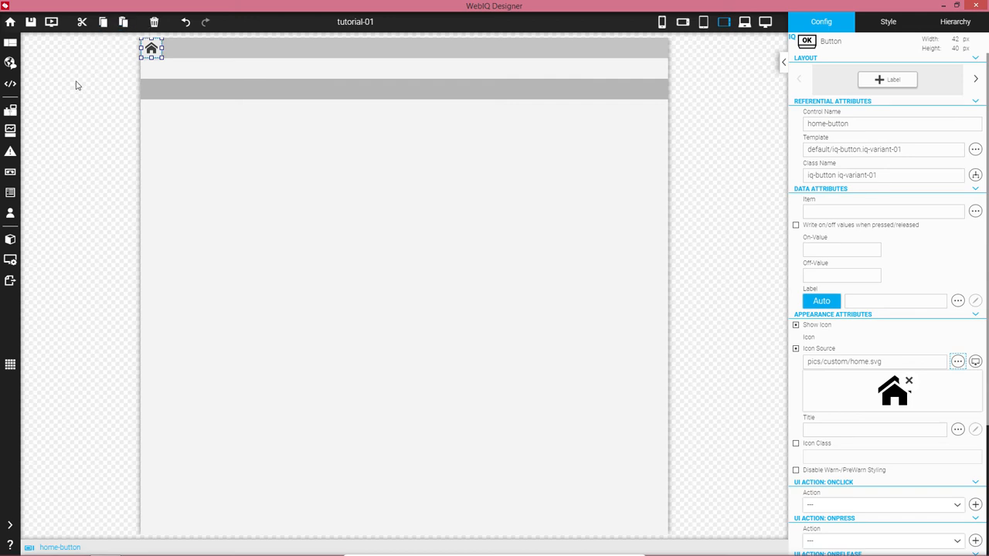
pyautogui.moveTo(90, 80)
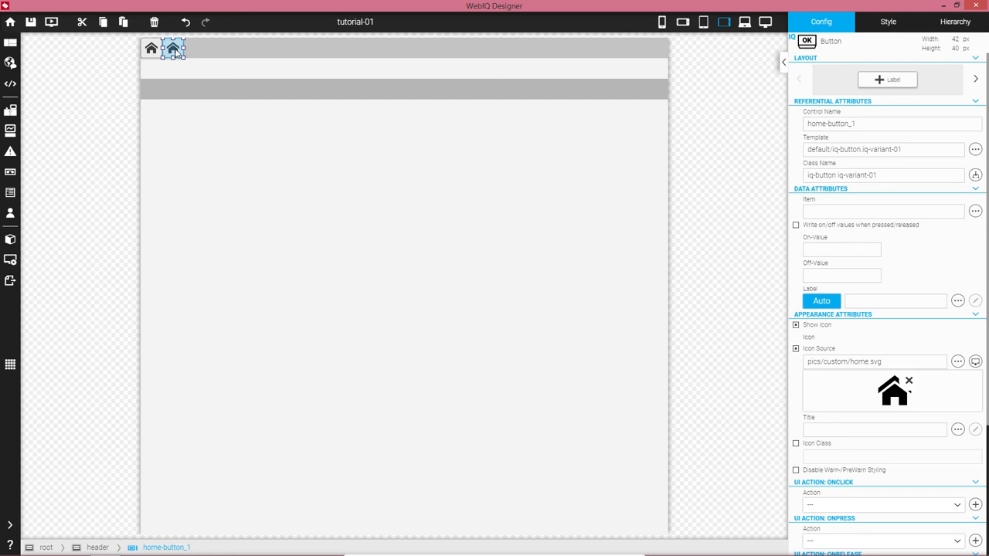
# - Rename the pasted copy user-button and give it the icon pics/custom/user.svg
pyautogui.tripleClick(850, 124)
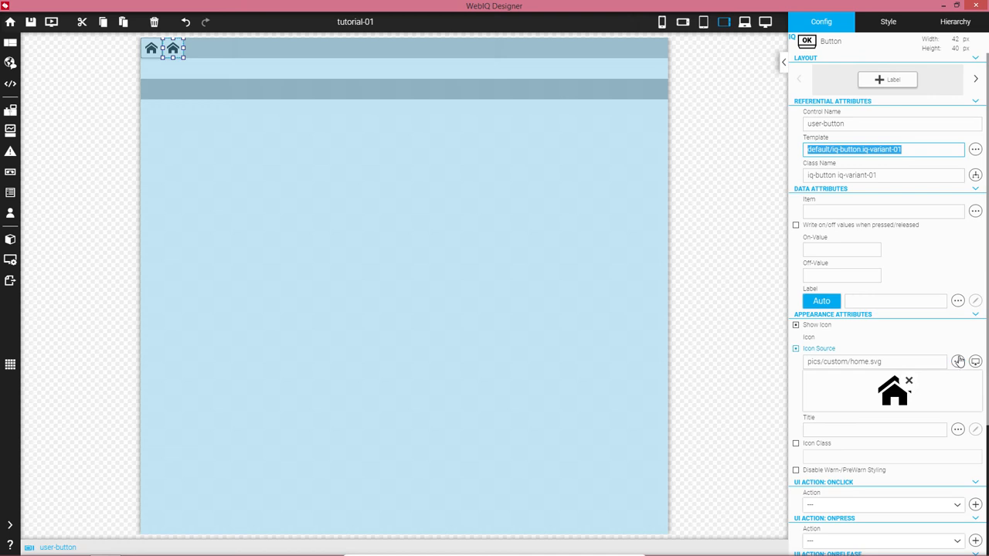
pyautogui.click(957, 362)
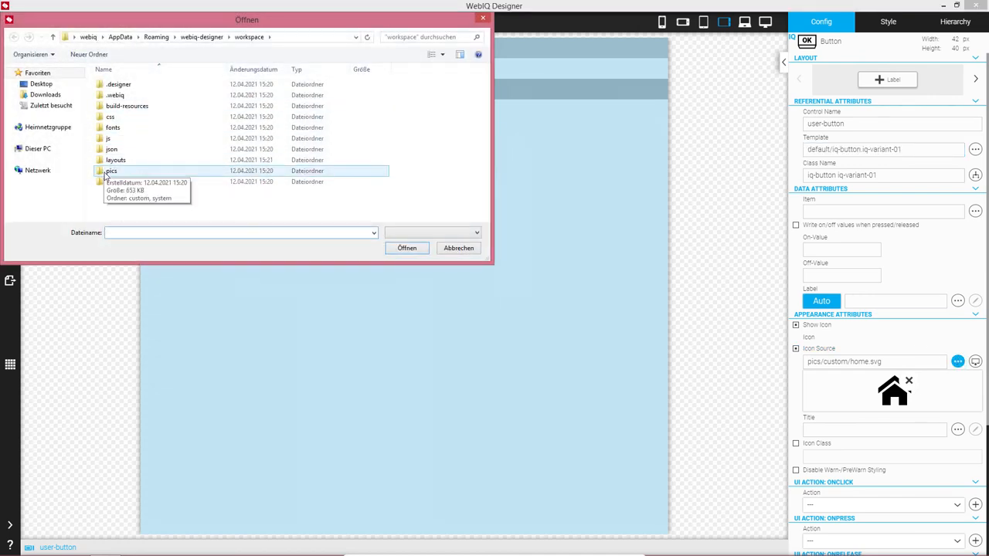
pyautogui.doubleClick(111, 170)
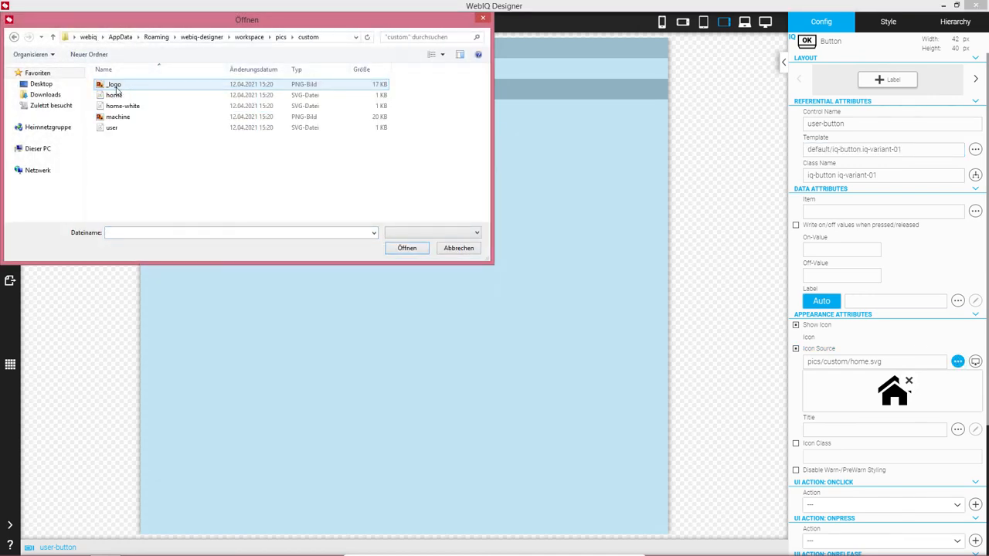
pyautogui.click(457, 247)
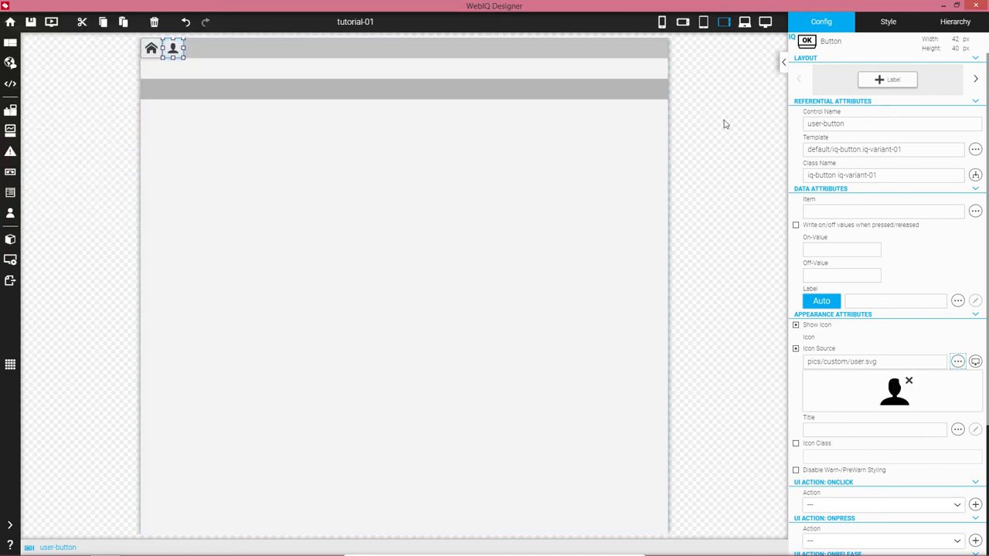
pyautogui.click(955, 22)
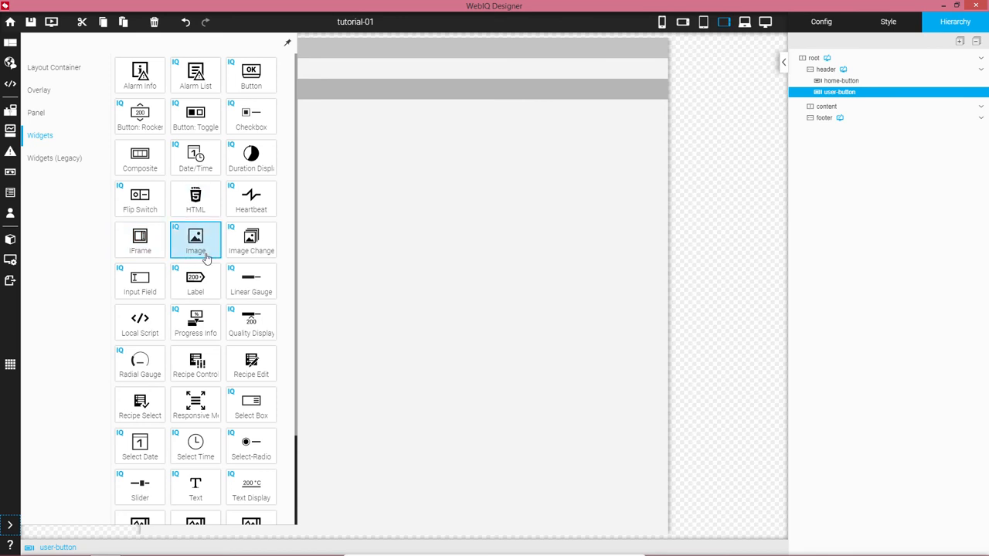
pyautogui.moveTo(194, 244)
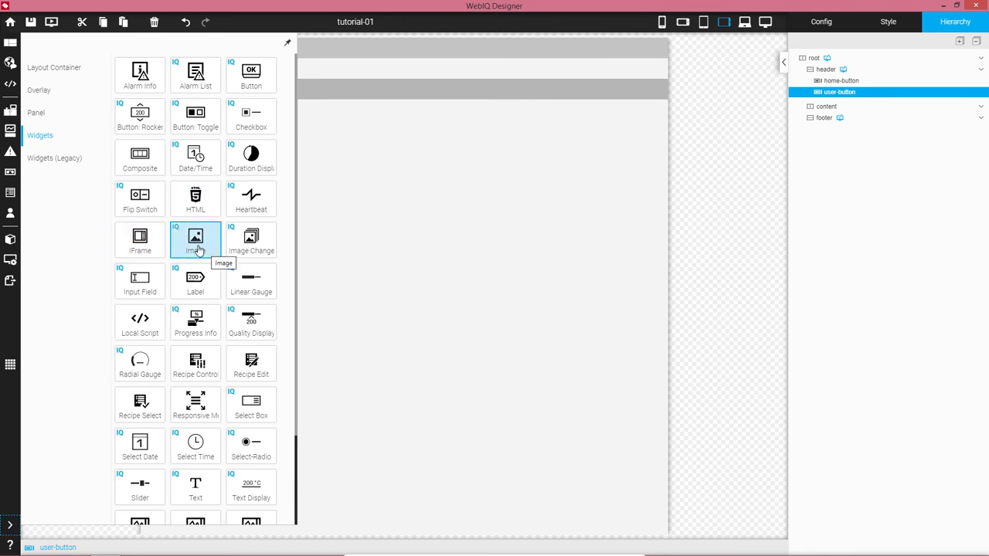
# - Drag an Image widget into the header between home-button and user-button and select it
pyautogui.moveTo(195, 234); pyautogui.dragTo(161, 43)
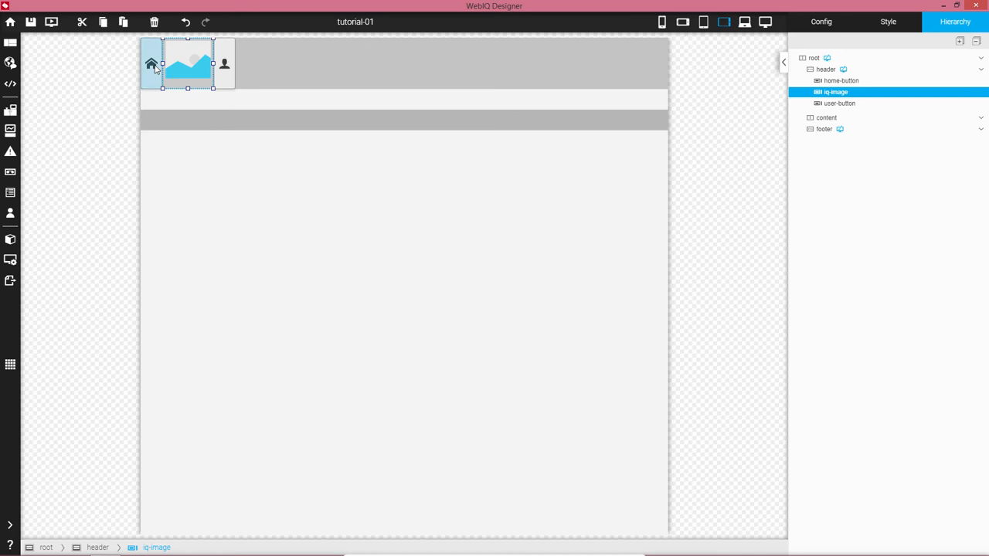
pyautogui.moveTo(838, 93)
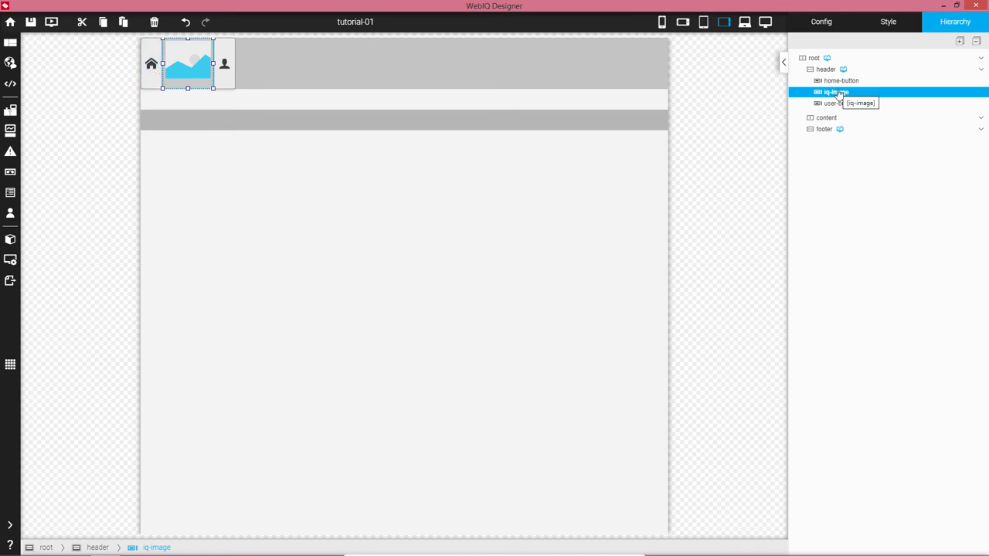
pyautogui.click(825, 68)
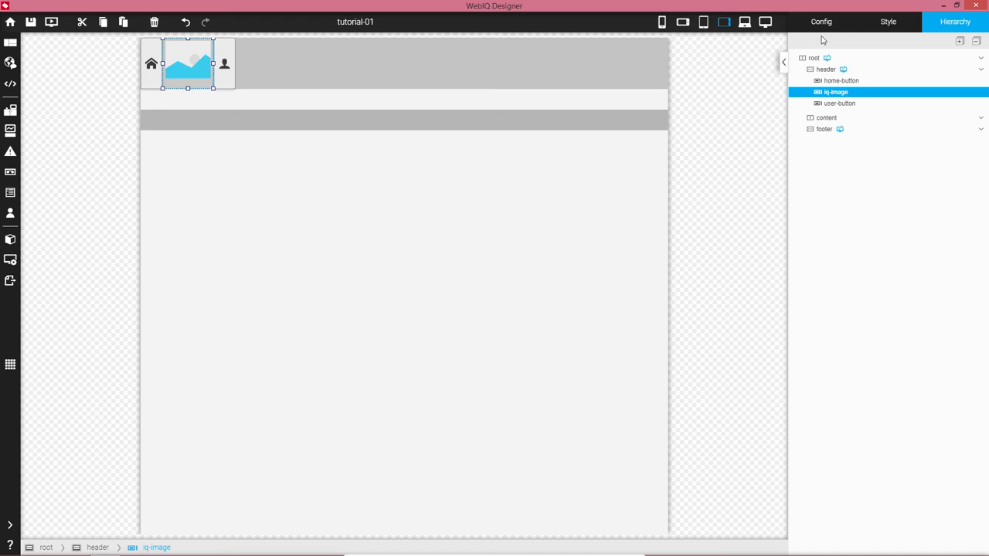
# - Replace the Control Name iq-image with logo and confirm it in the Hierarchy
pyautogui.click(820, 21)
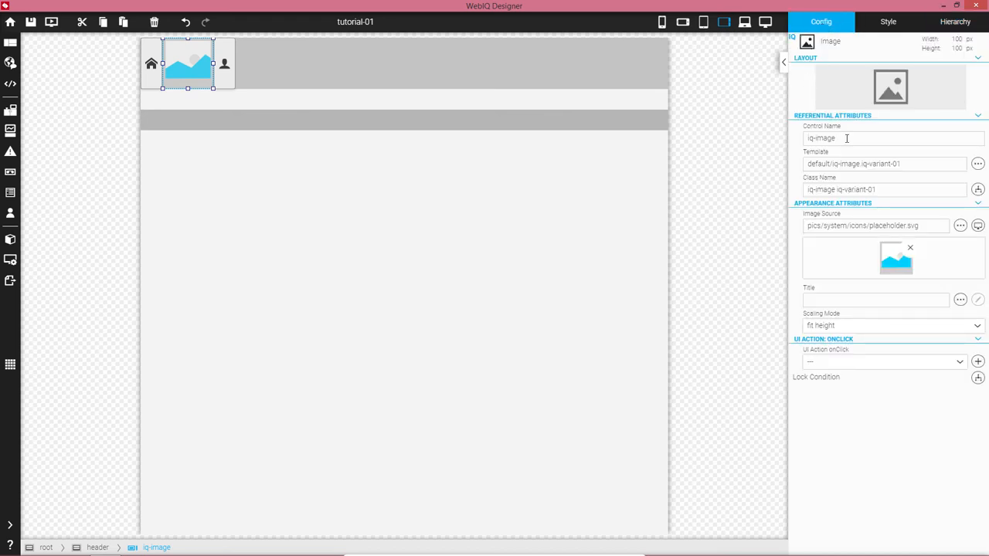
pyautogui.tripleClick(846, 139)
pyautogui.write('logo')
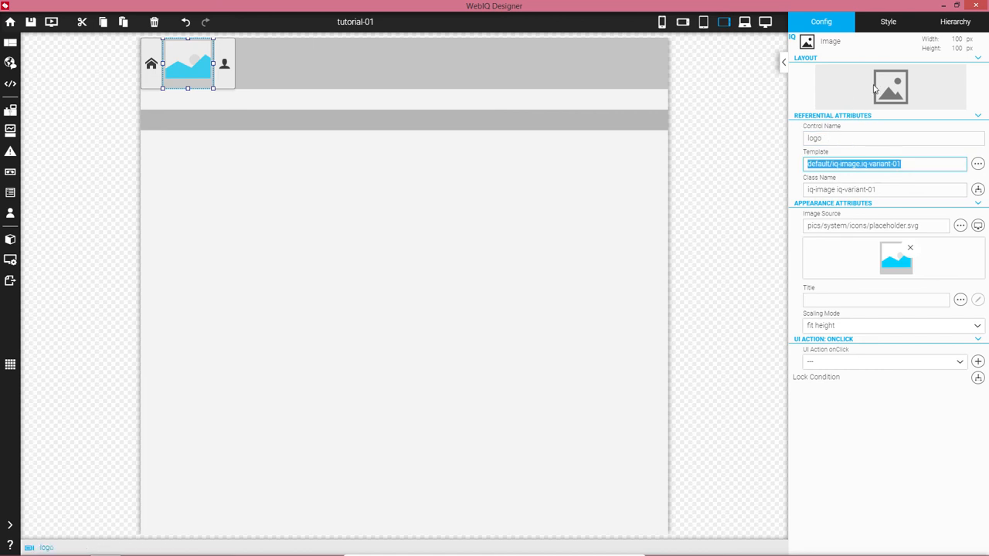
pyautogui.click(954, 21)
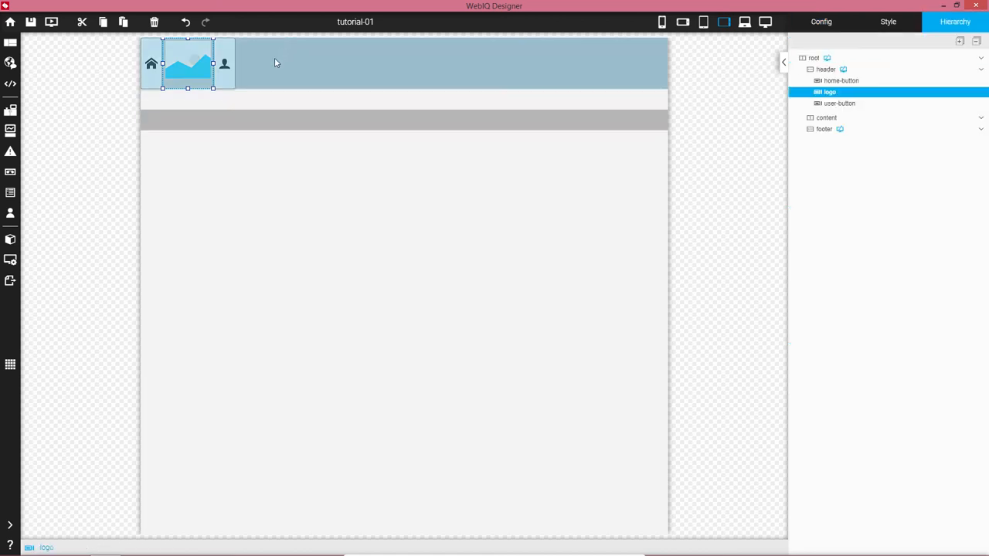
pyautogui.moveTo(278, 83)
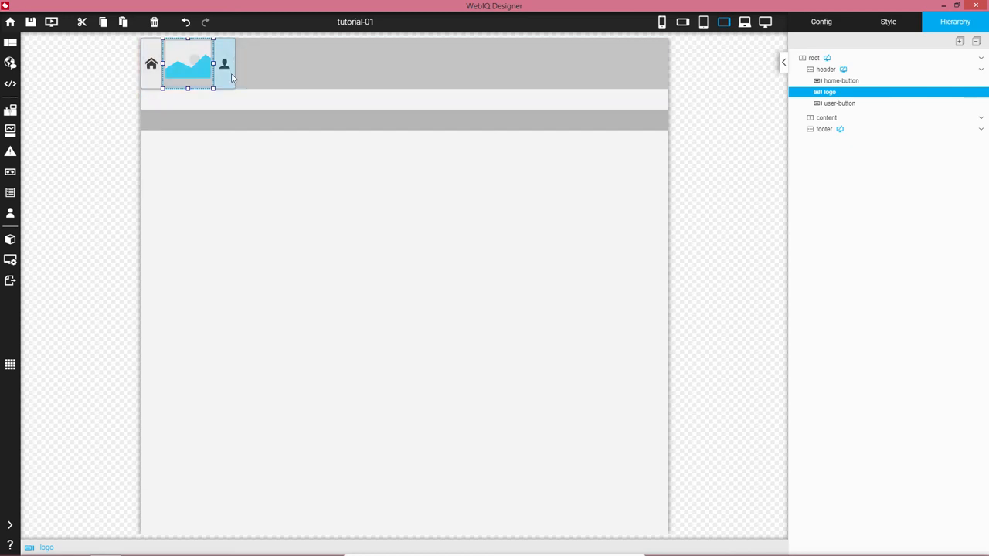
pyautogui.click(821, 21)
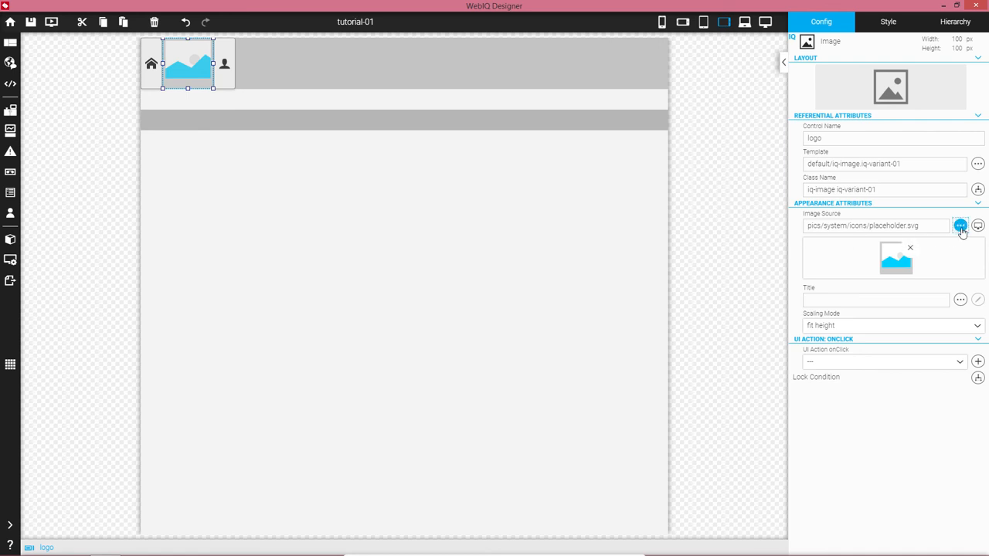
# - Set the logo's Image Source to pics/custom/logo.png
pyautogui.click(961, 226)
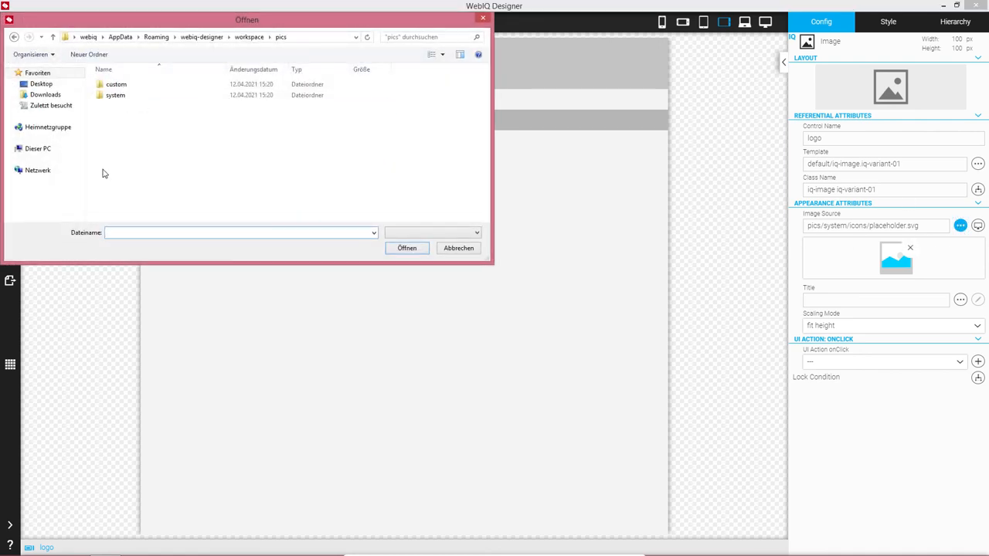
pyautogui.doubleClick(116, 83)
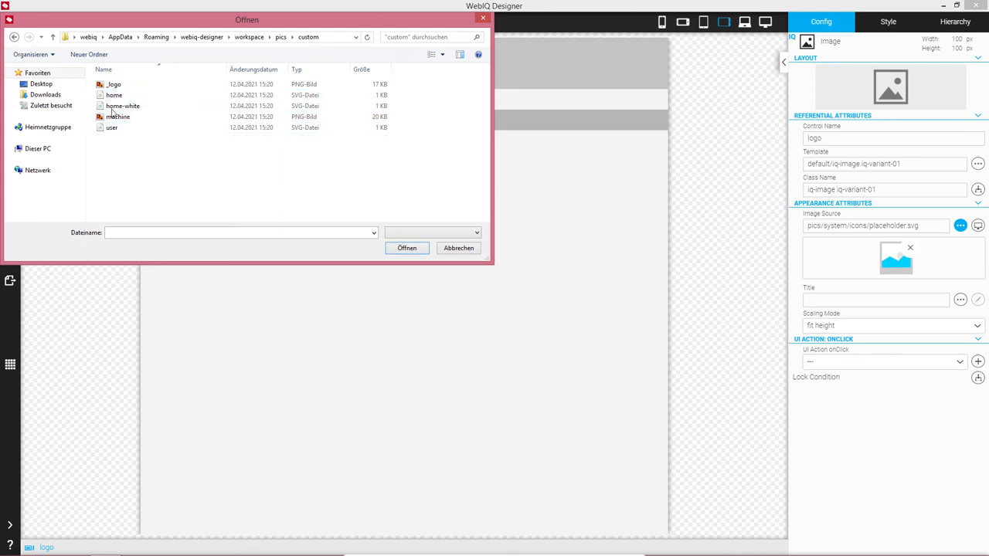
pyautogui.click(406, 247)
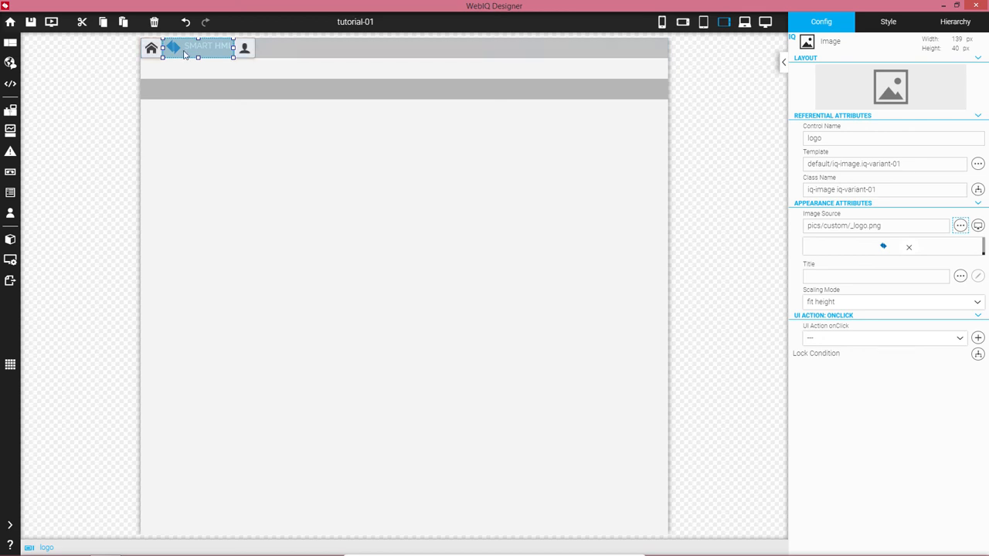
pyautogui.moveTo(194, 54)
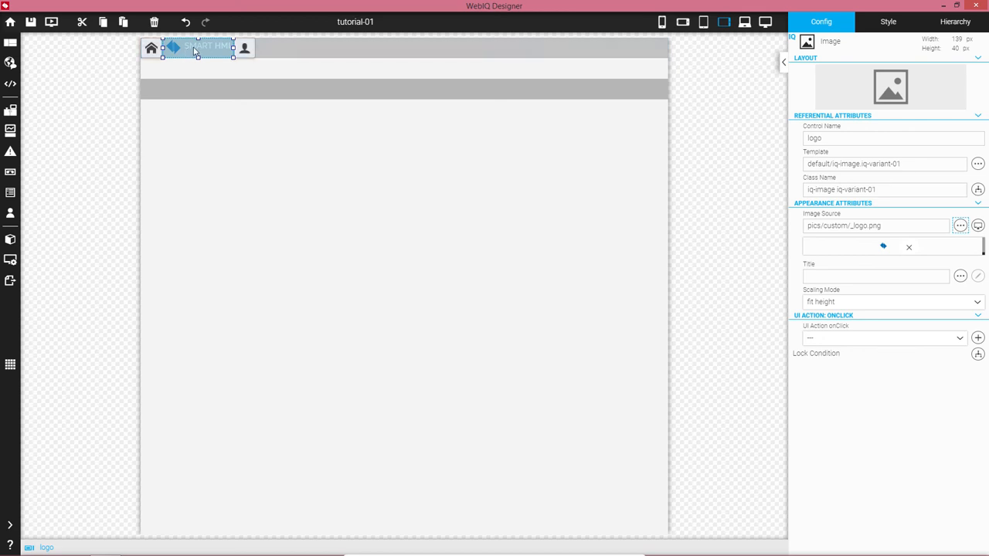
pyautogui.moveTo(246, 48)
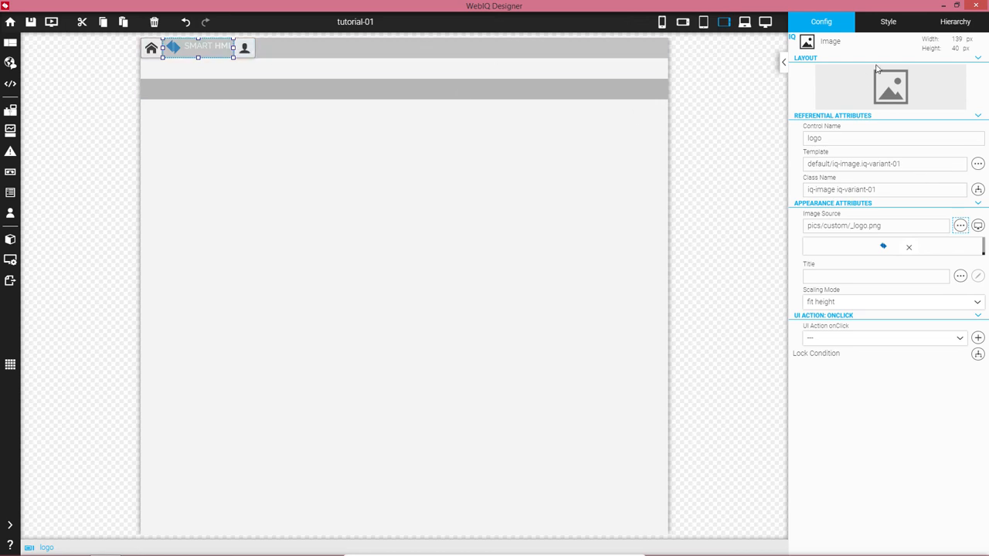
# - Switch the logo to its Style properties to set an auto margin
pyautogui.click(887, 22)
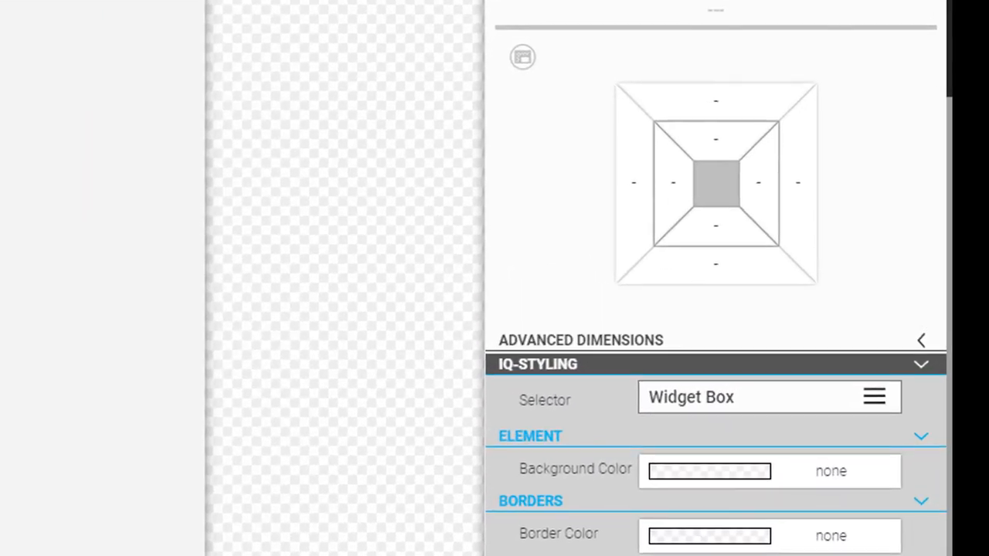
pyautogui.moveTo(633, 182)
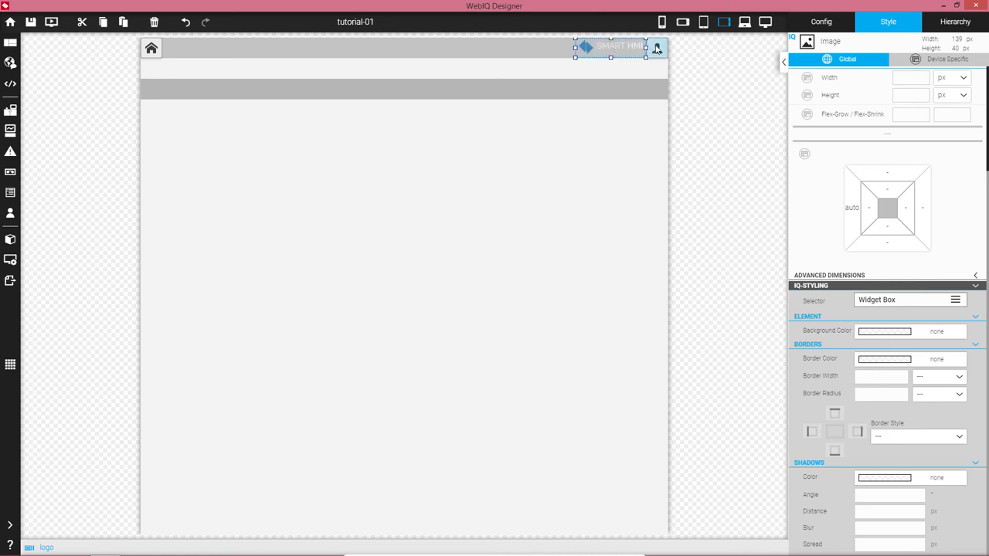
pyautogui.moveTo(459, 40)
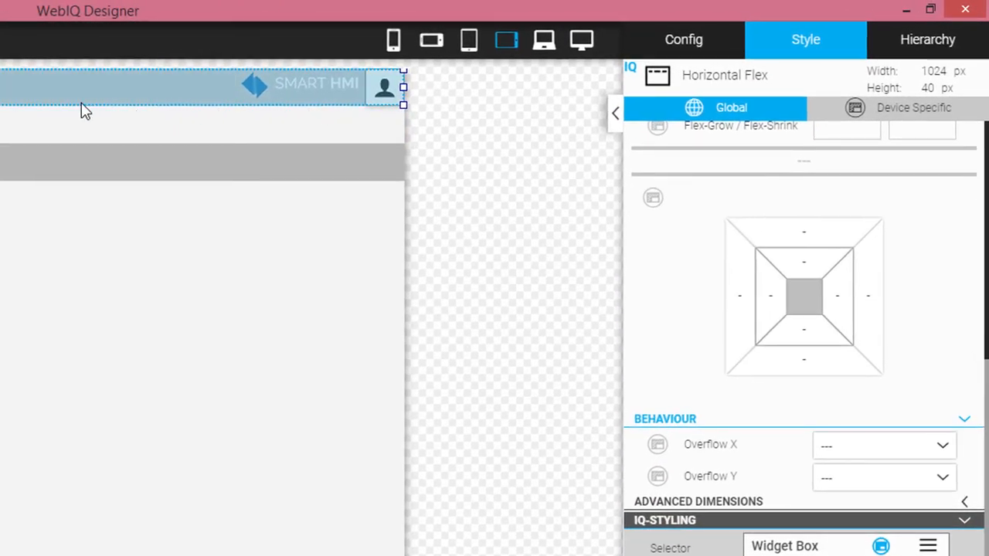
pyautogui.moveTo(9, 93)
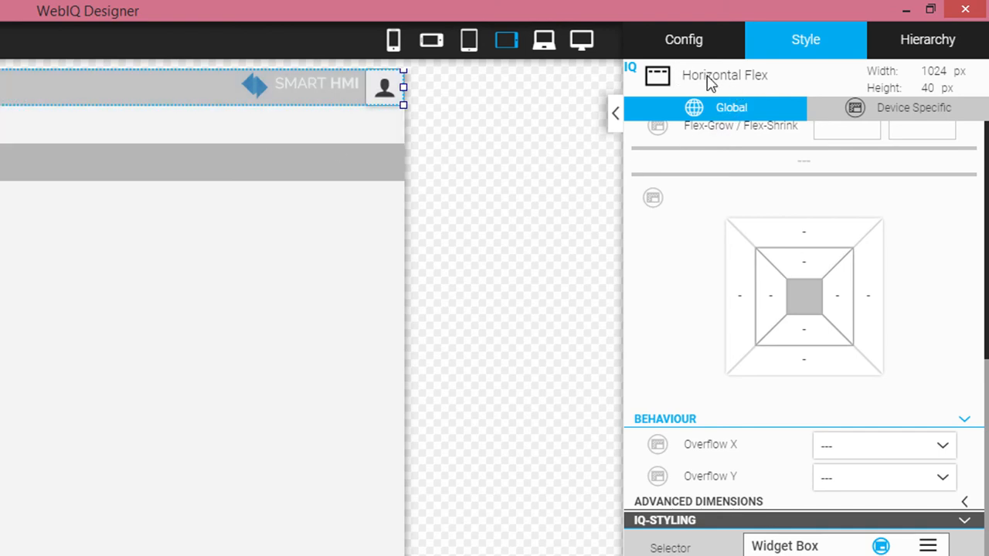
pyautogui.moveTo(803, 265)
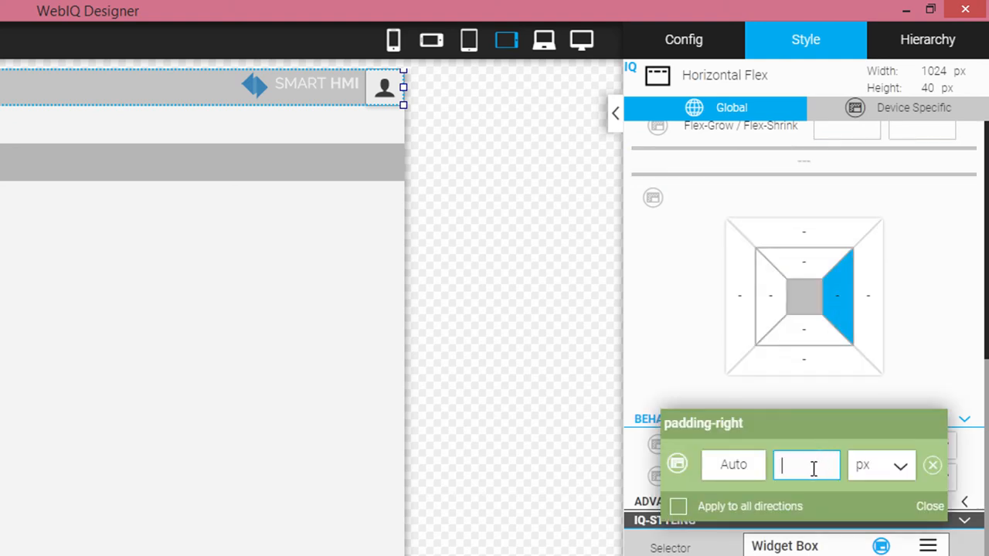
# - Enter 16 px padding applied to all directions of the header
pyautogui.write('16')
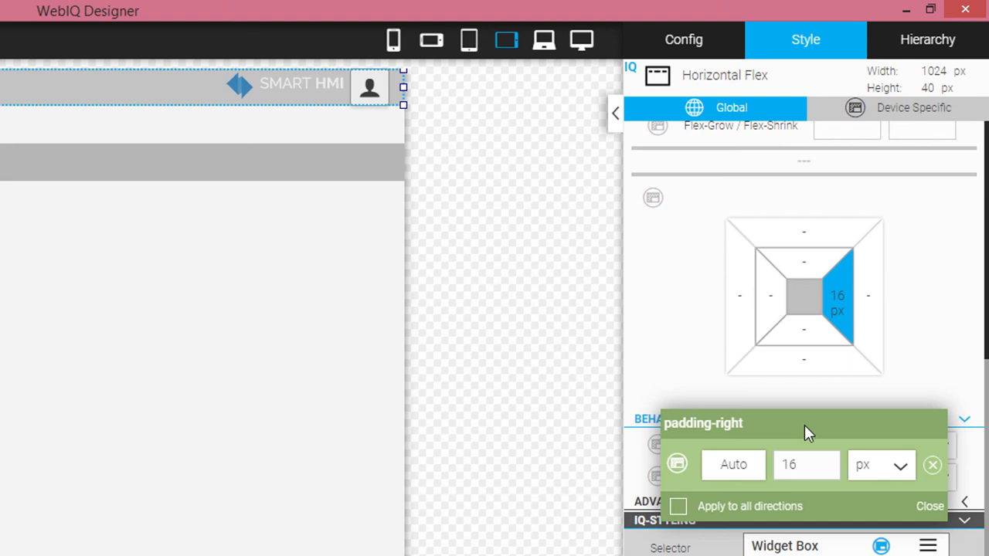
pyautogui.moveTo(740, 513)
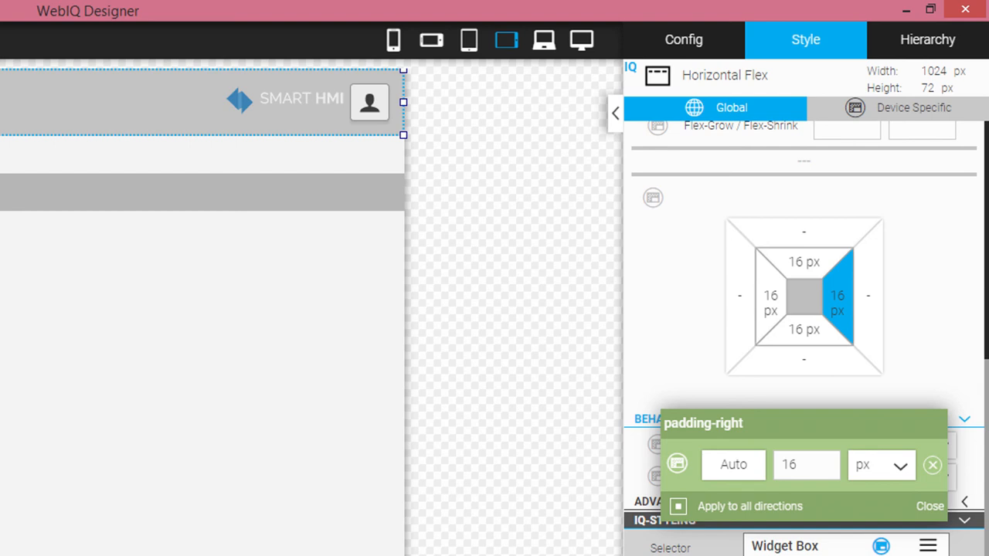
pyautogui.moveTo(517, 116)
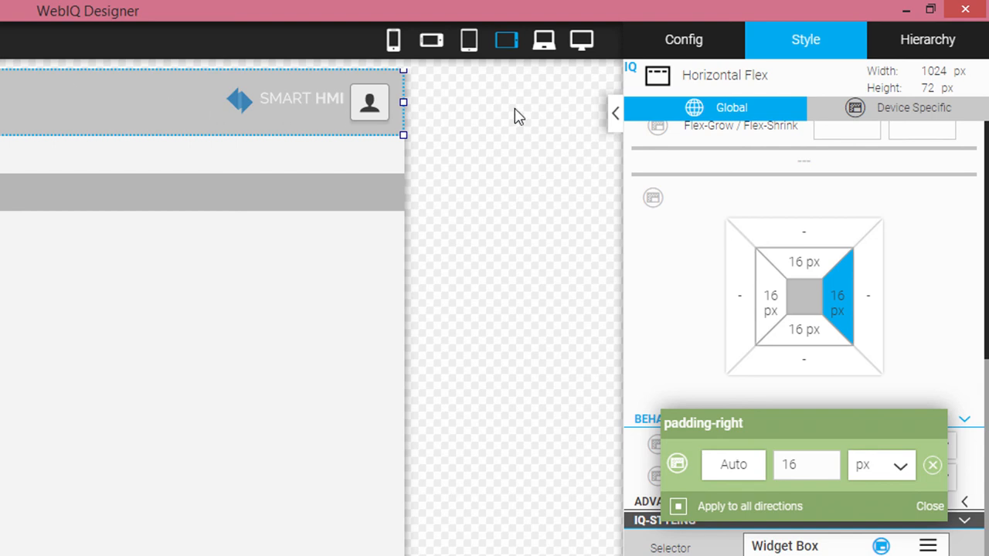
pyautogui.click(930, 507)
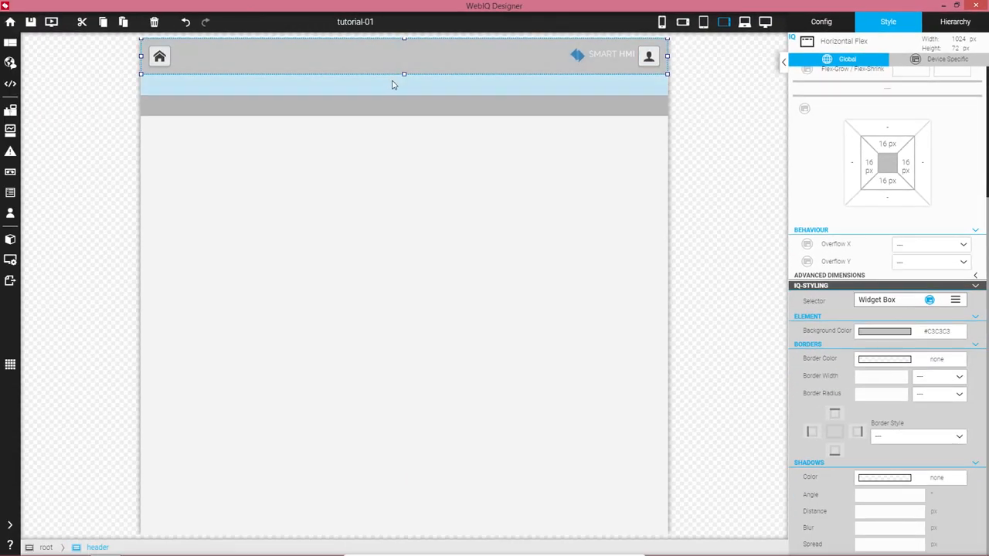
pyautogui.moveTo(393, 90)
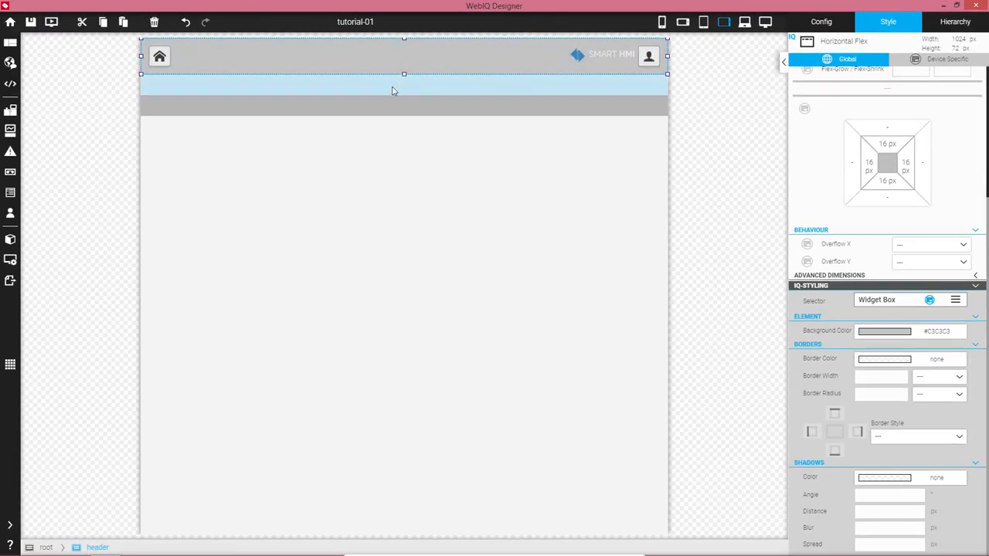
# - Give the content Vertical Flex a Flex-Grow of 1 under Dimensions
pyautogui.click(402, 84)
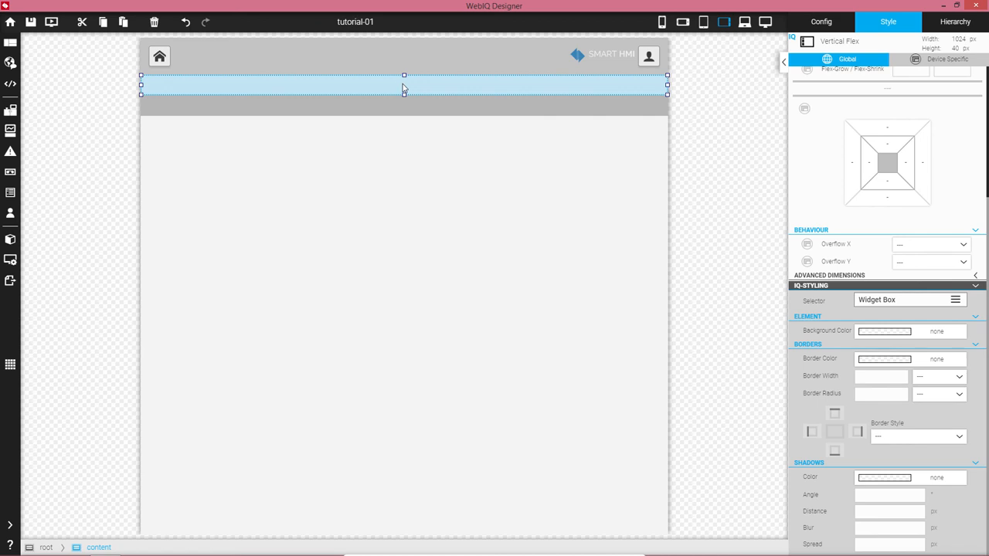
pyautogui.moveTo(532, 85)
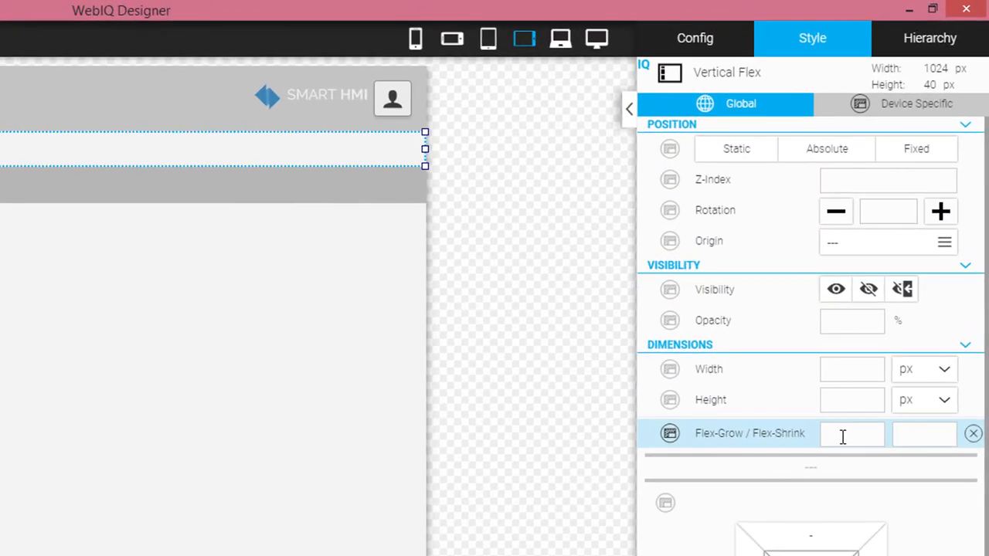
pyautogui.click(852, 433)
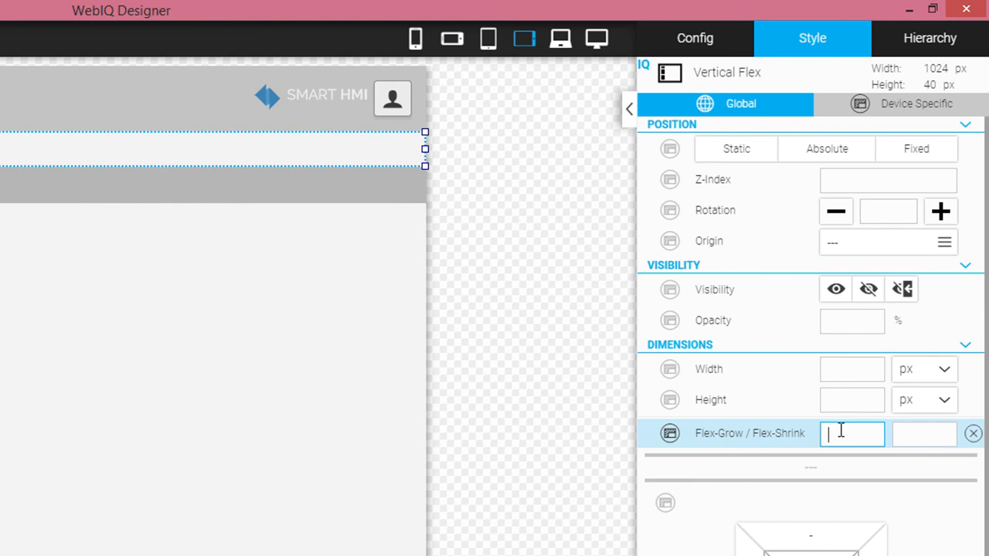
pyautogui.write('1')
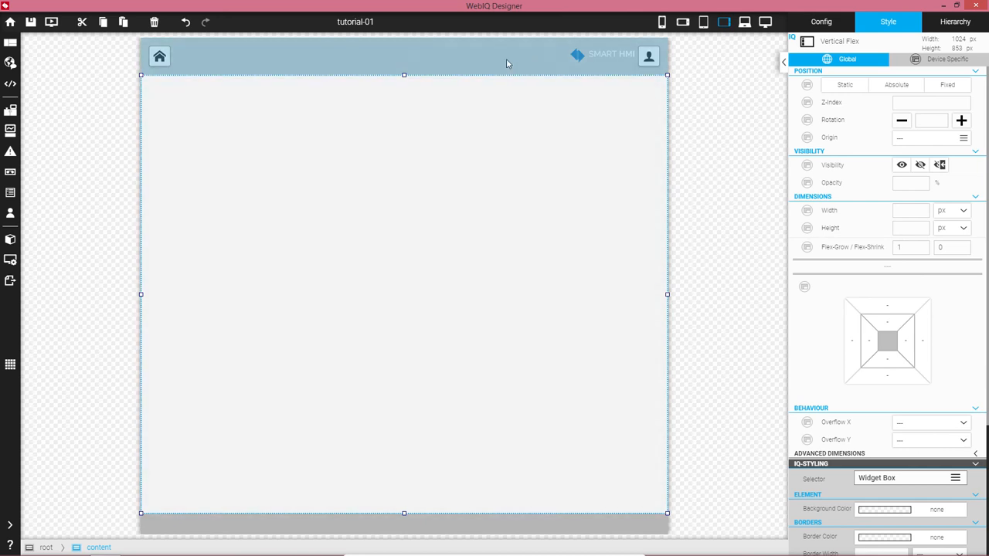
# - Adjust the header's flex-grow value so the content fills the page height
pyautogui.click(401, 56)
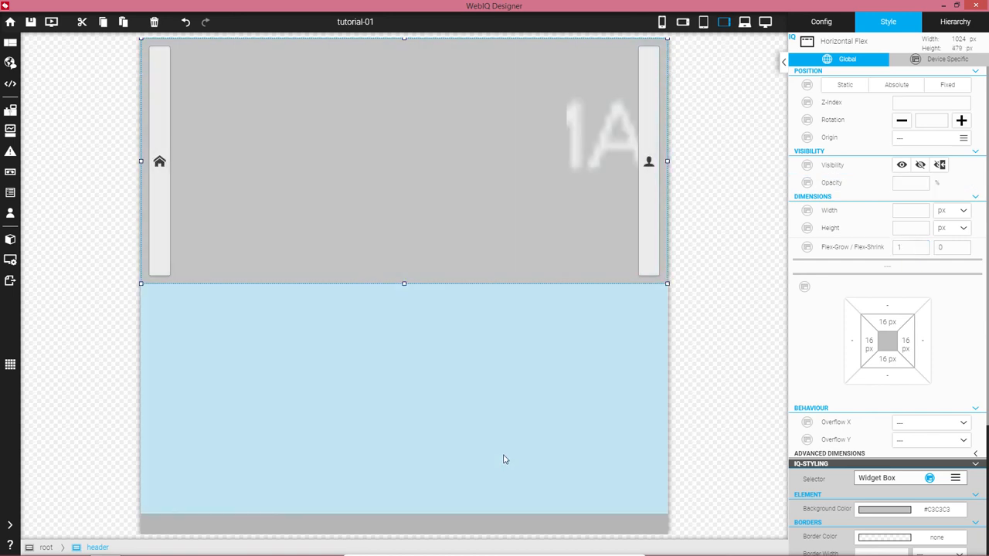
pyautogui.moveTo(531, 394)
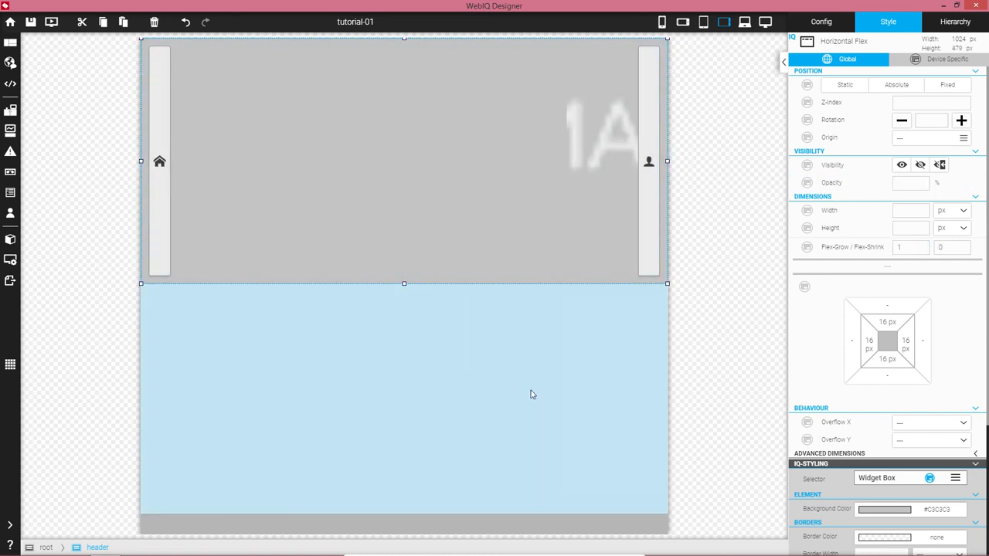
pyautogui.click(909, 248)
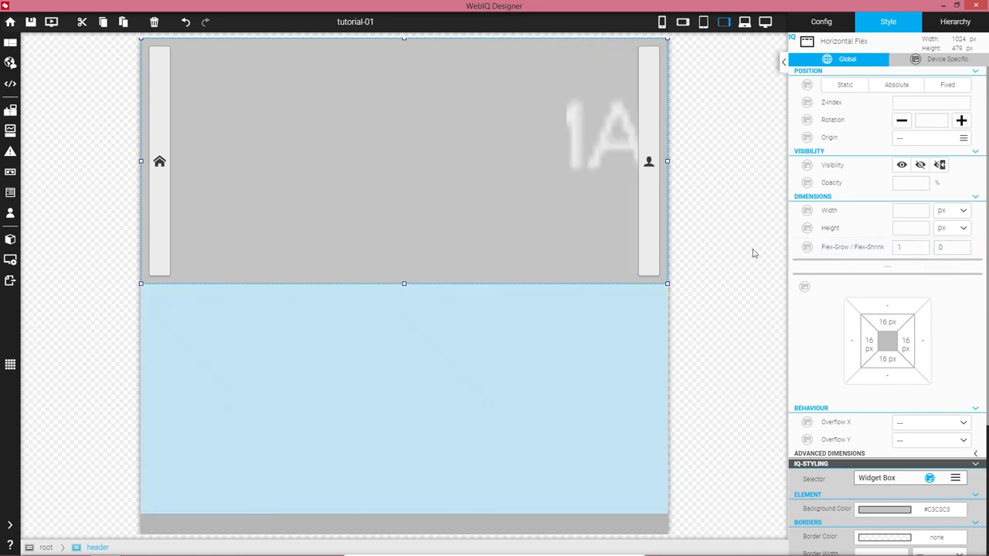
pyautogui.click(910, 247)
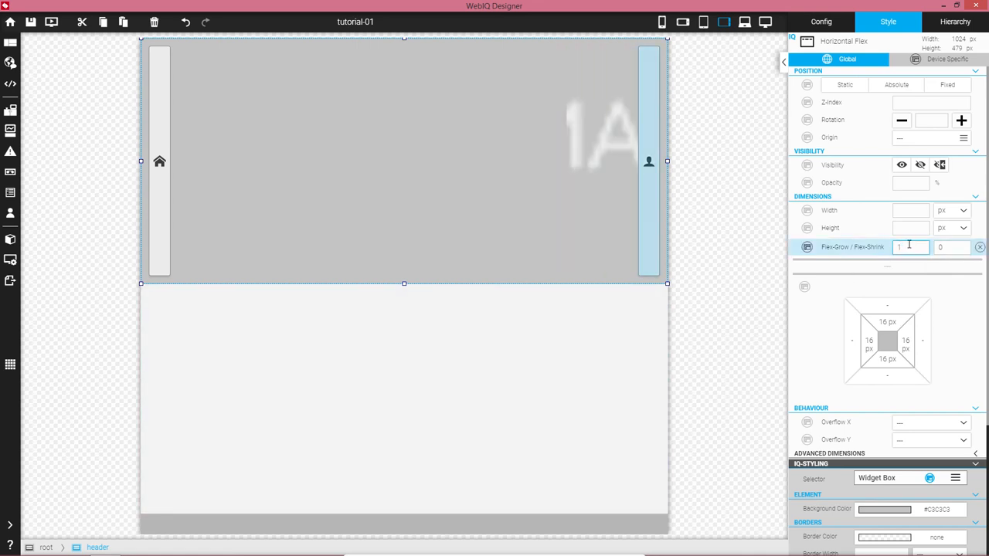
pyautogui.write('10')
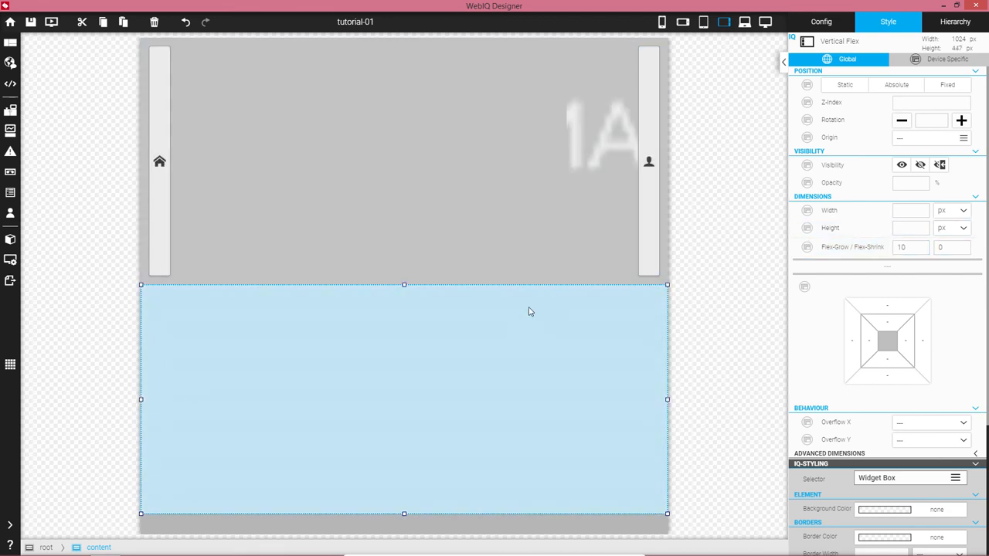
pyautogui.click(910, 247)
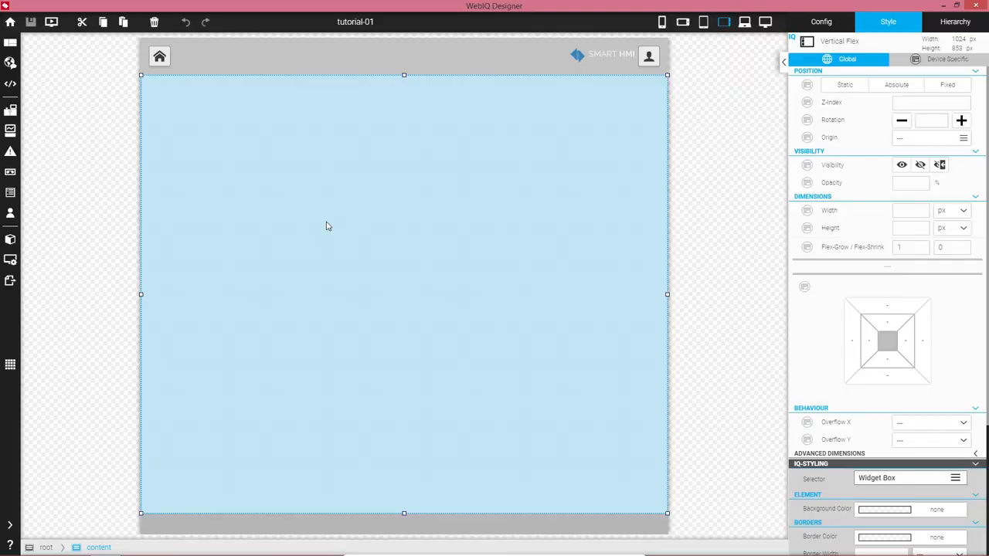
pyautogui.click(610, 54)
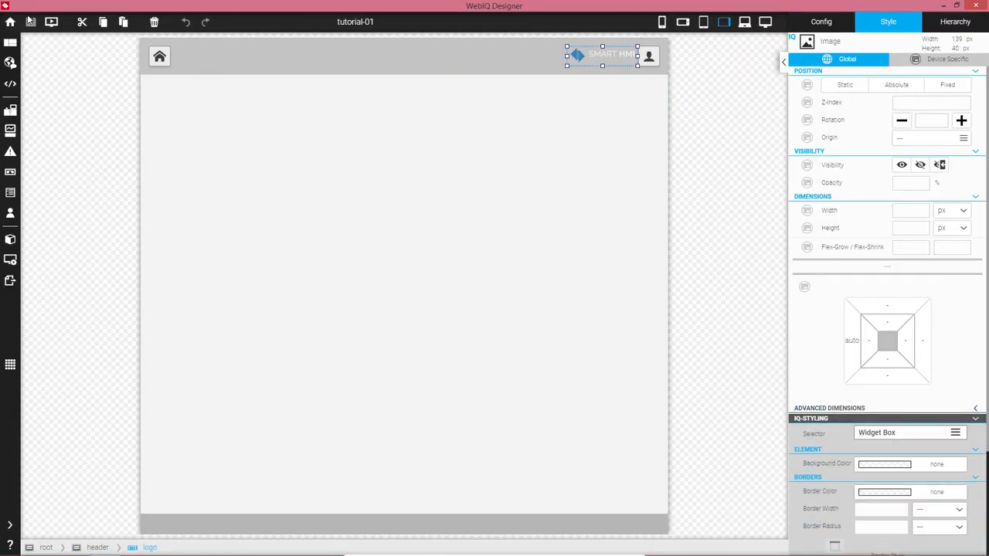
pyautogui.moveTo(50, 21)
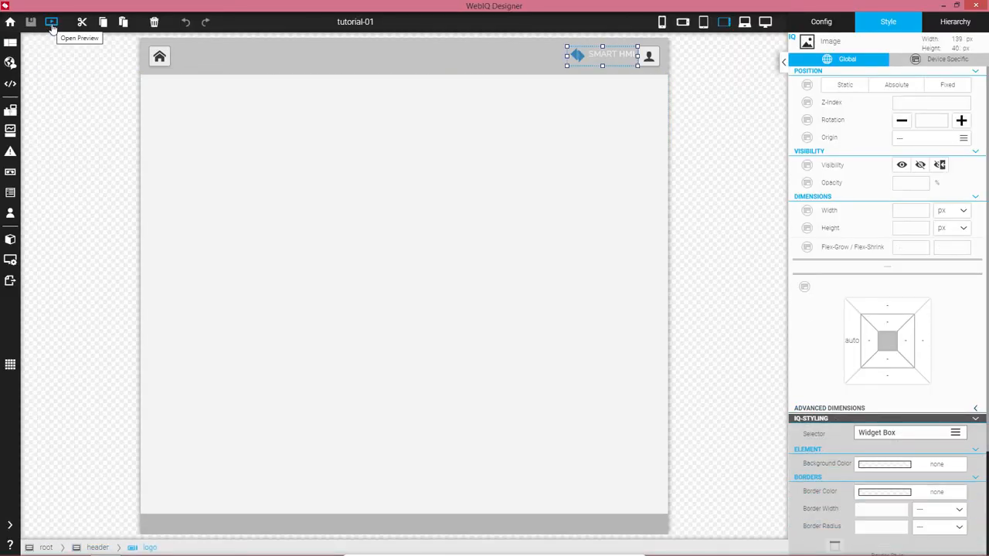
pyautogui.click(51, 22)
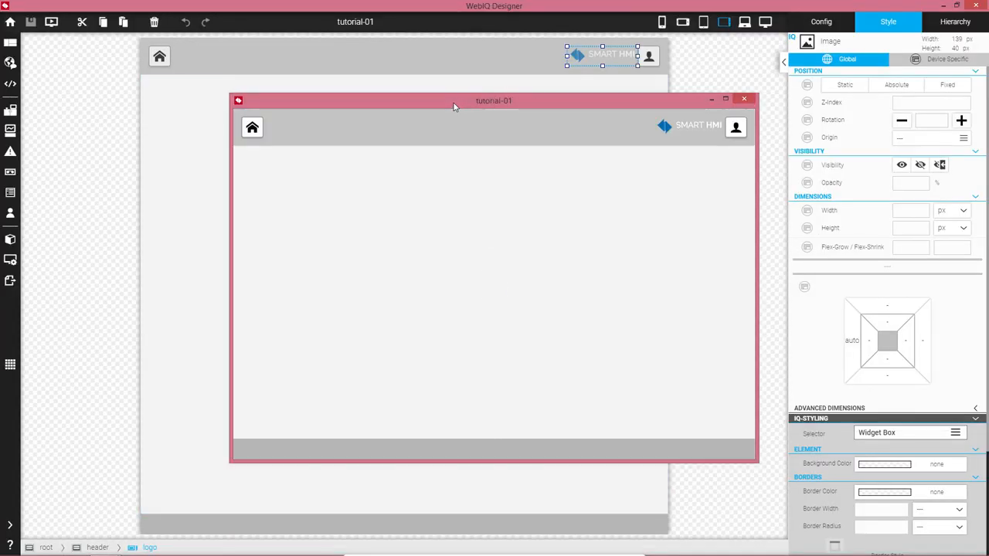
pyautogui.moveTo(493, 100); pyautogui.dragTo(462, 57)
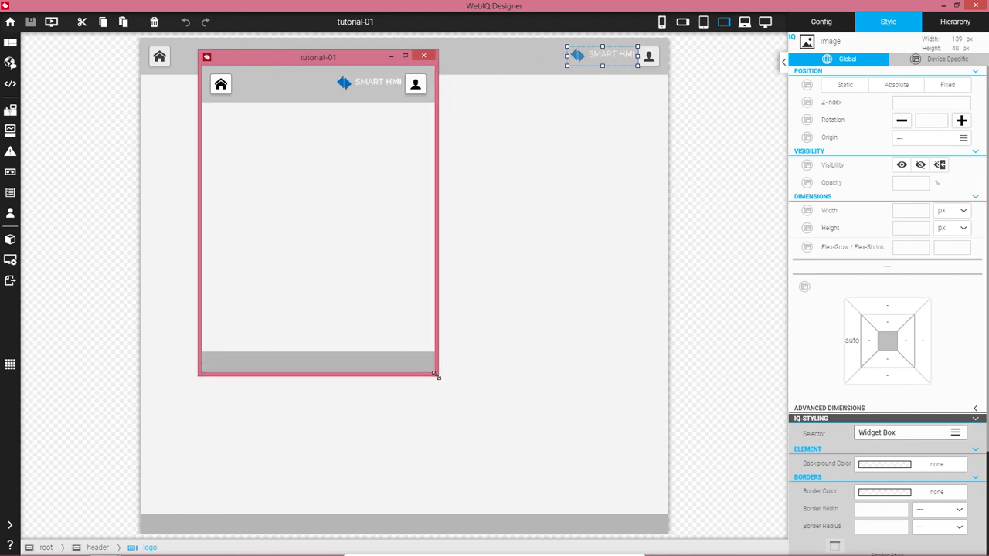
pyautogui.moveTo(436, 377); pyautogui.dragTo(354, 292)
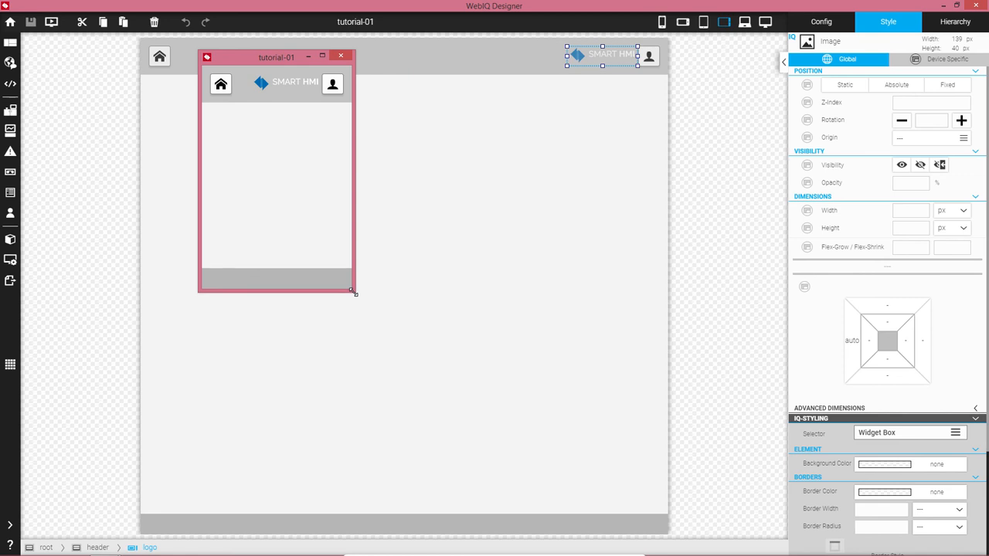
pyautogui.moveTo(353, 292); pyautogui.dragTo(726, 337)
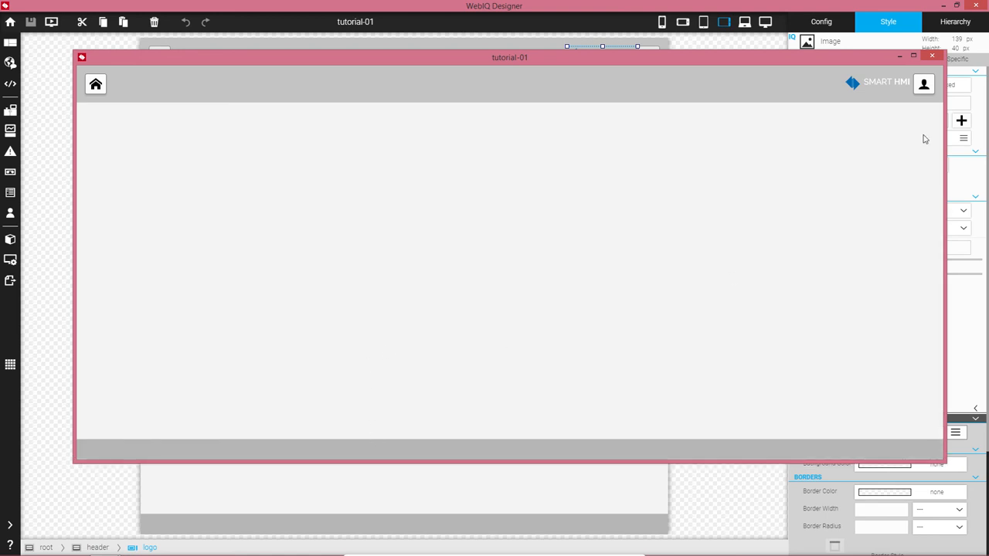
pyautogui.click(931, 55)
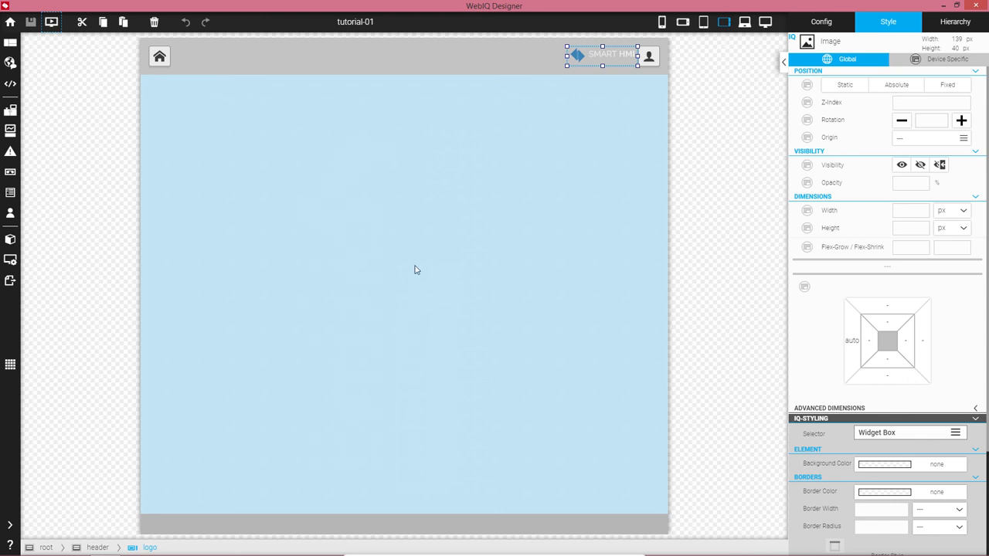
pyautogui.moveTo(539, 249)
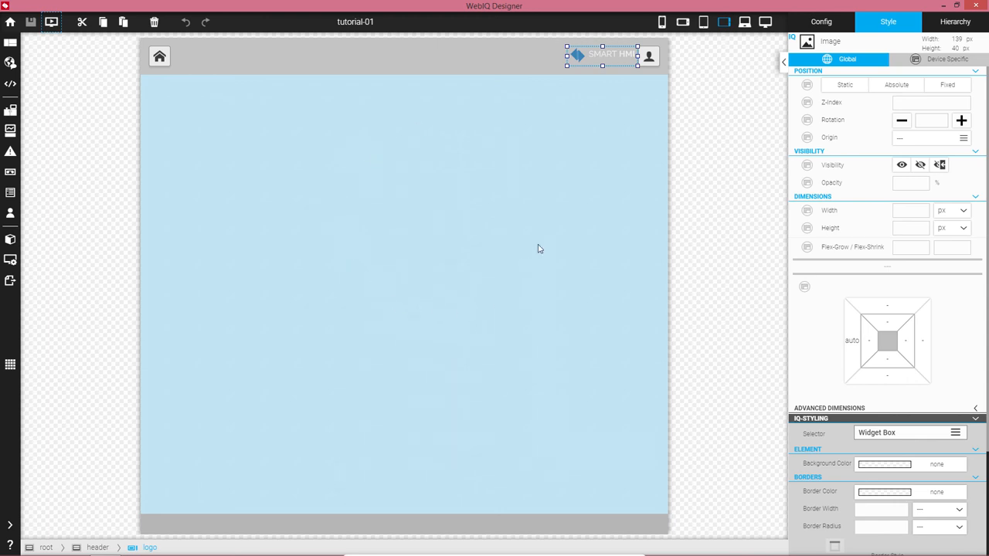